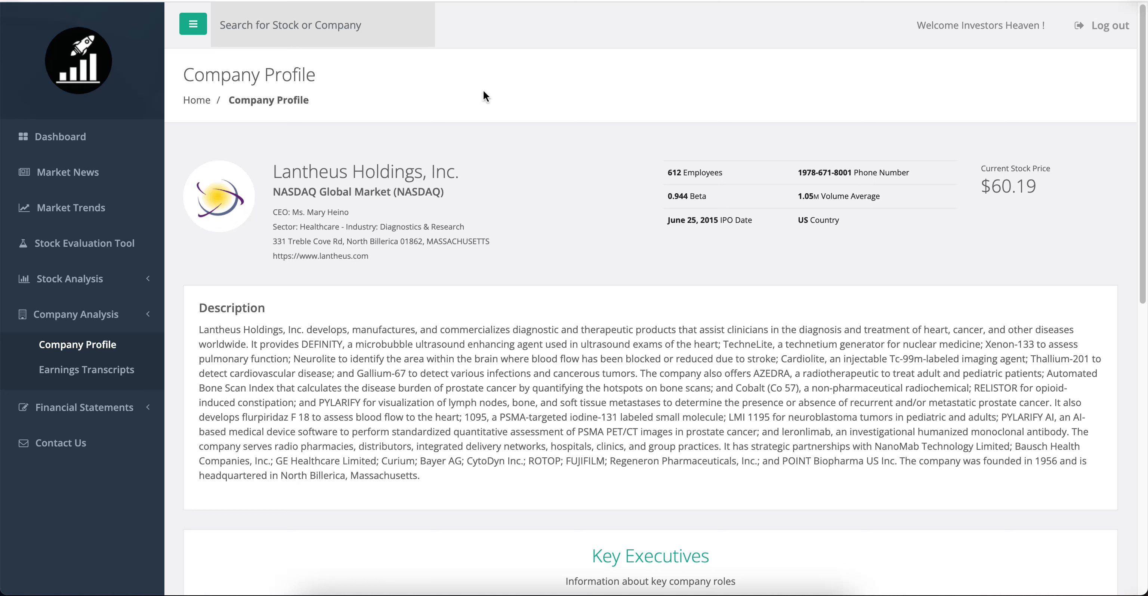
pyautogui.moveTo(454, 128)
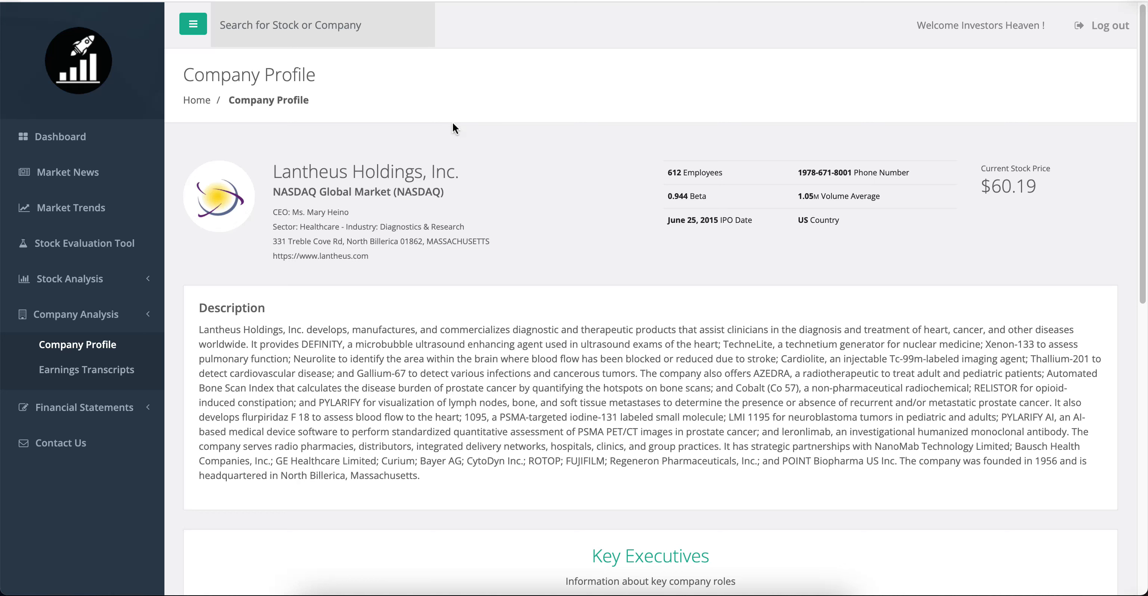
pyautogui.moveTo(325, 167)
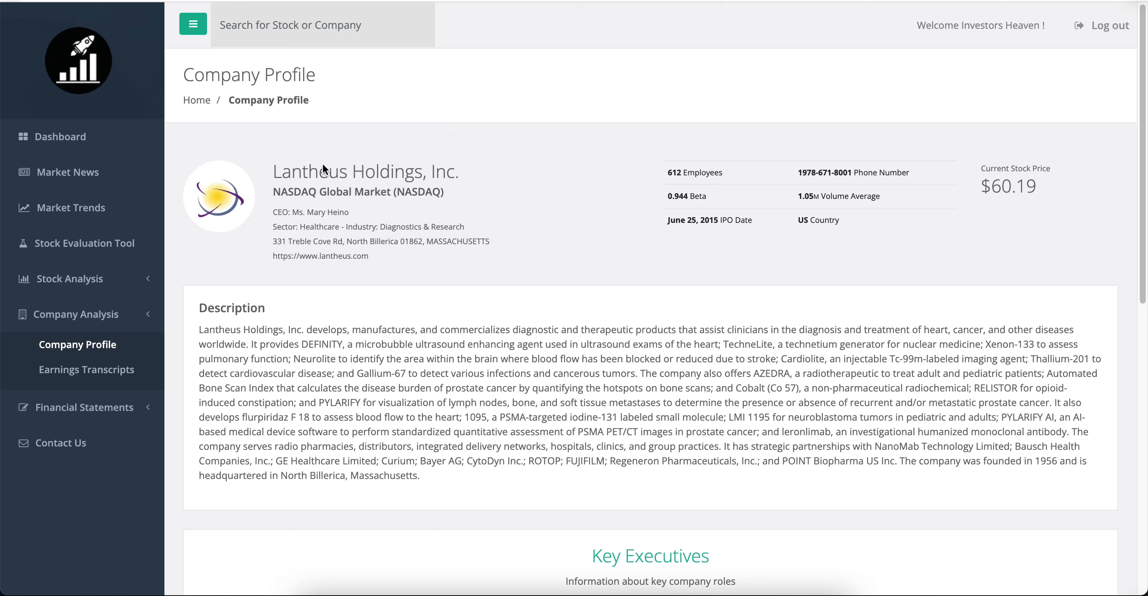
pyautogui.moveTo(395, 195)
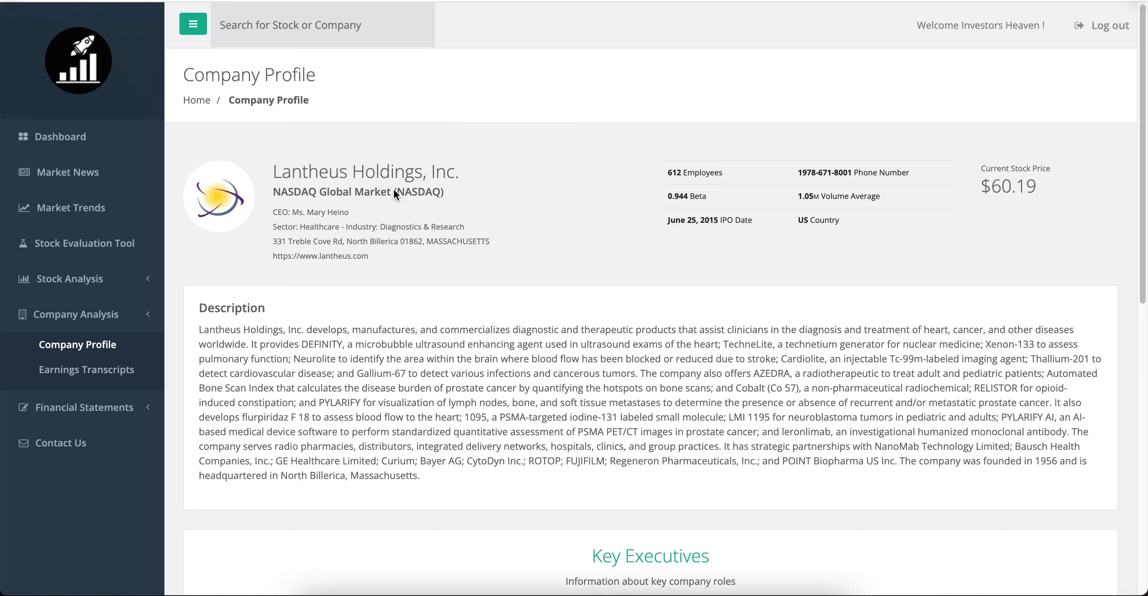
pyautogui.moveTo(392, 212)
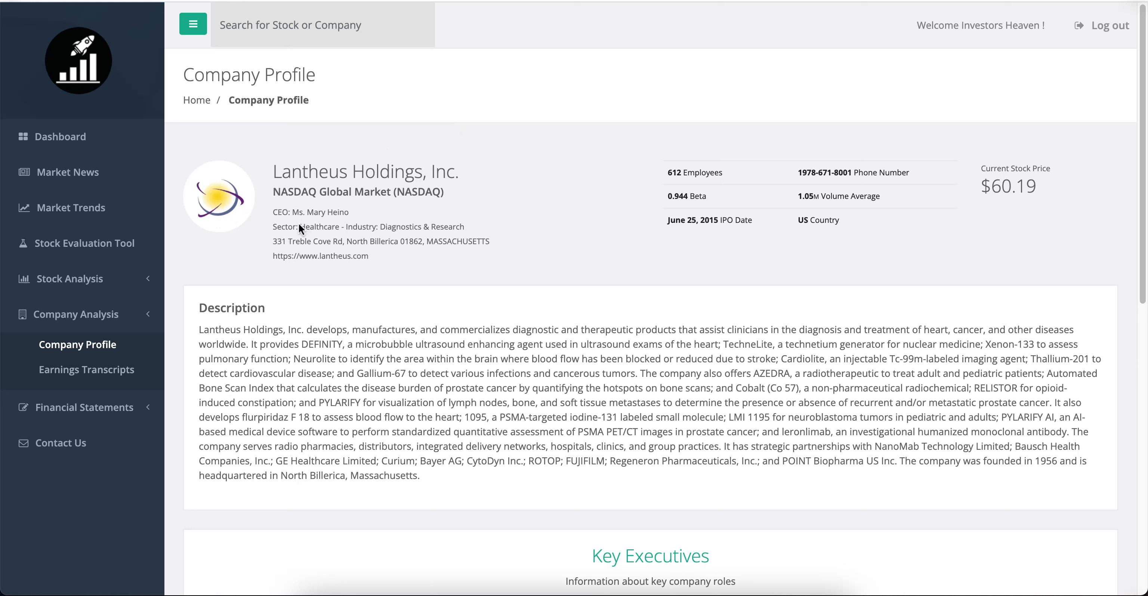
pyautogui.moveTo(798, 241)
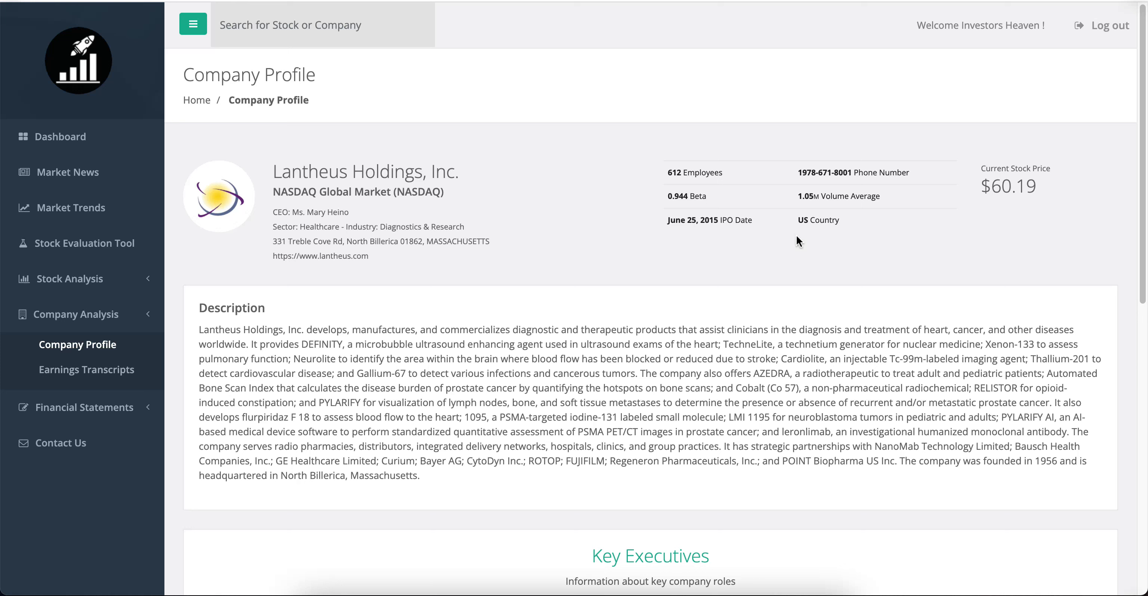
pyautogui.moveTo(705, 177)
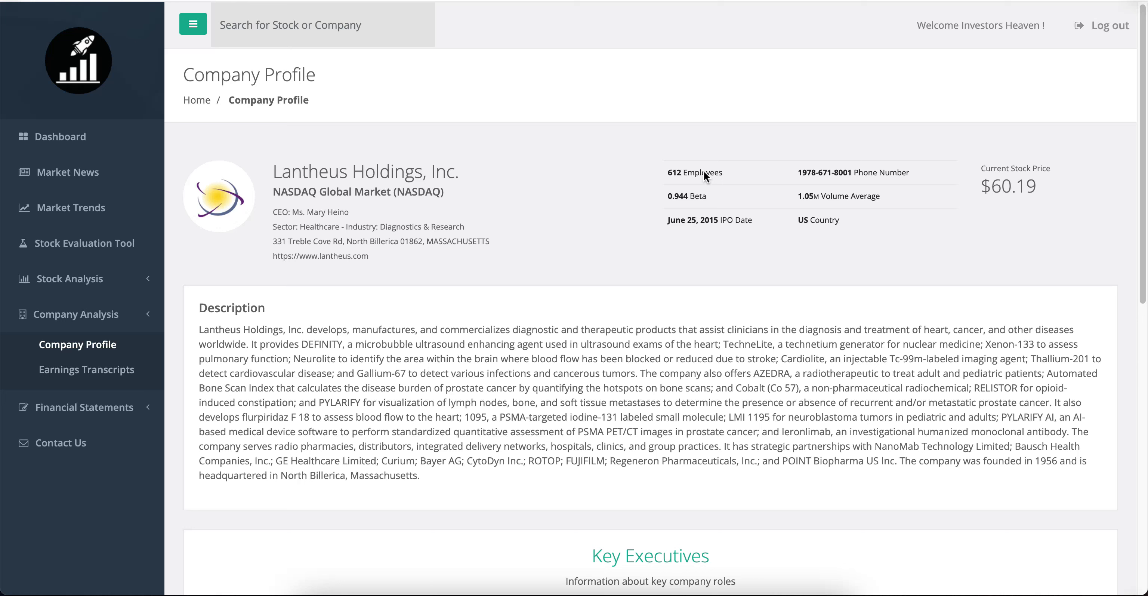
pyautogui.moveTo(705, 178)
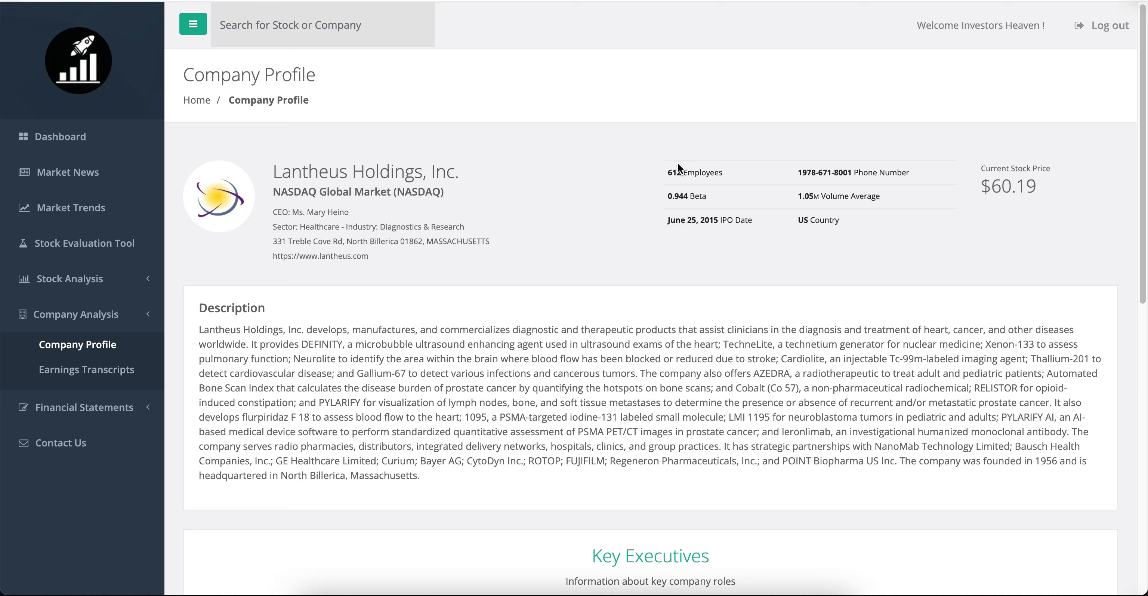
pyautogui.moveTo(717, 206)
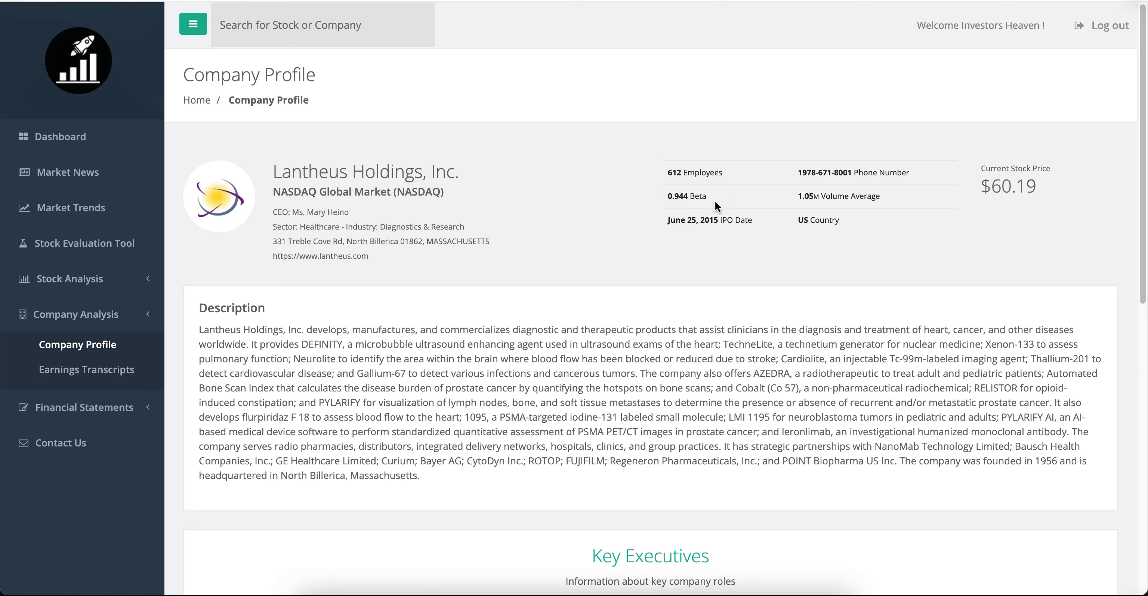
pyautogui.moveTo(710, 197)
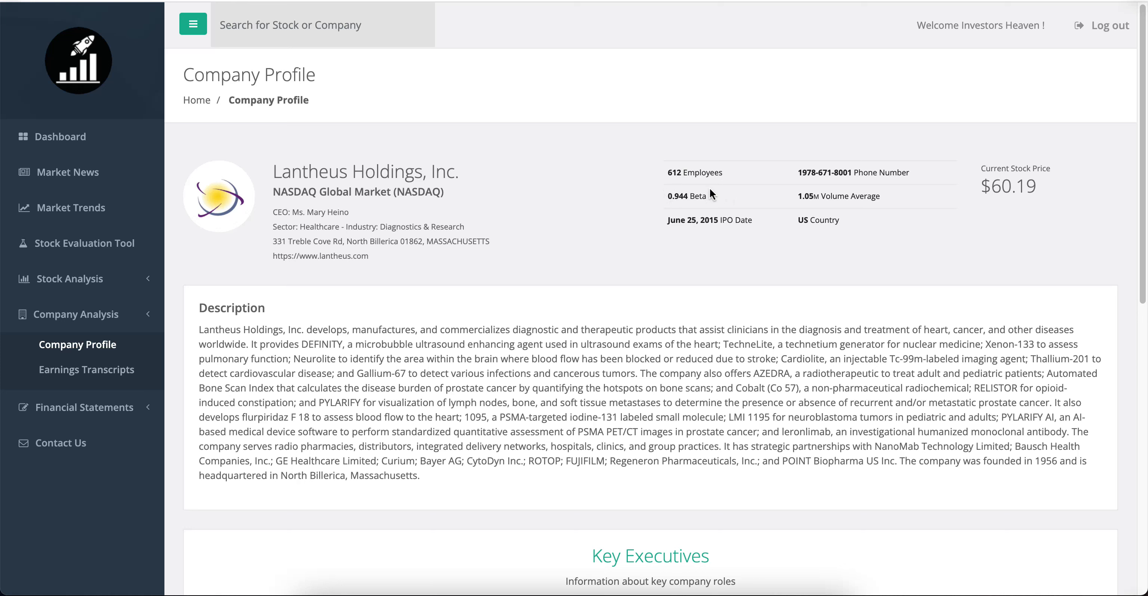
pyautogui.moveTo(651, 197)
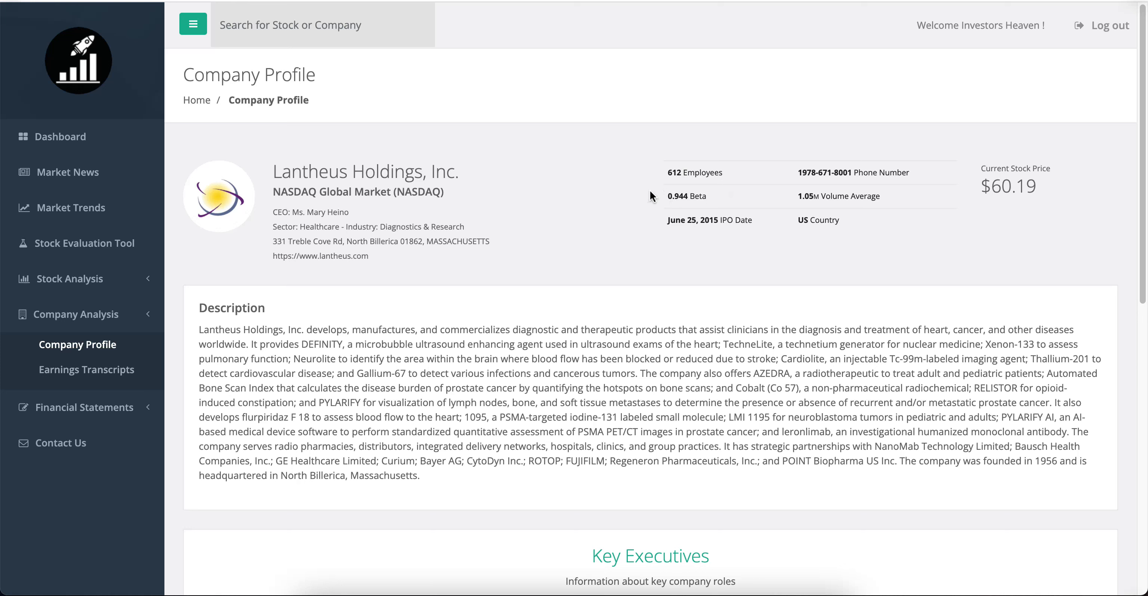
pyautogui.moveTo(707, 234)
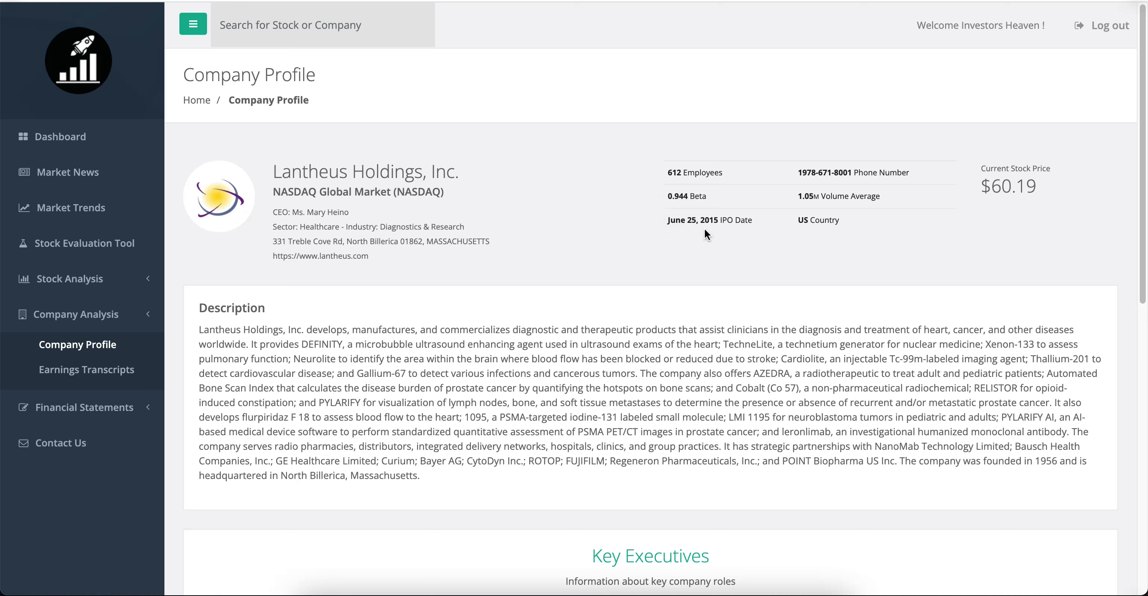
pyautogui.moveTo(243, 338)
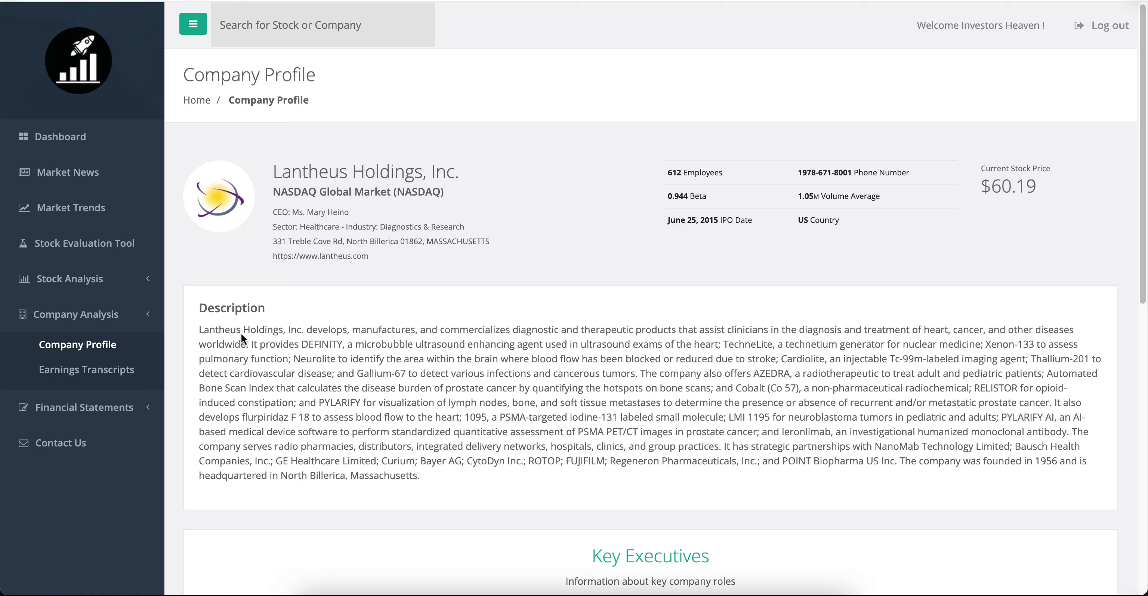
pyautogui.moveTo(476, 331)
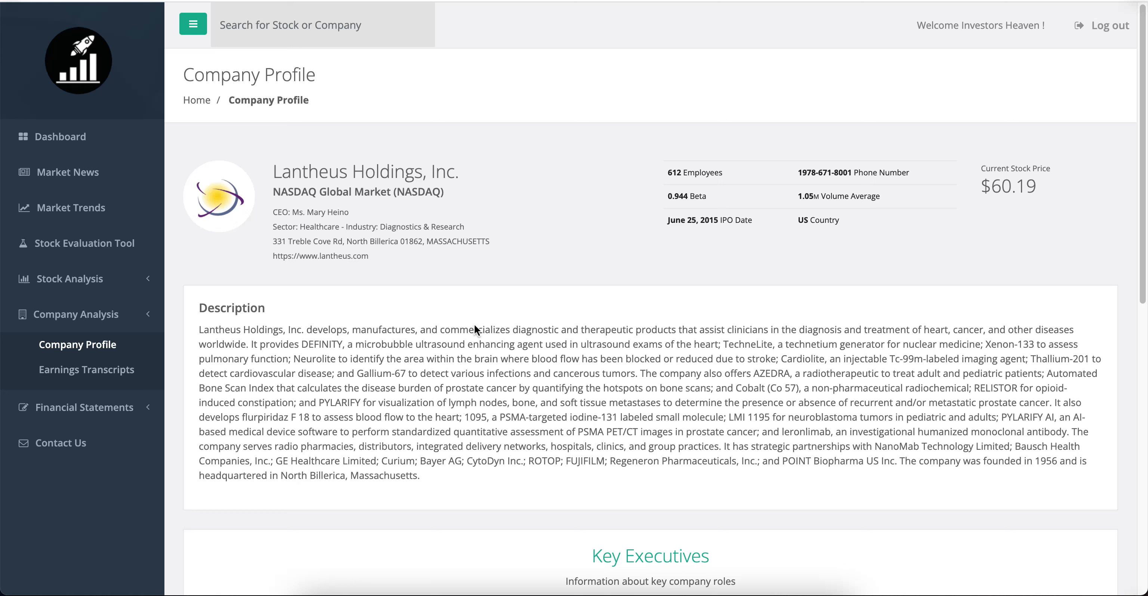
pyautogui.moveTo(600, 329)
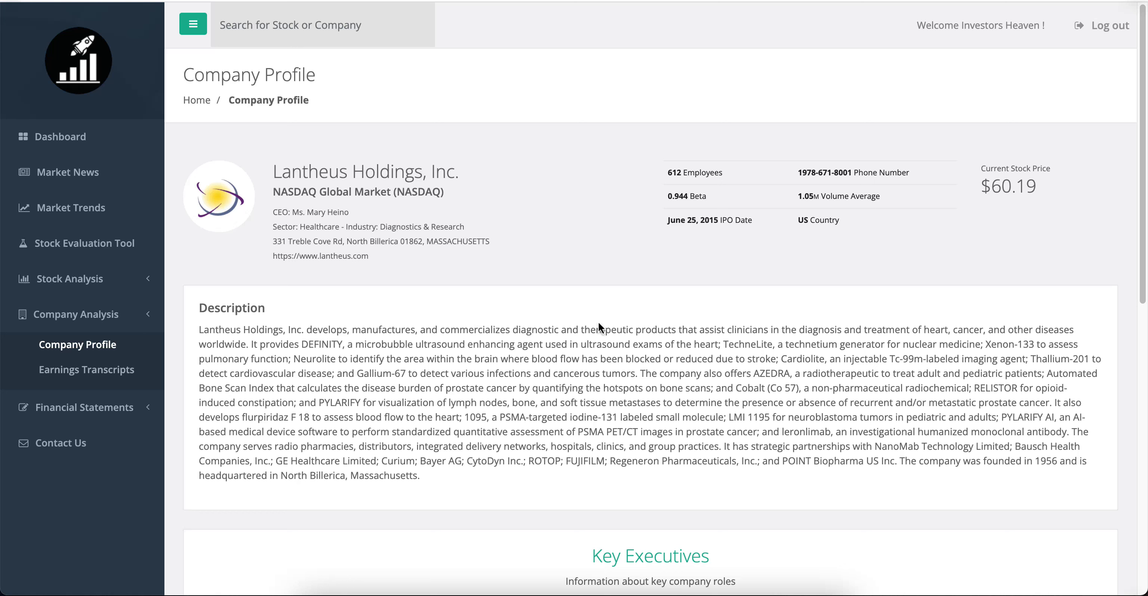
pyautogui.moveTo(772, 332)
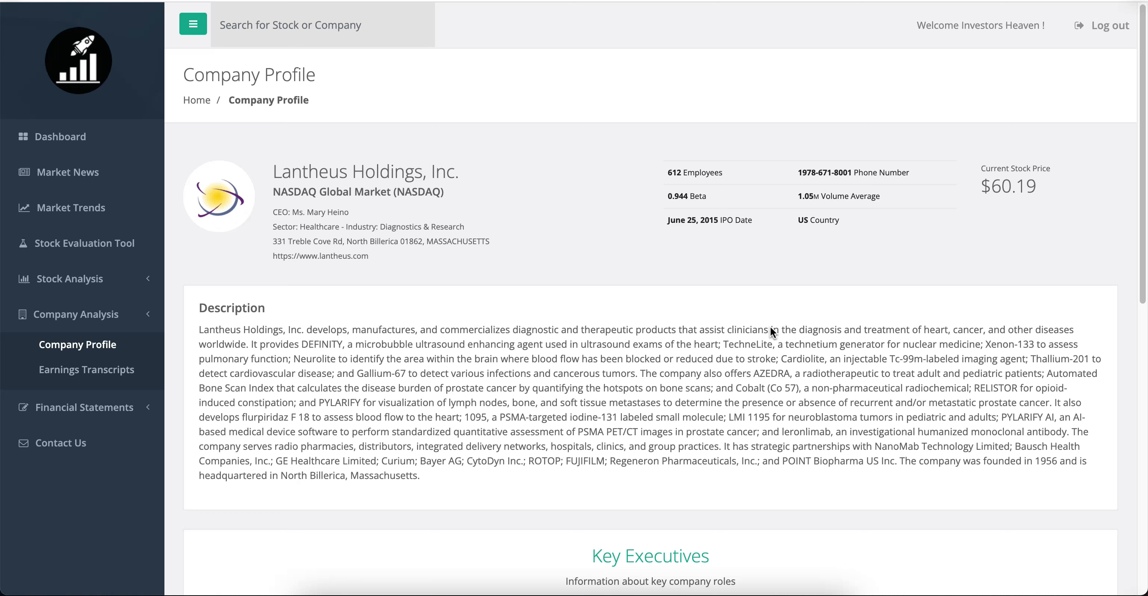
pyautogui.moveTo(888, 341)
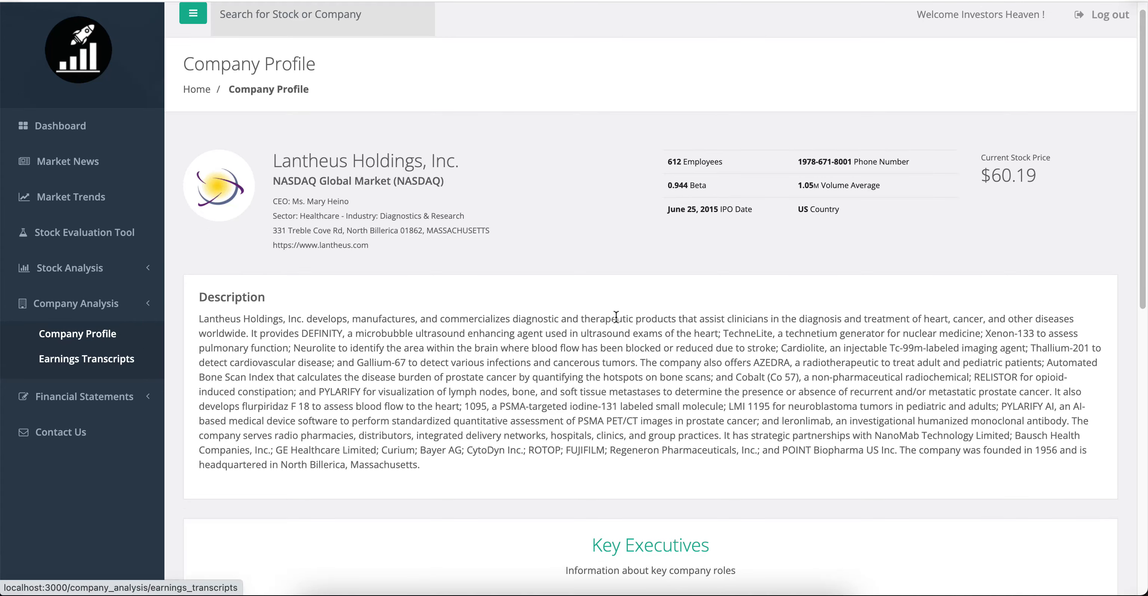
# Show the Lantheus earnings call transcript for Quarter 3 Year 2016
pyautogui.click(86, 358)
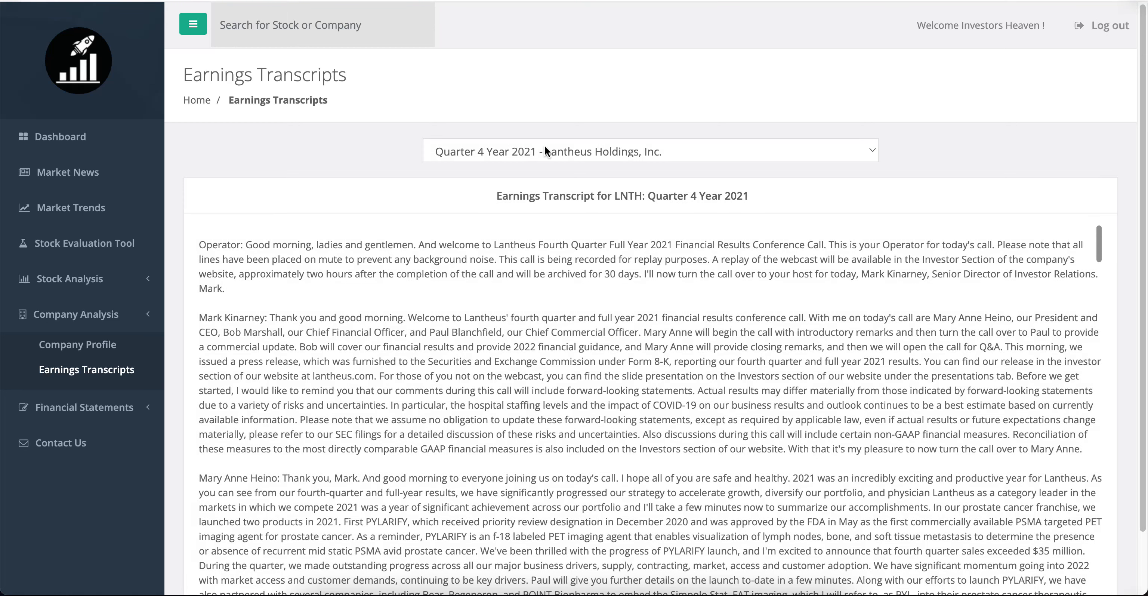
pyautogui.moveTo(455, 44)
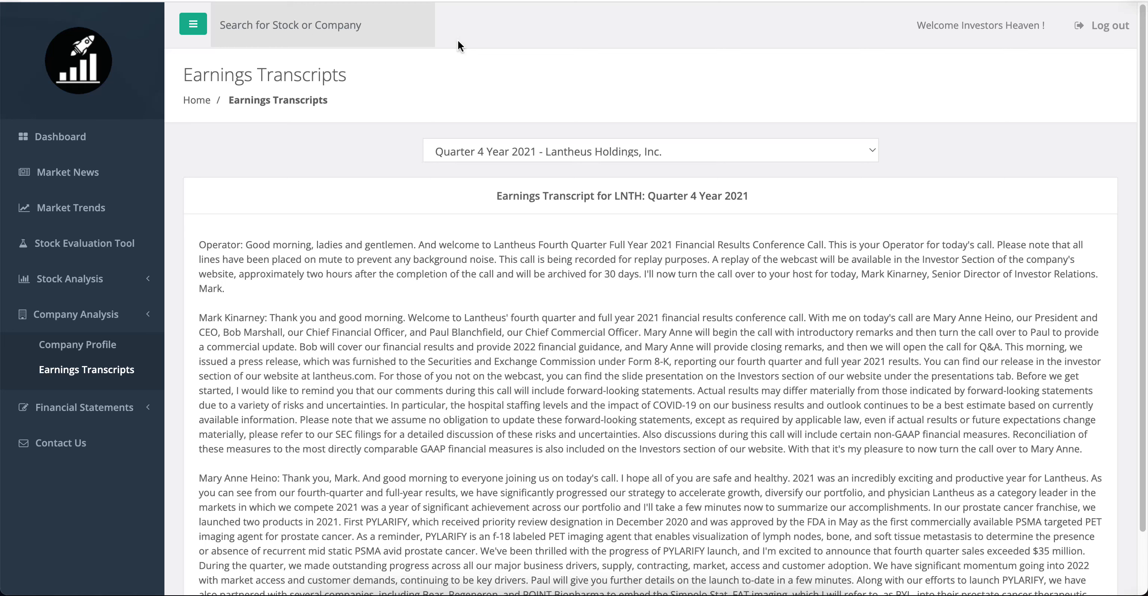
pyautogui.moveTo(547, 155)
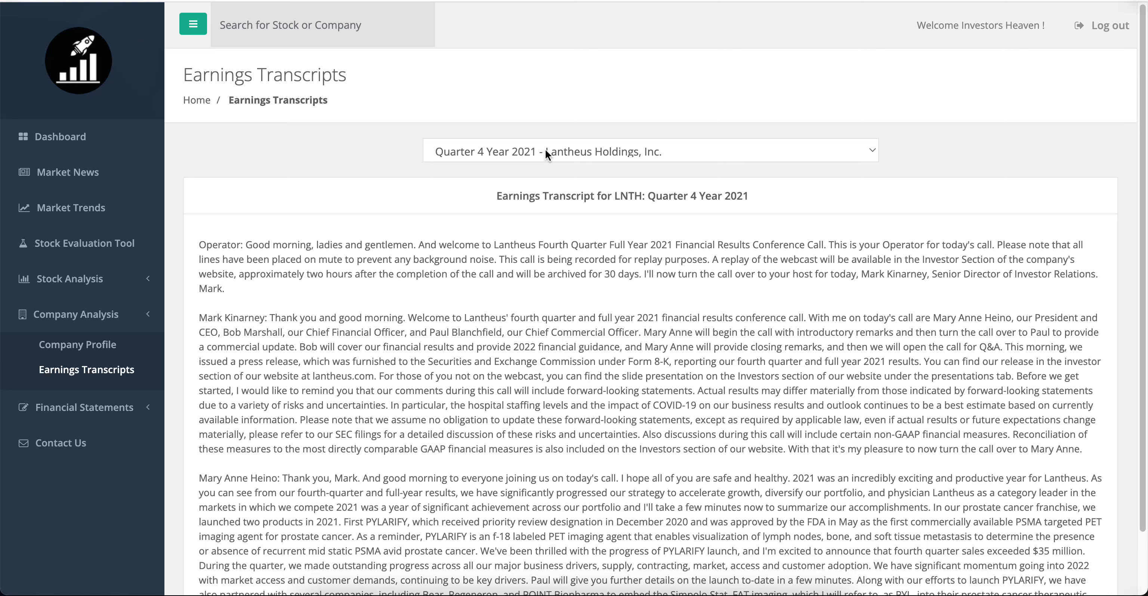
pyautogui.click(647, 150)
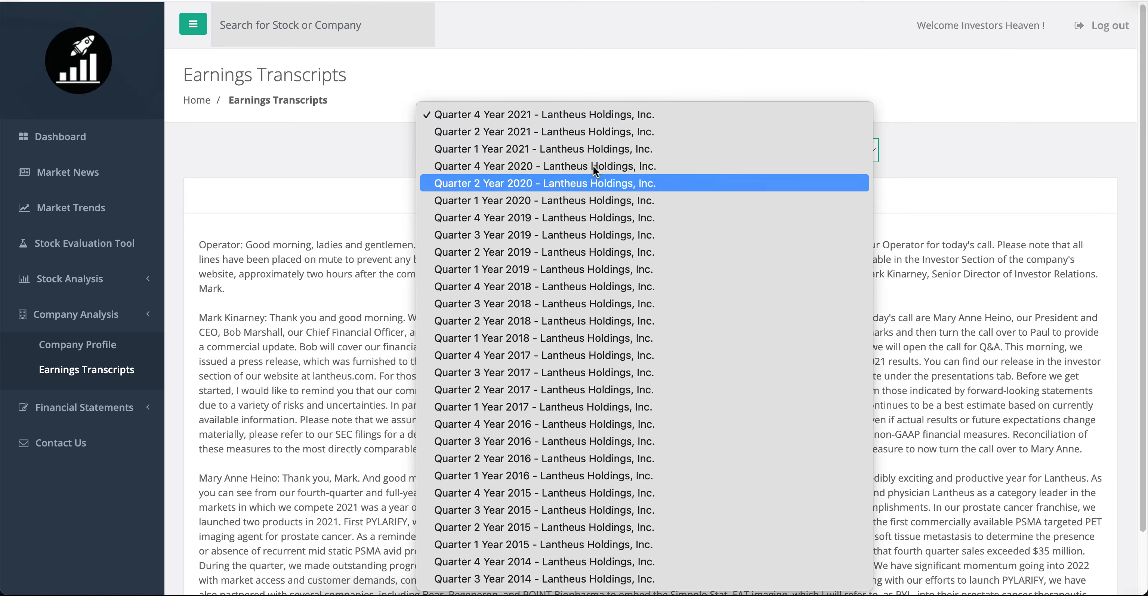
pyautogui.moveTo(545, 131)
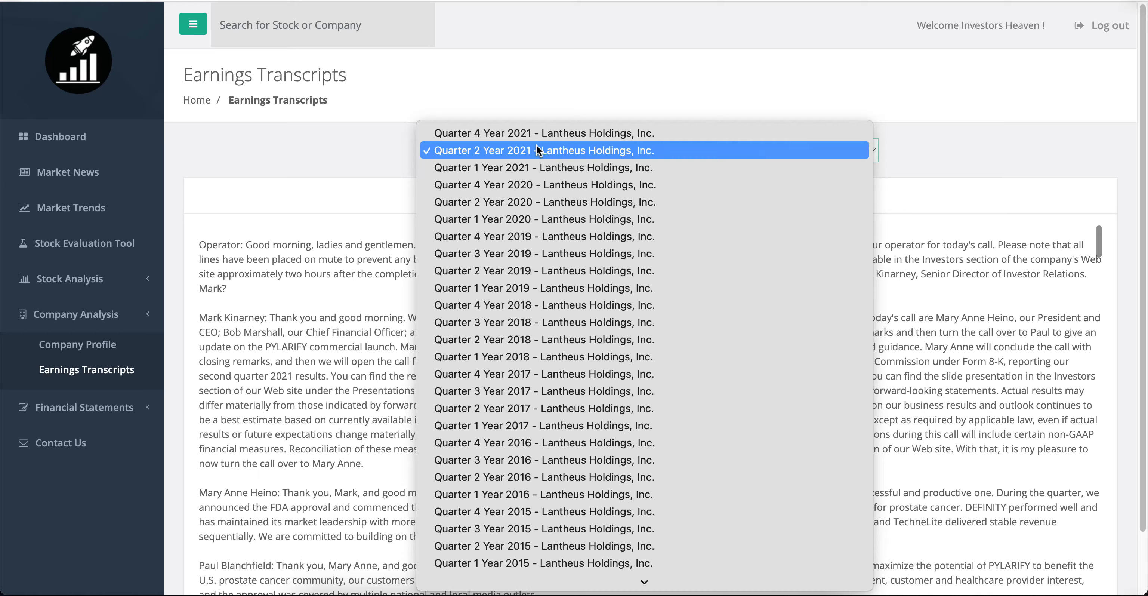
pyautogui.click(544, 460)
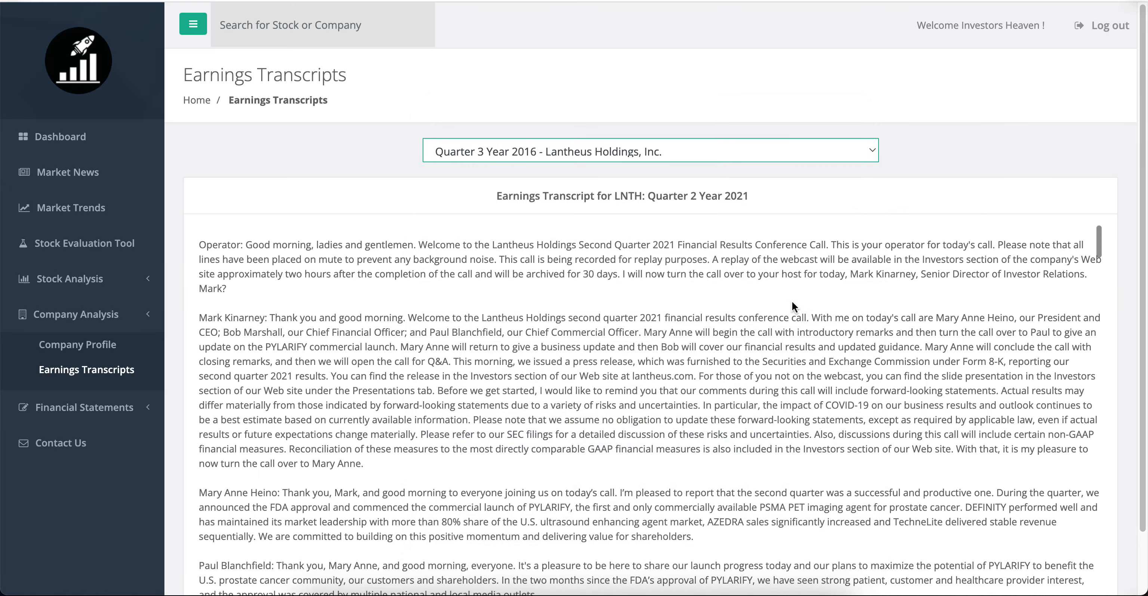
pyautogui.click(649, 150)
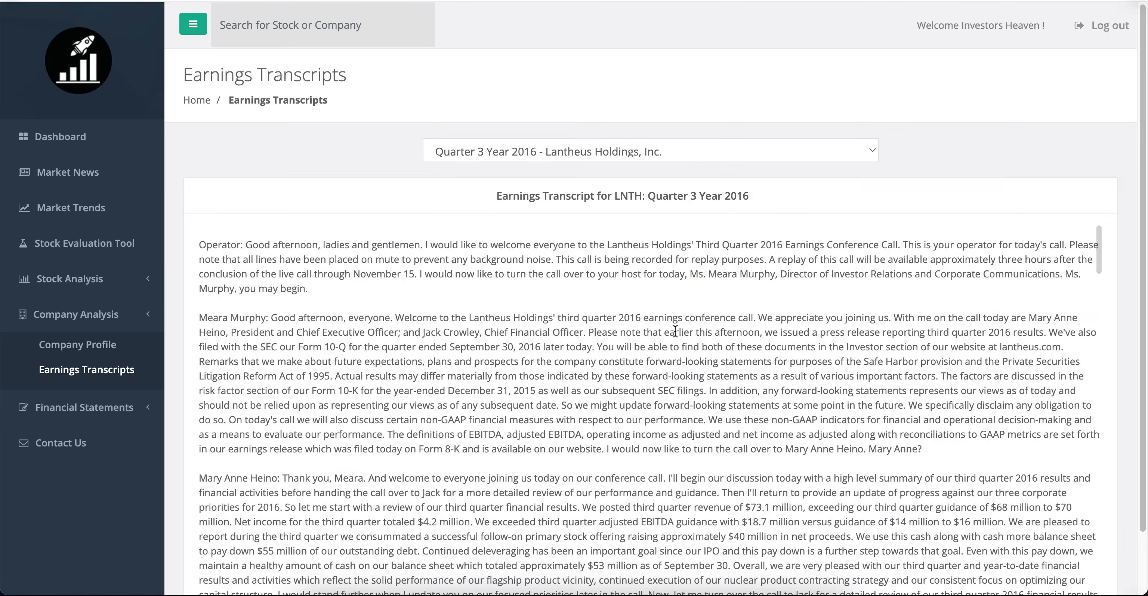
pyautogui.click(649, 151)
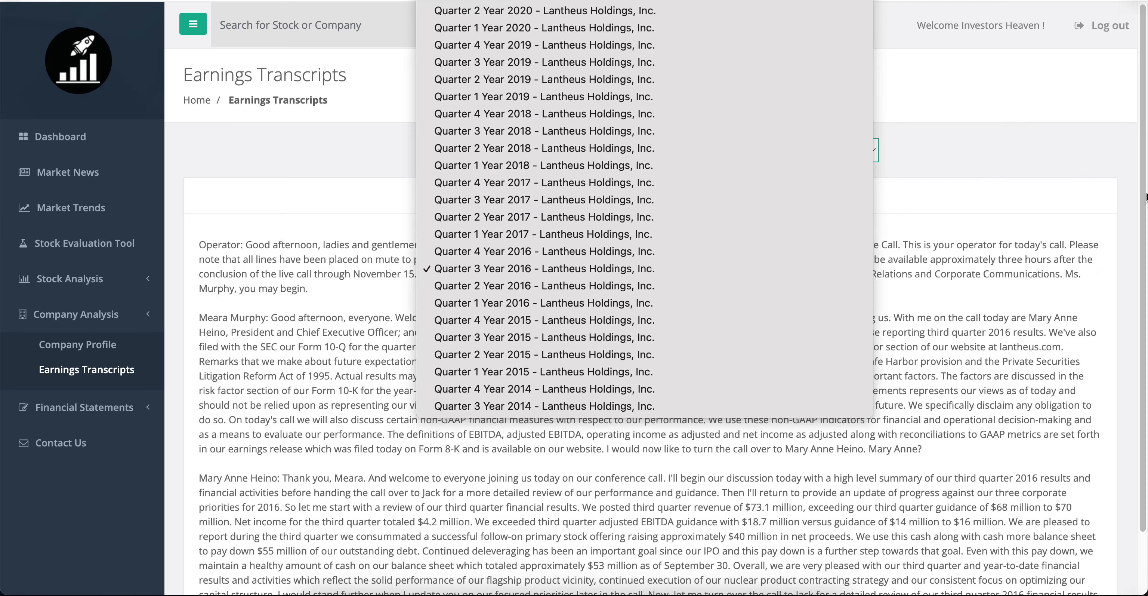
pyautogui.click(540, 269)
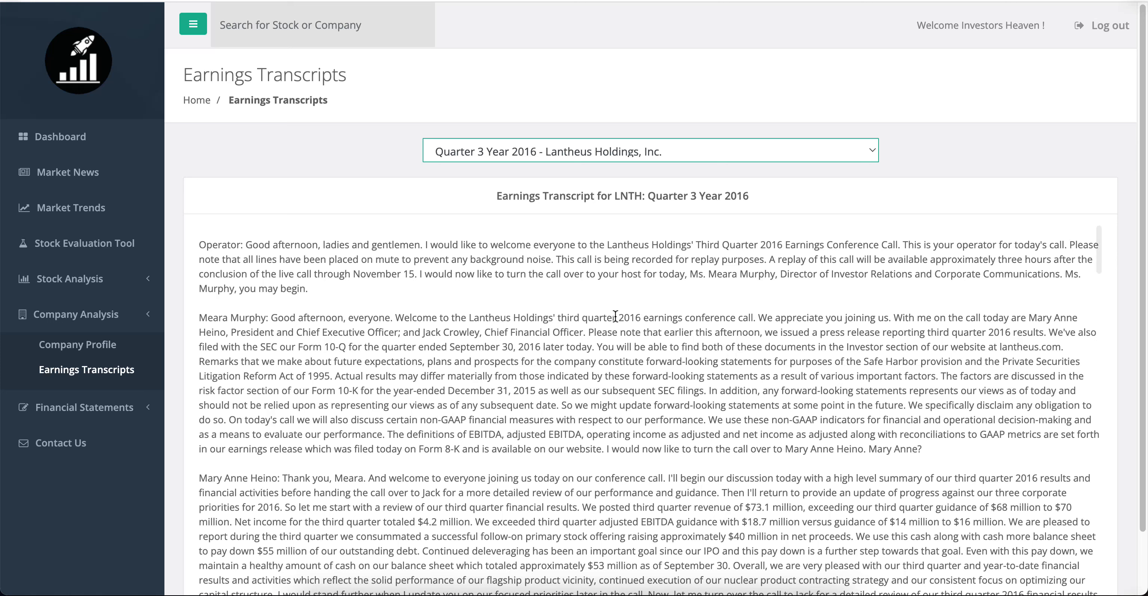
pyautogui.moveTo(568, 352)
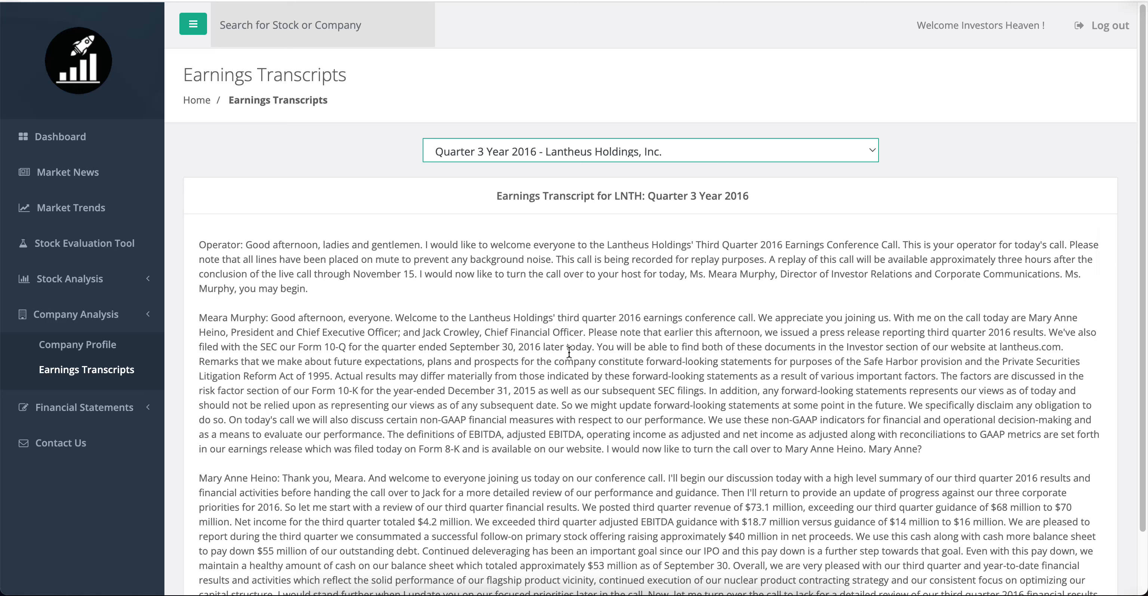
pyautogui.moveTo(664, 322)
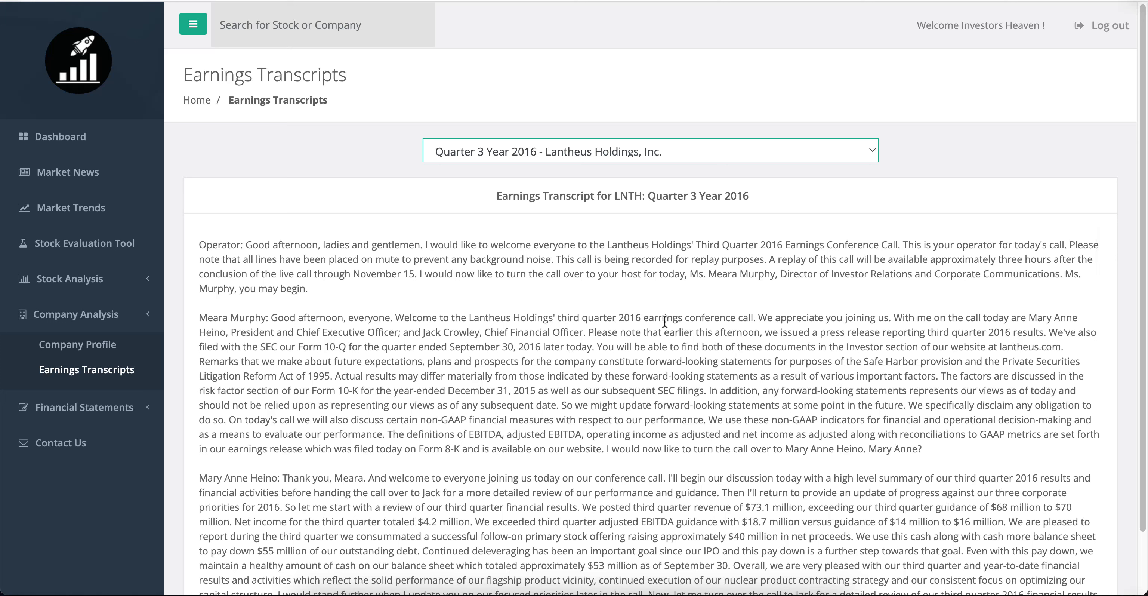
pyautogui.moveTo(565, 305)
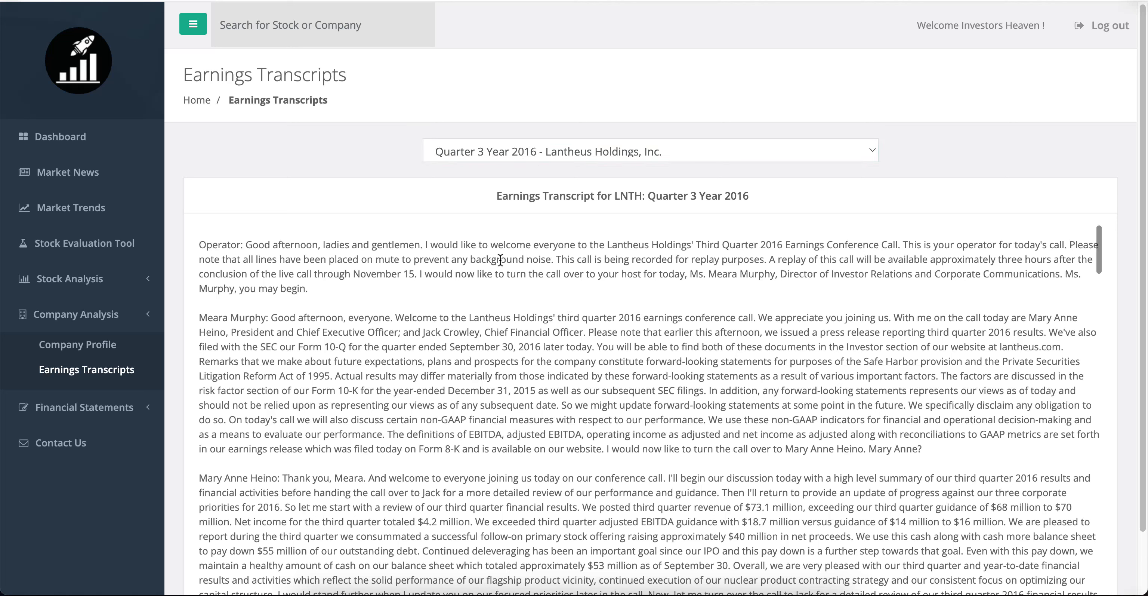
pyautogui.moveTo(210, 333)
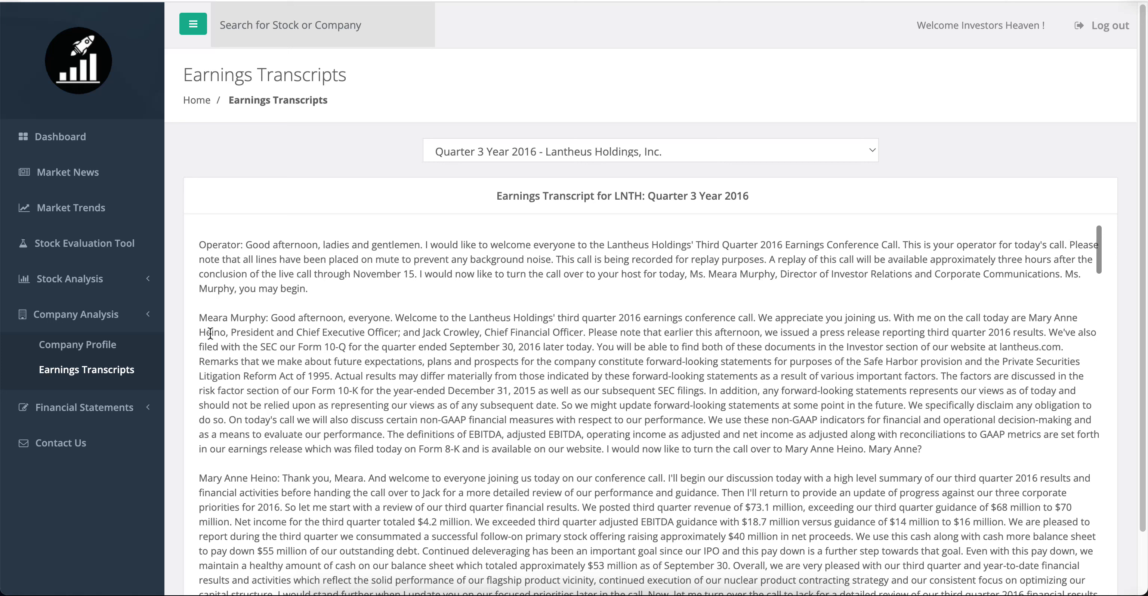
pyautogui.moveTo(84, 407)
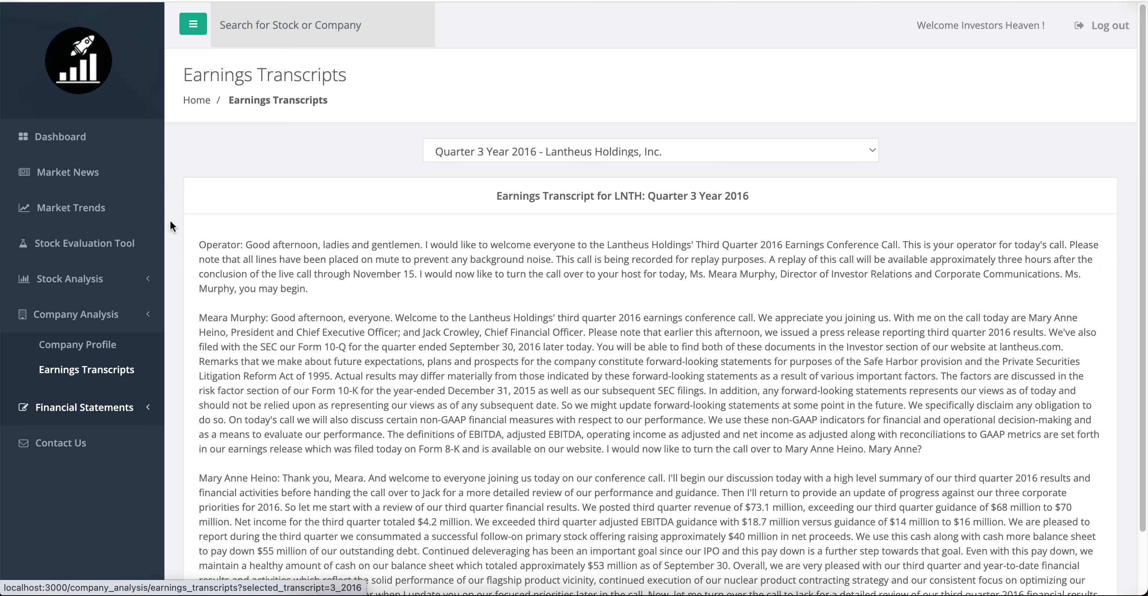
pyautogui.moveTo(84, 285)
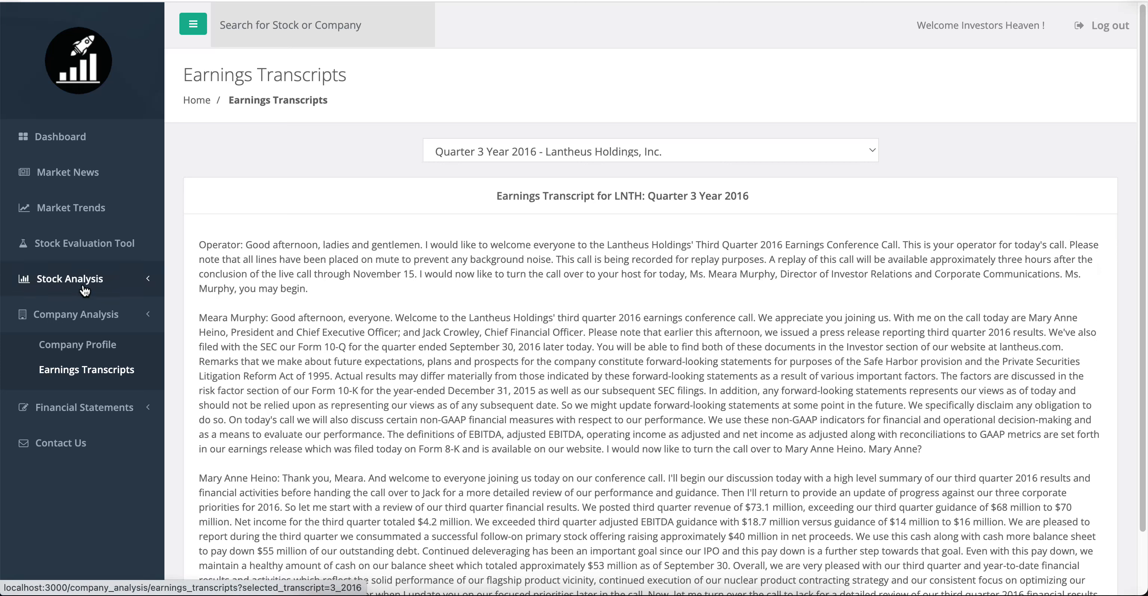
# Show the LNTH Stock Analysis price chart over its full Max history
pyautogui.click(72, 277)
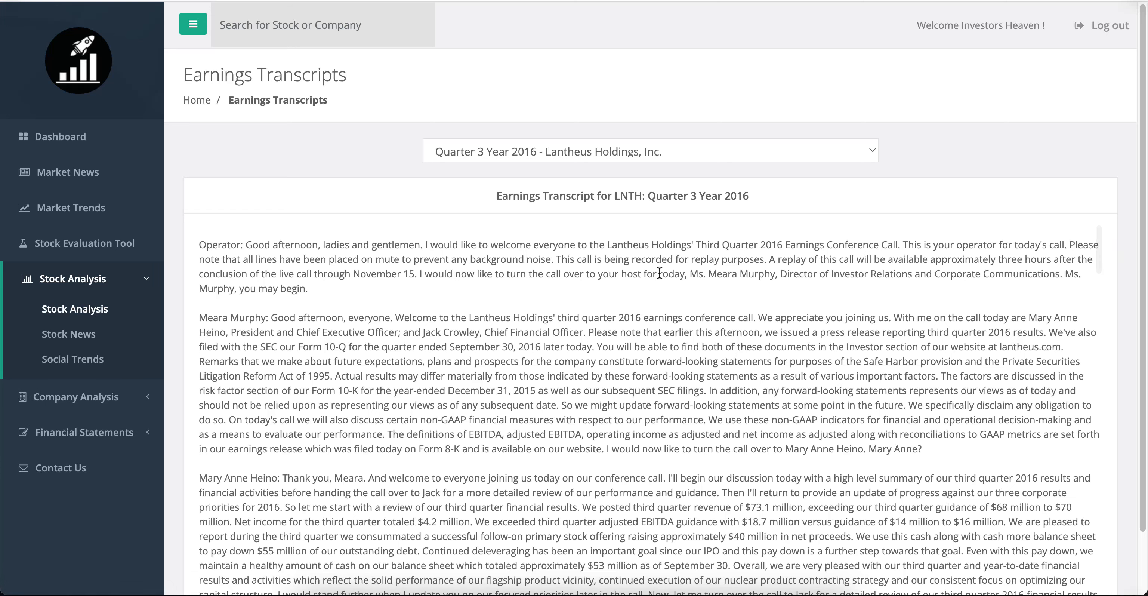
pyautogui.moveTo(663, 278)
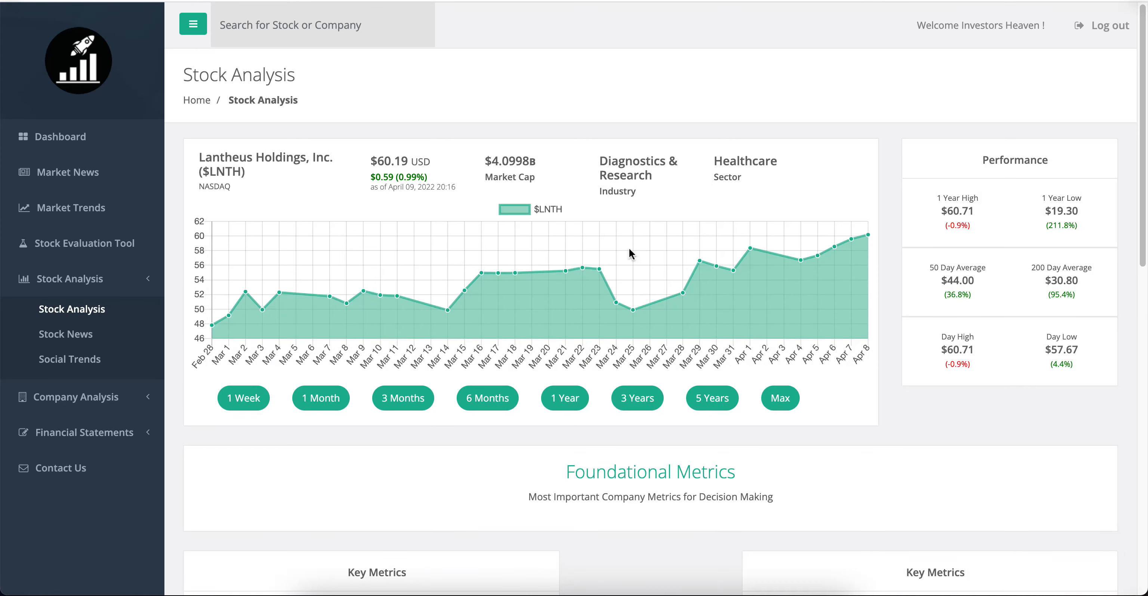
pyautogui.moveTo(702, 266)
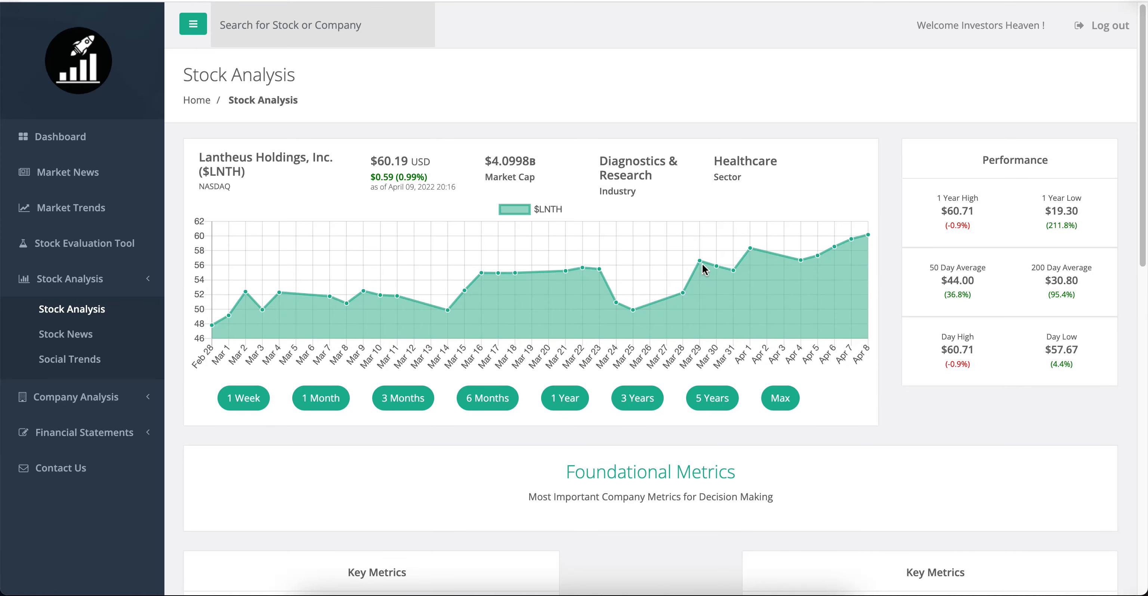
pyautogui.moveTo(921, 263)
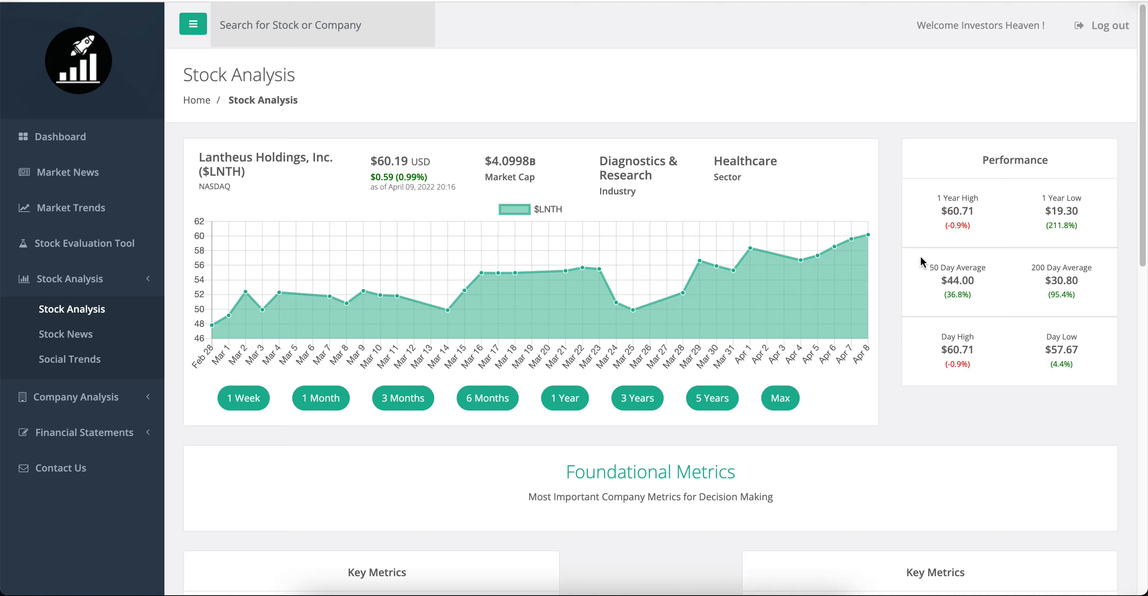
pyautogui.moveTo(951, 224)
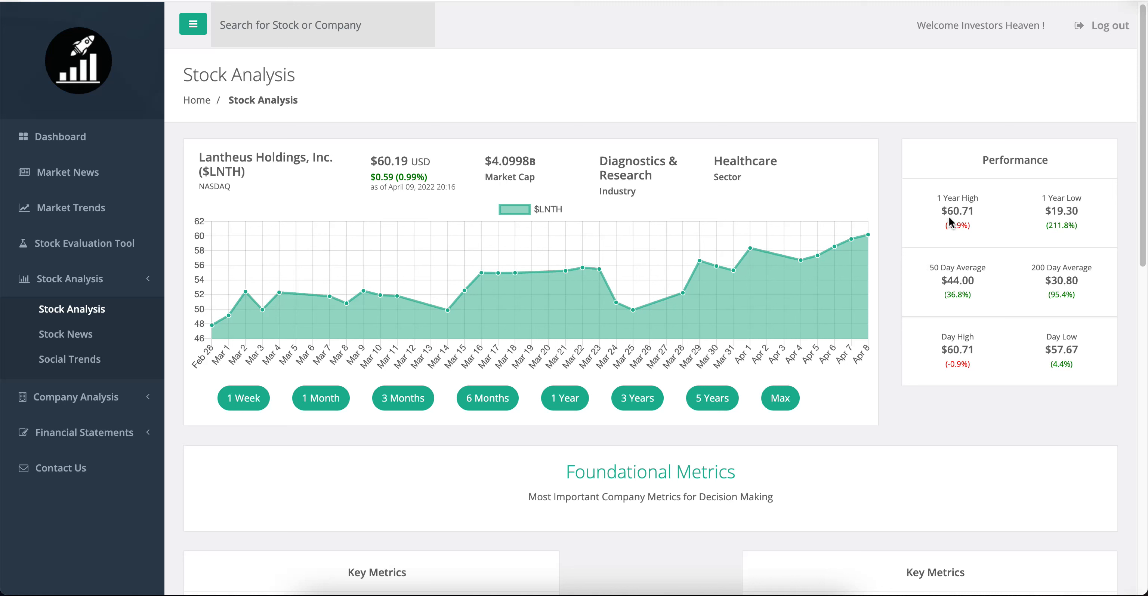
pyautogui.click(778, 397)
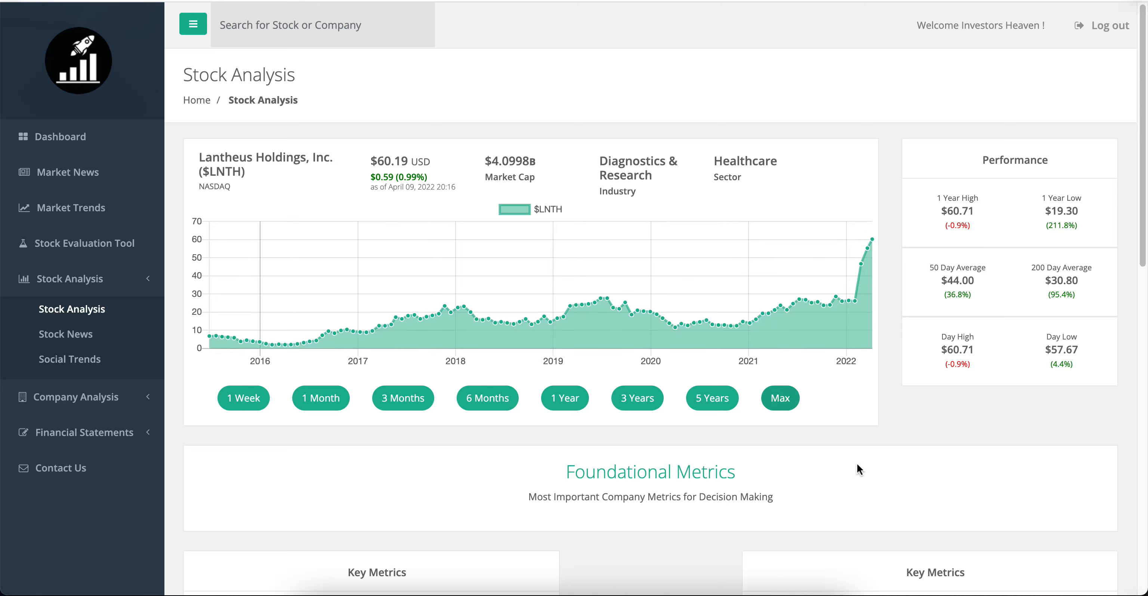
pyautogui.moveTo(877, 236)
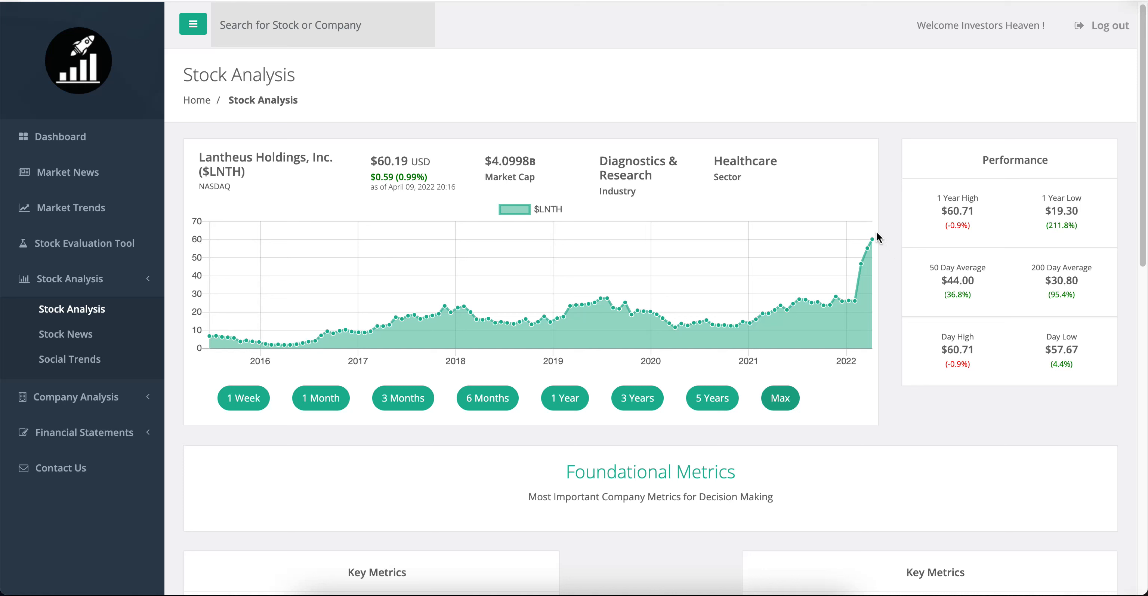
pyautogui.moveTo(880, 242)
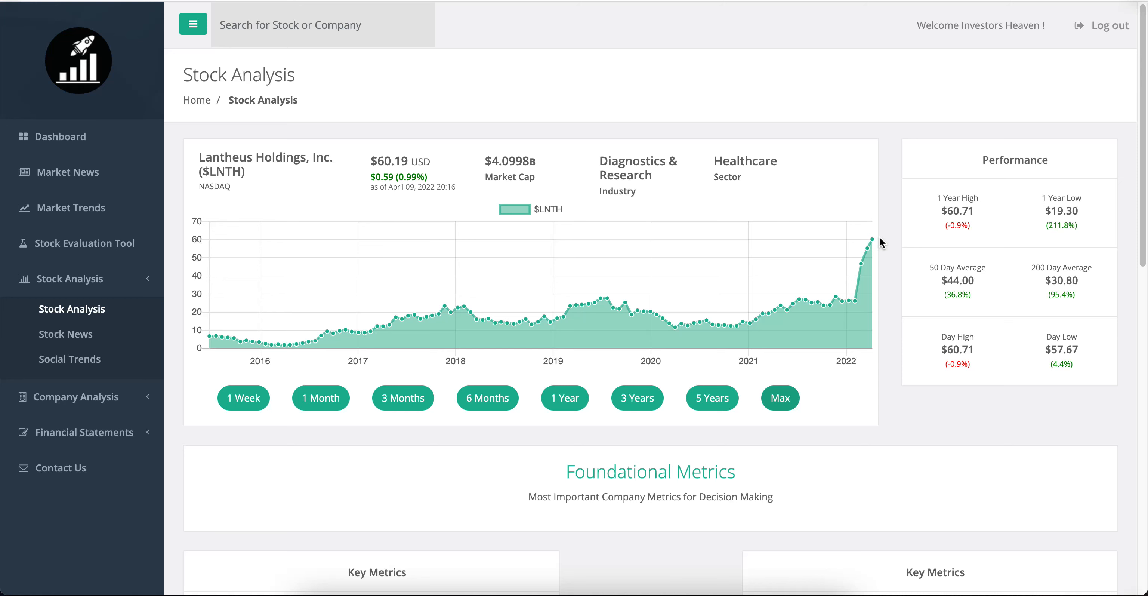
# Scroll to Lantheus's Key Metrics showing P/E -57.2 and P/FCF 97.6
pyautogui.scroll(-3)
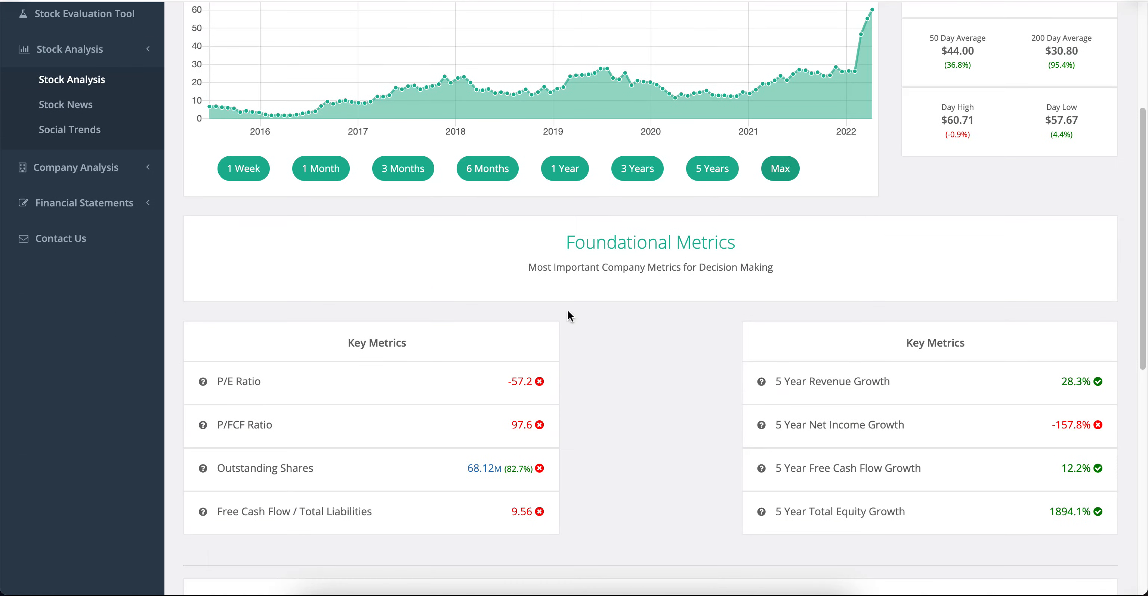
pyautogui.scroll(-3)
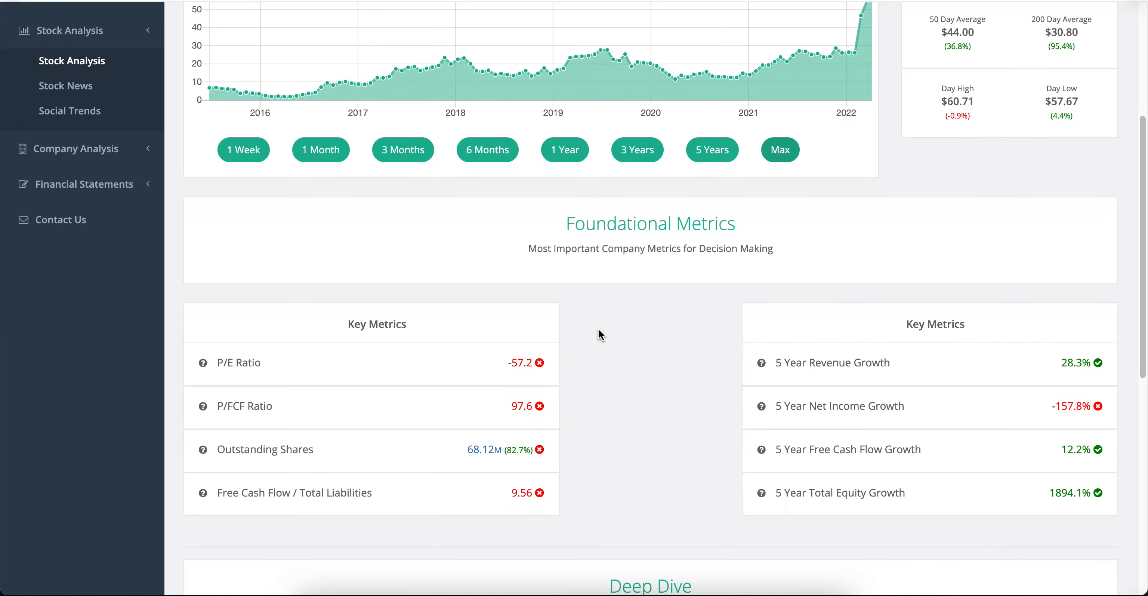
pyautogui.scroll(-3)
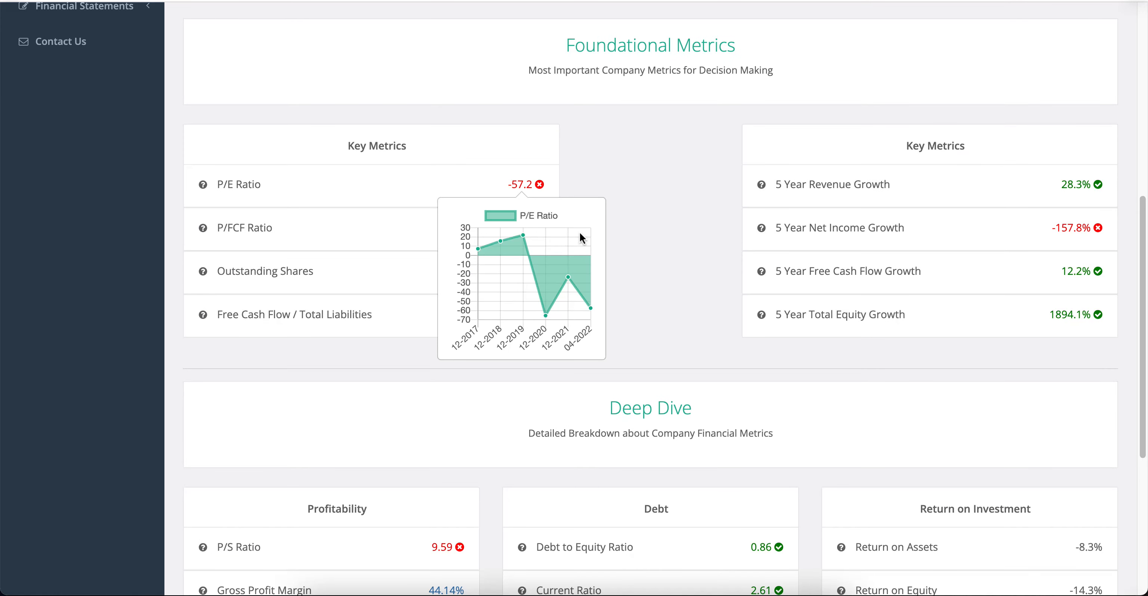
pyautogui.moveTo(579, 272)
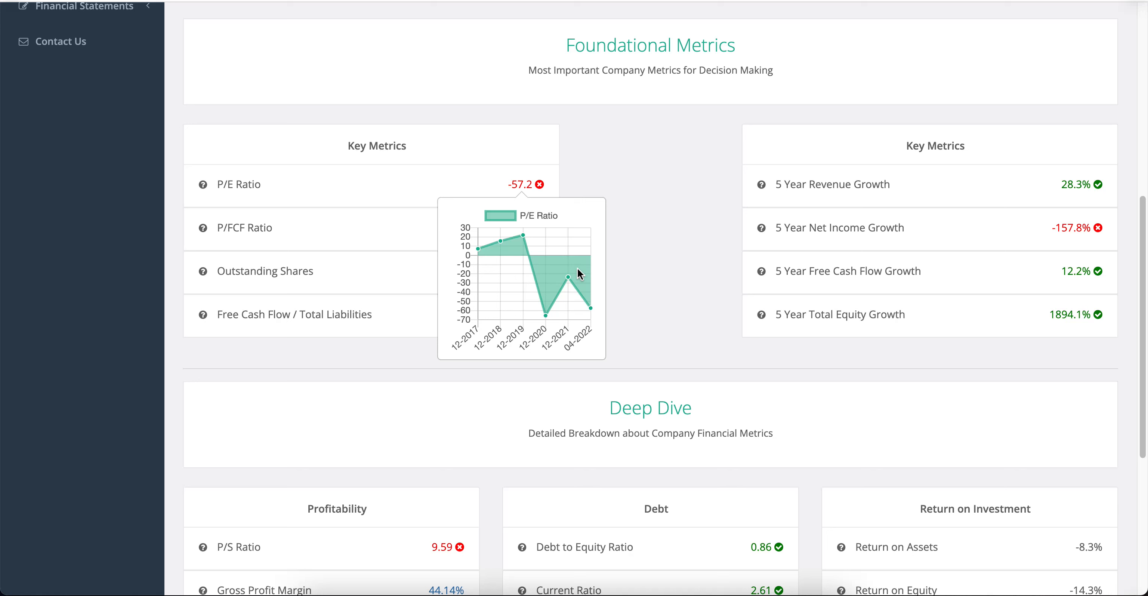
pyautogui.moveTo(540, 260)
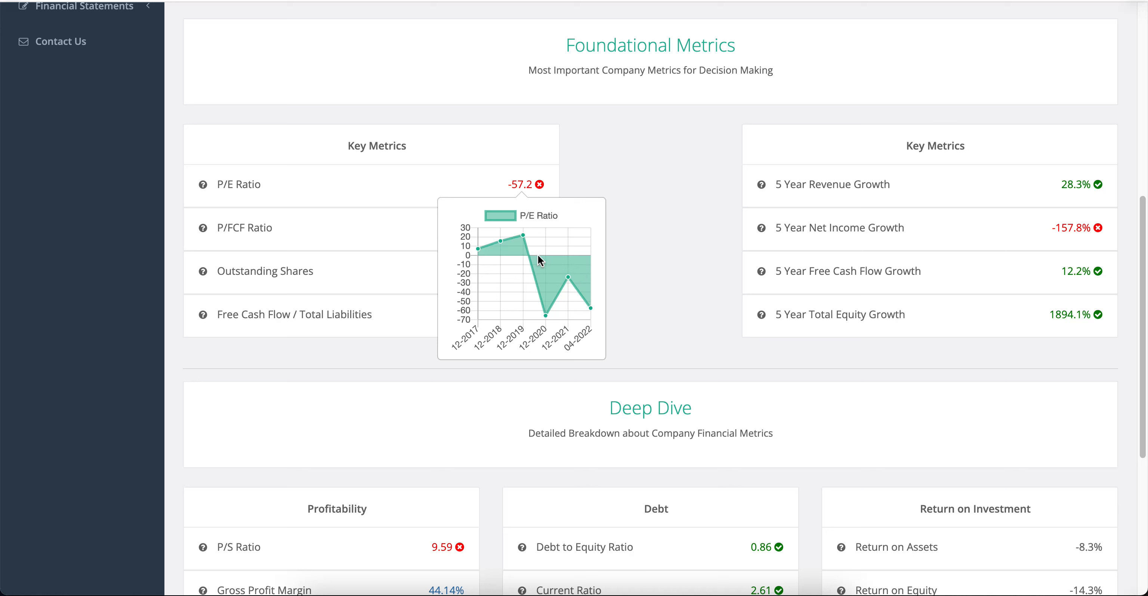
pyautogui.moveTo(617, 301)
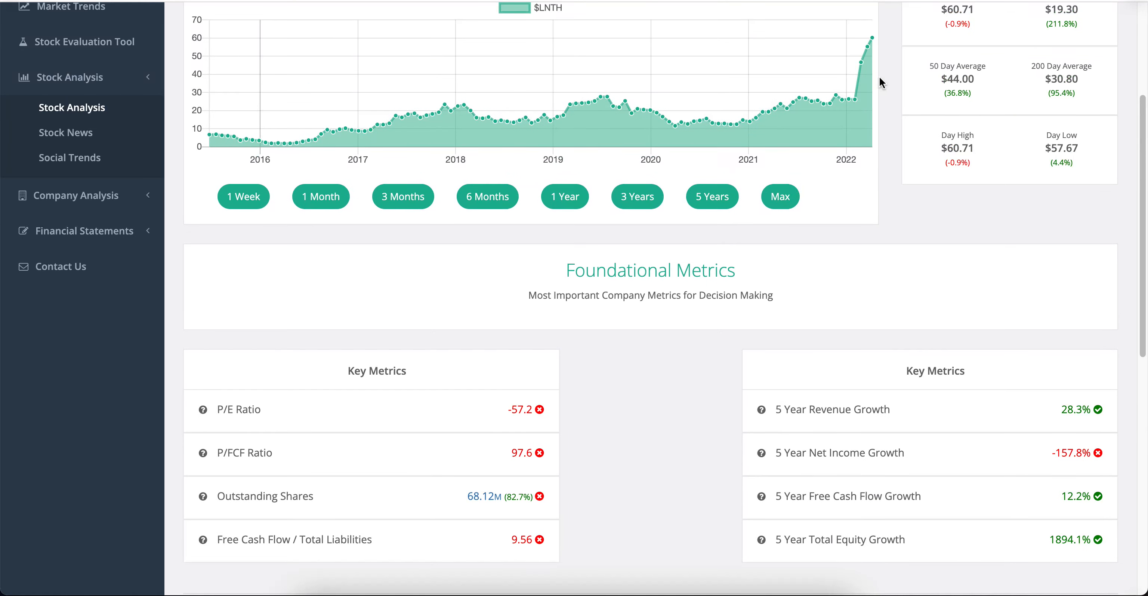
pyautogui.moveTo(718, 278)
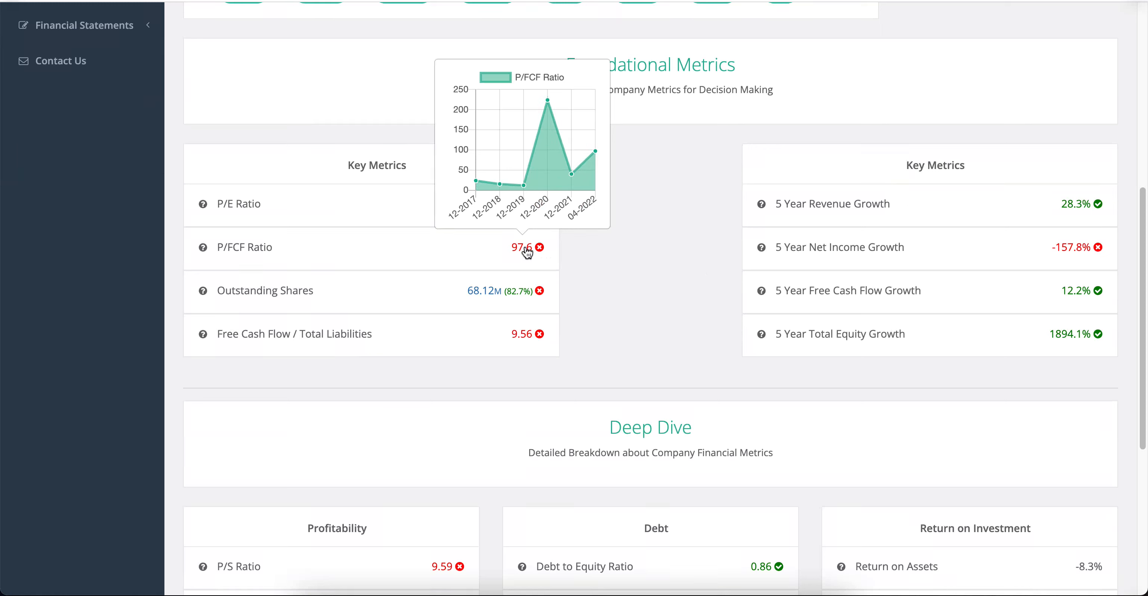
pyautogui.moveTo(588, 169)
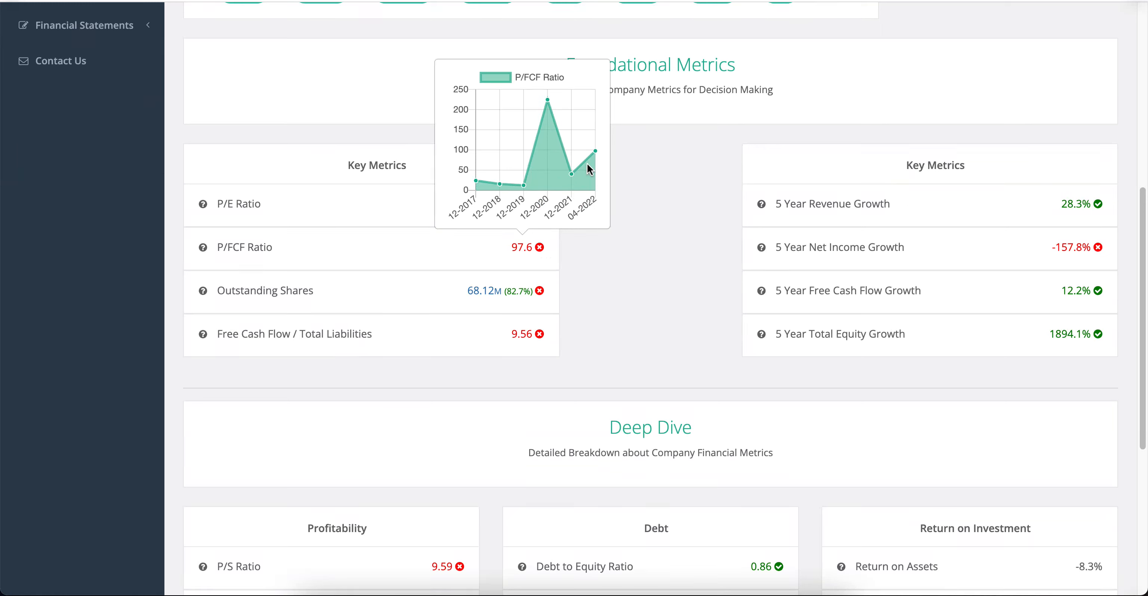
pyautogui.moveTo(546, 115)
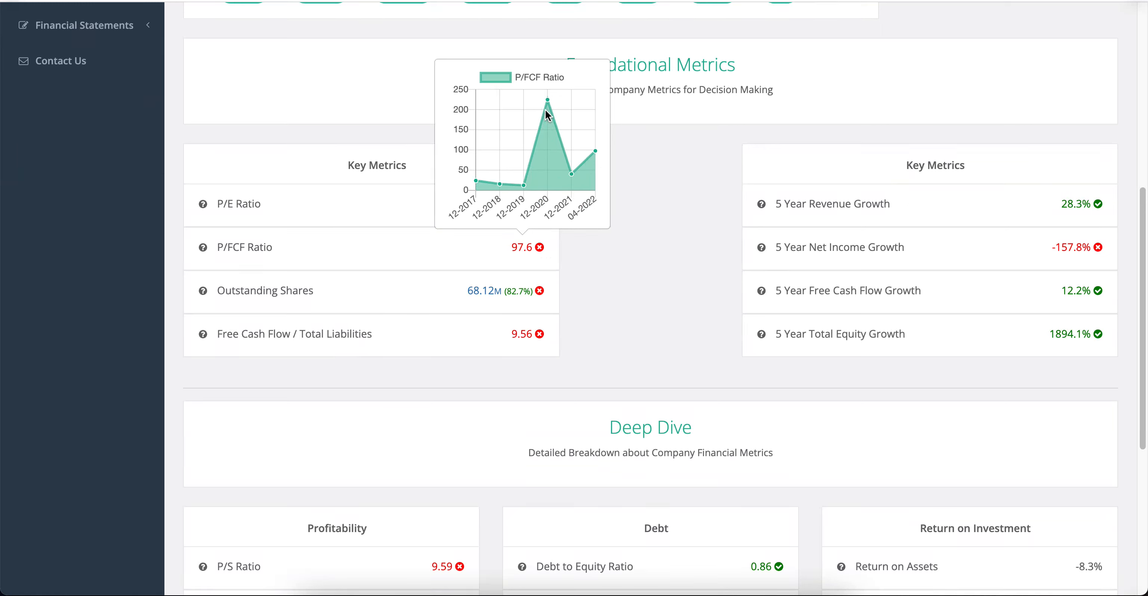
pyautogui.moveTo(571, 238)
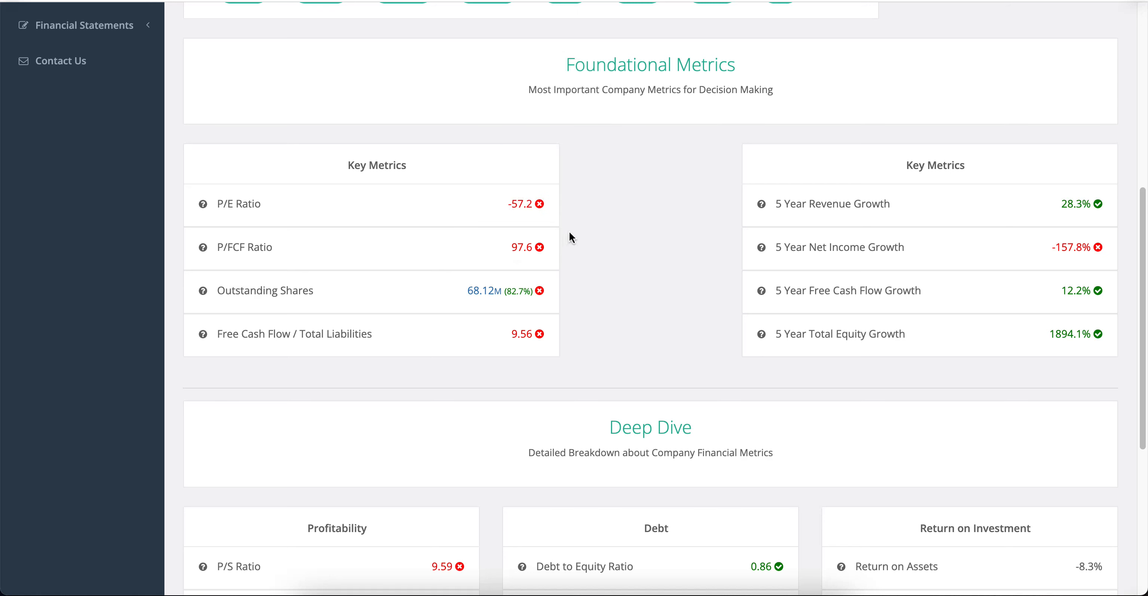
pyautogui.moveTo(531, 264)
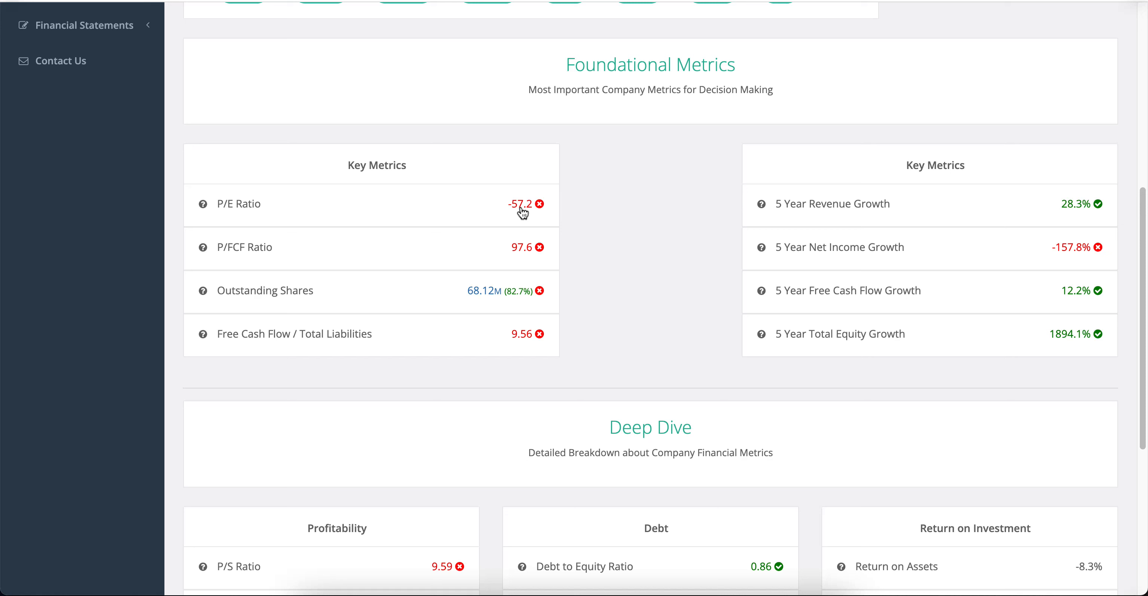
pyautogui.moveTo(482, 202)
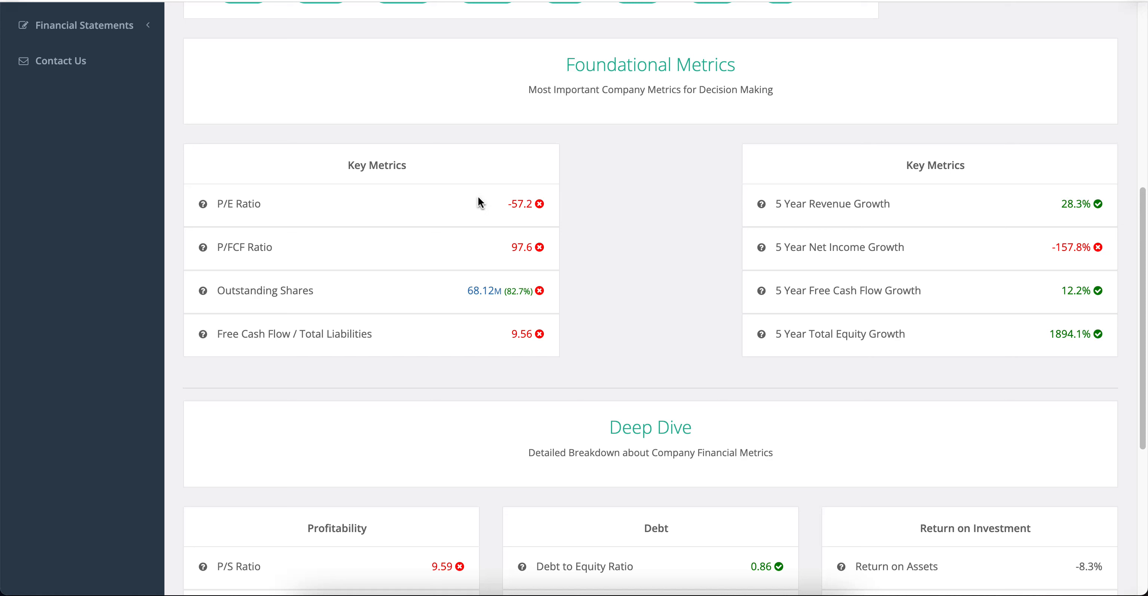
pyautogui.moveTo(524, 221)
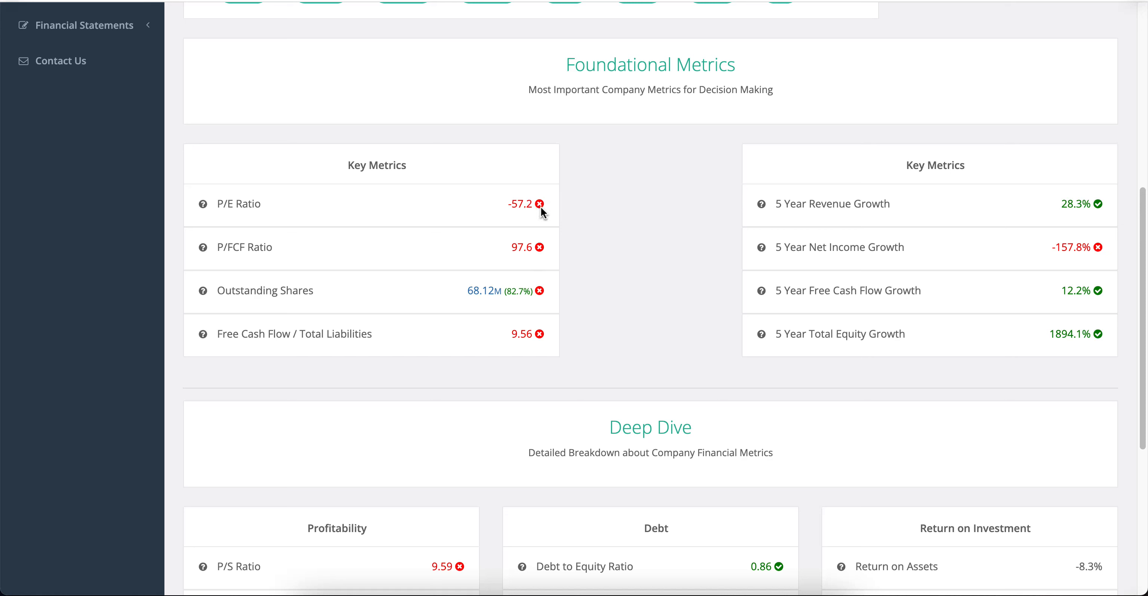
pyautogui.moveTo(528, 257)
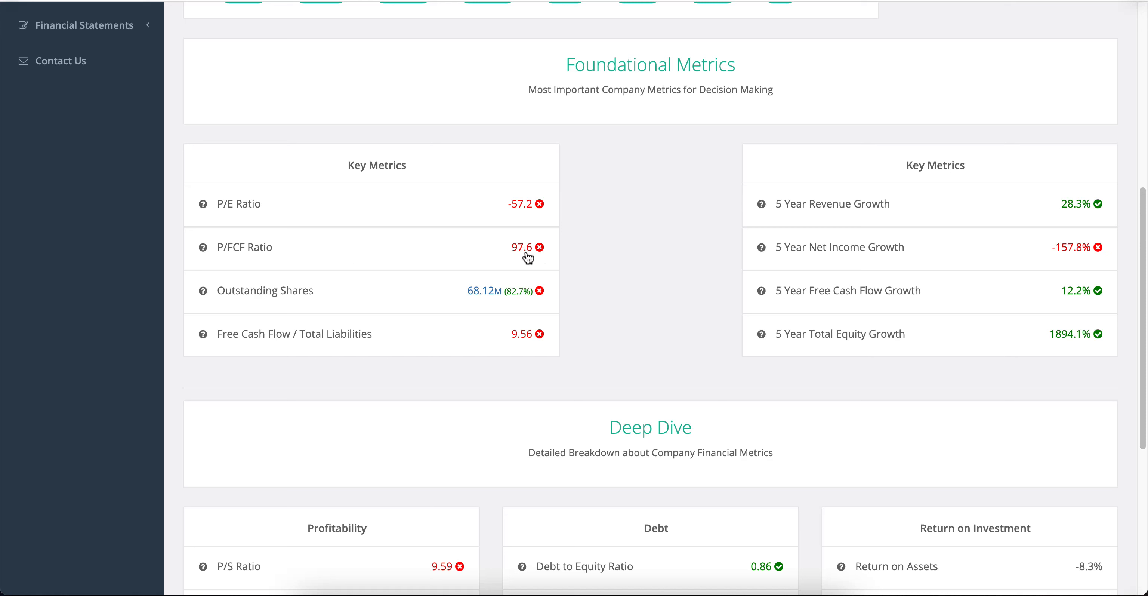
pyautogui.moveTo(541, 255)
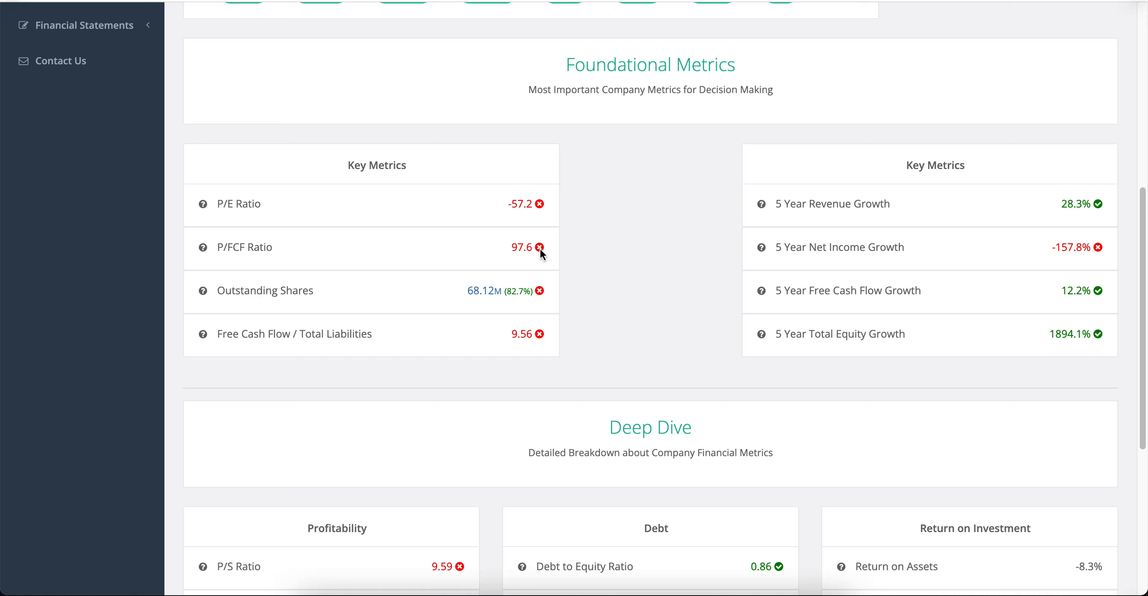
pyautogui.moveTo(528, 242)
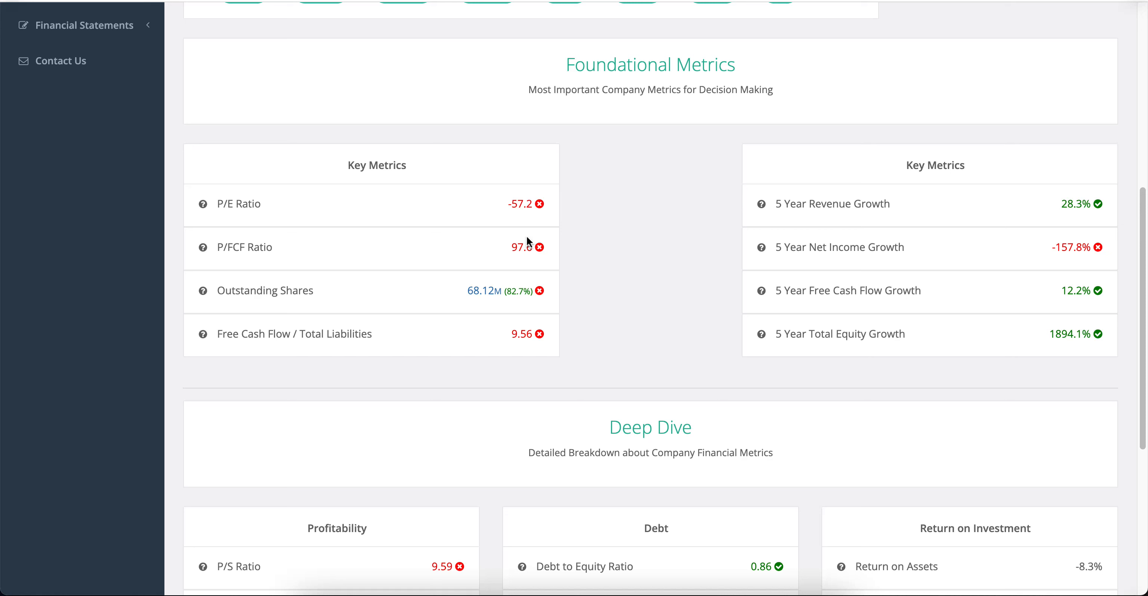
pyautogui.moveTo(535, 236)
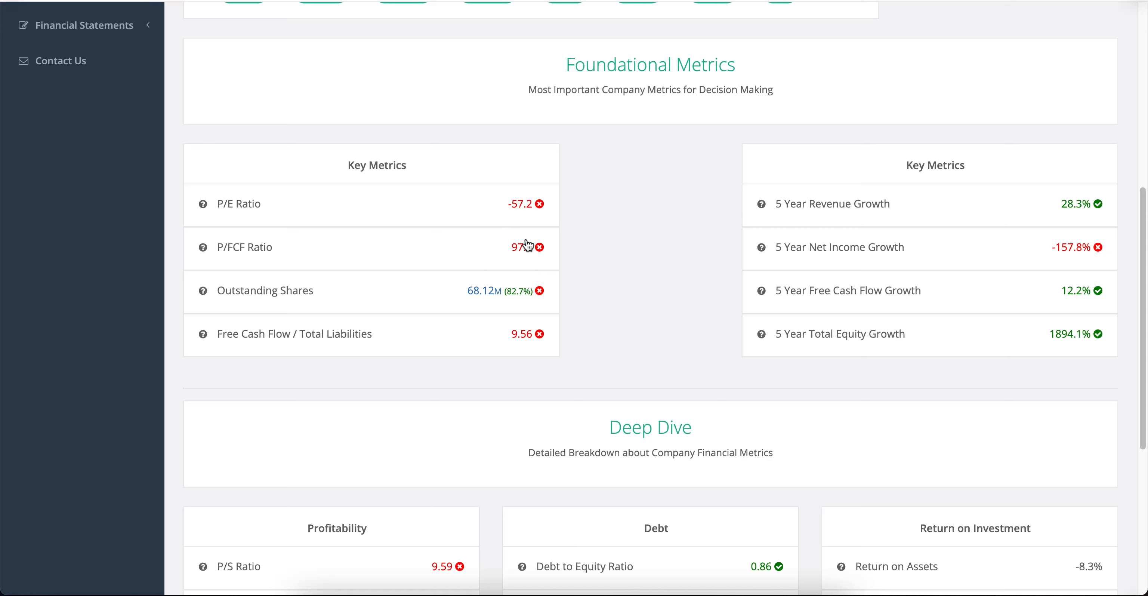
pyautogui.moveTo(553, 244)
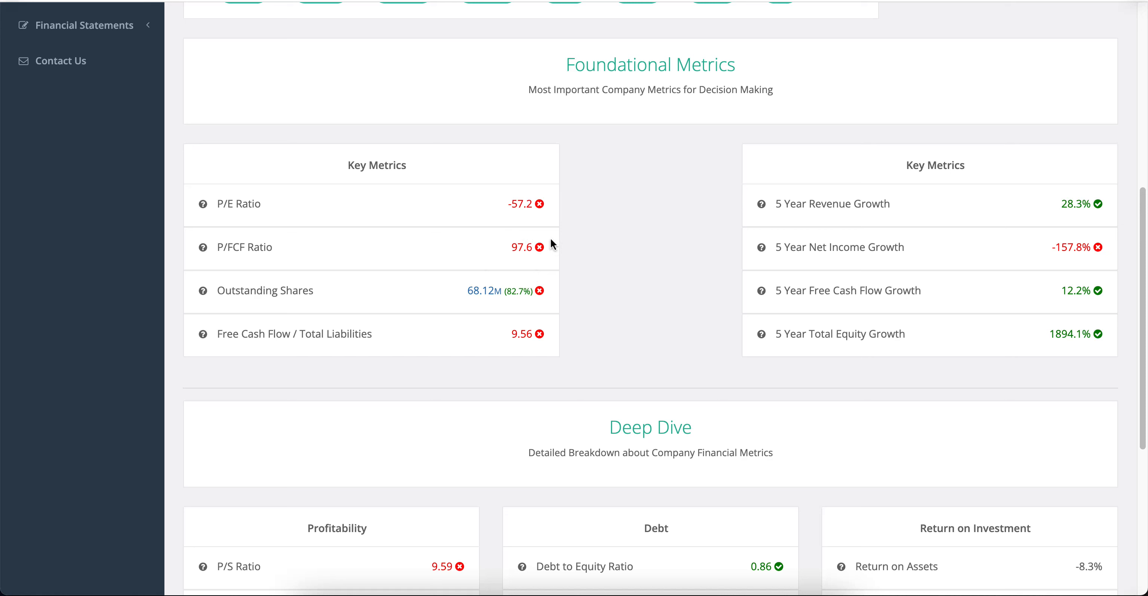
pyautogui.moveTo(513, 238)
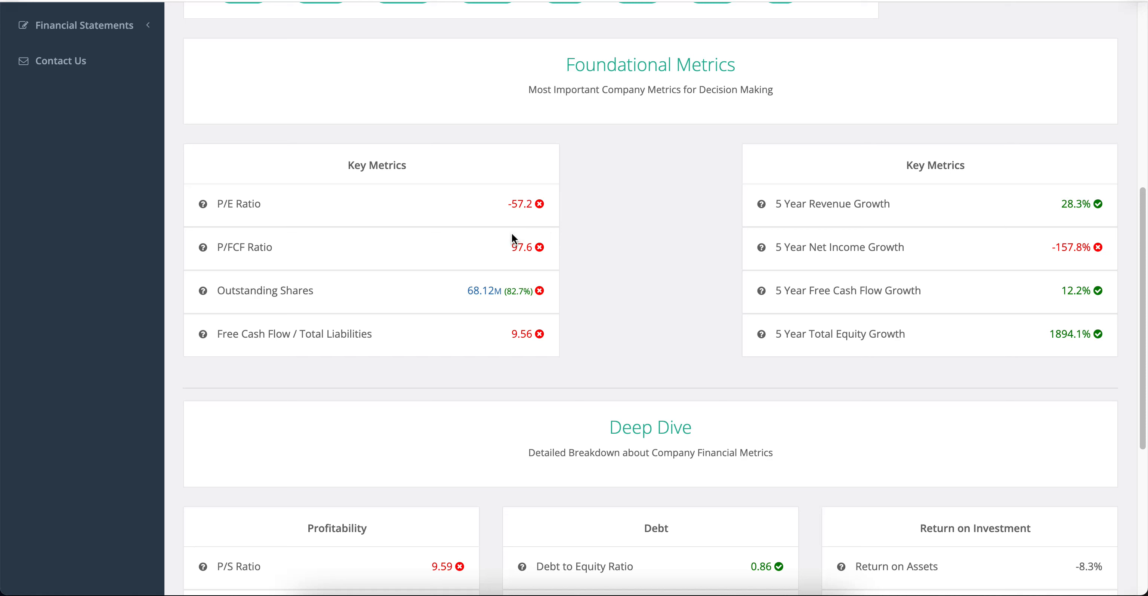
pyautogui.moveTo(515, 241)
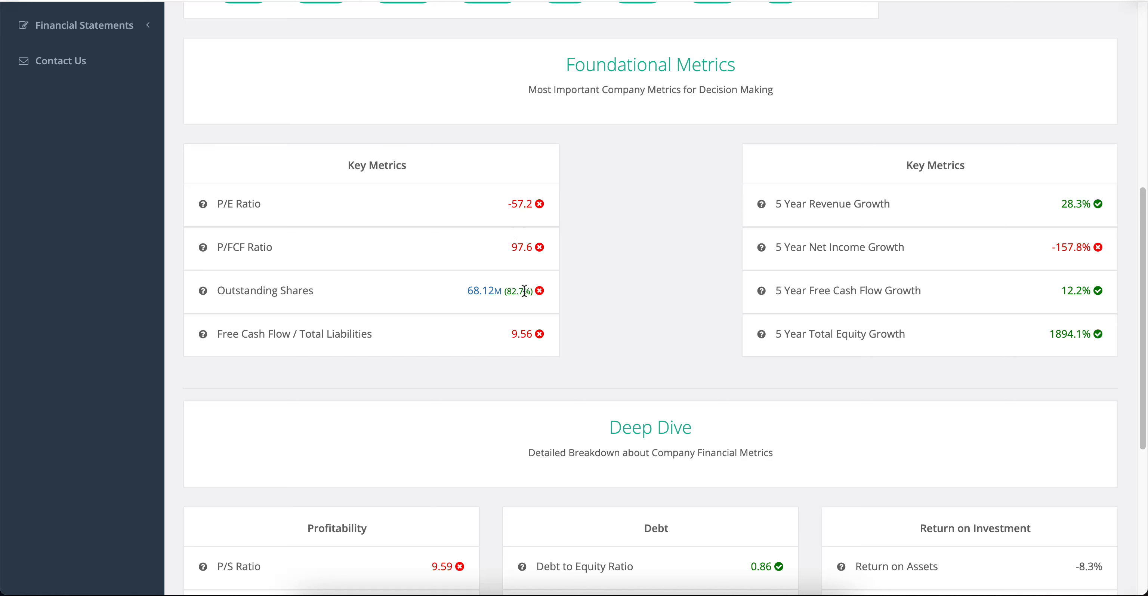
pyautogui.moveTo(428, 298)
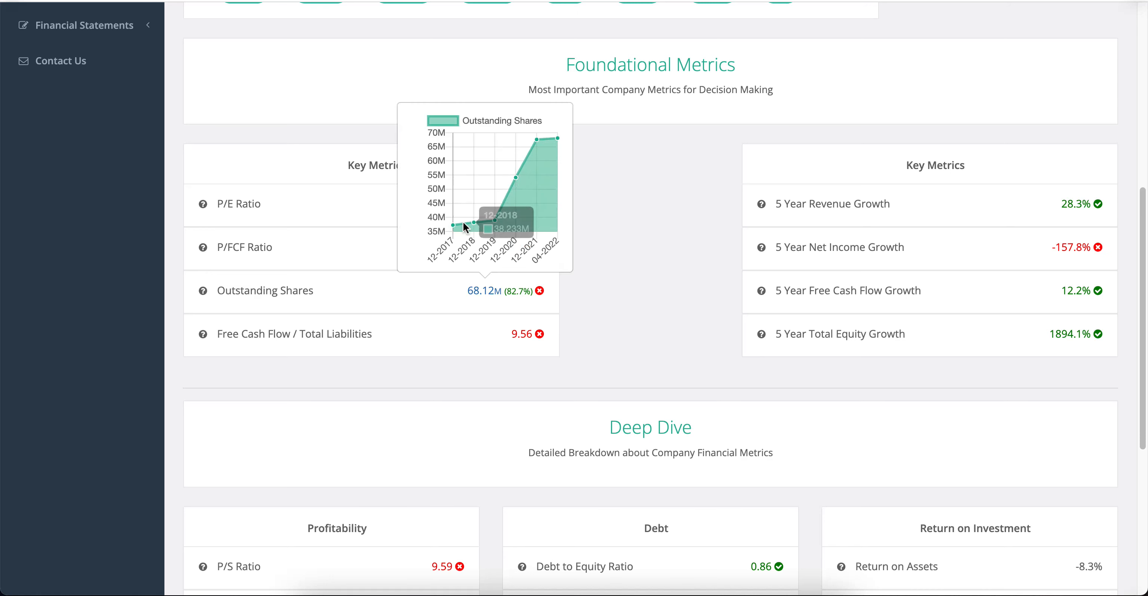
pyautogui.moveTo(482, 213)
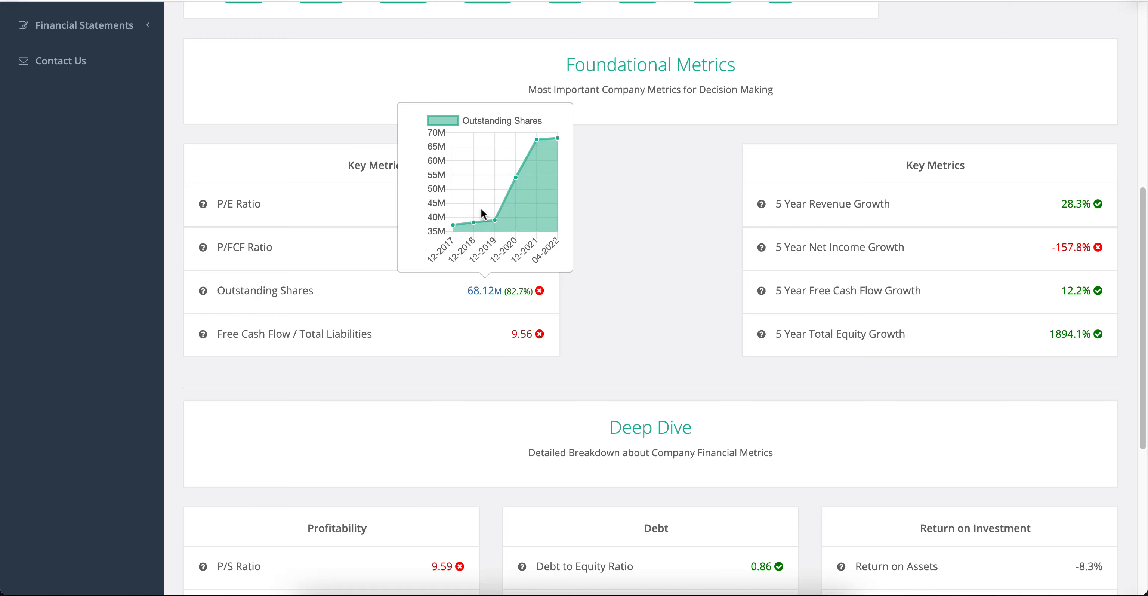
pyautogui.moveTo(658, 252)
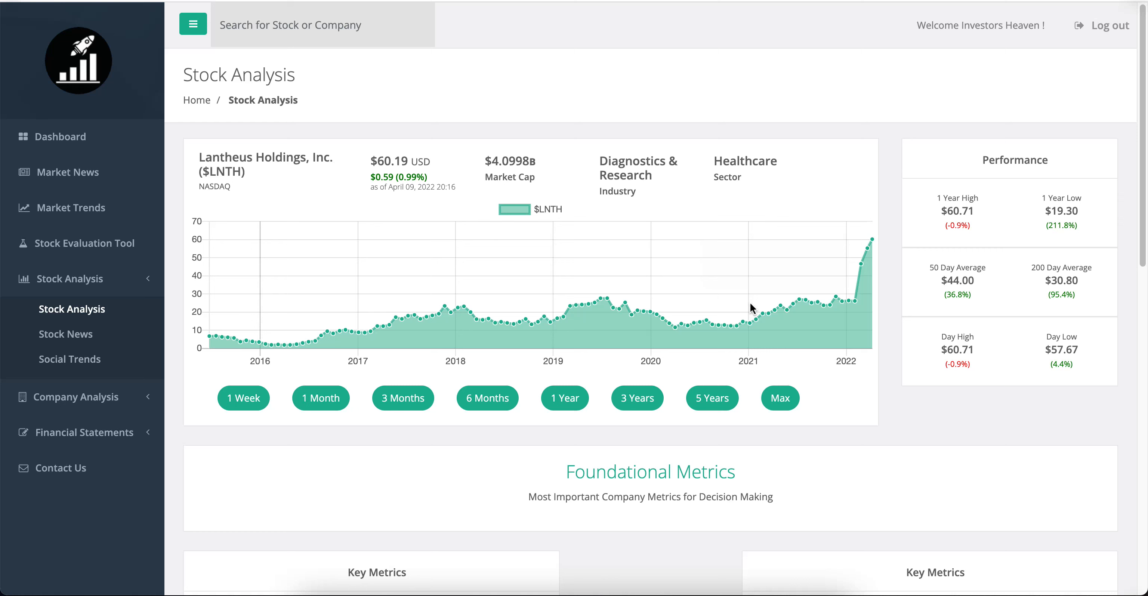
pyautogui.scroll(-3)
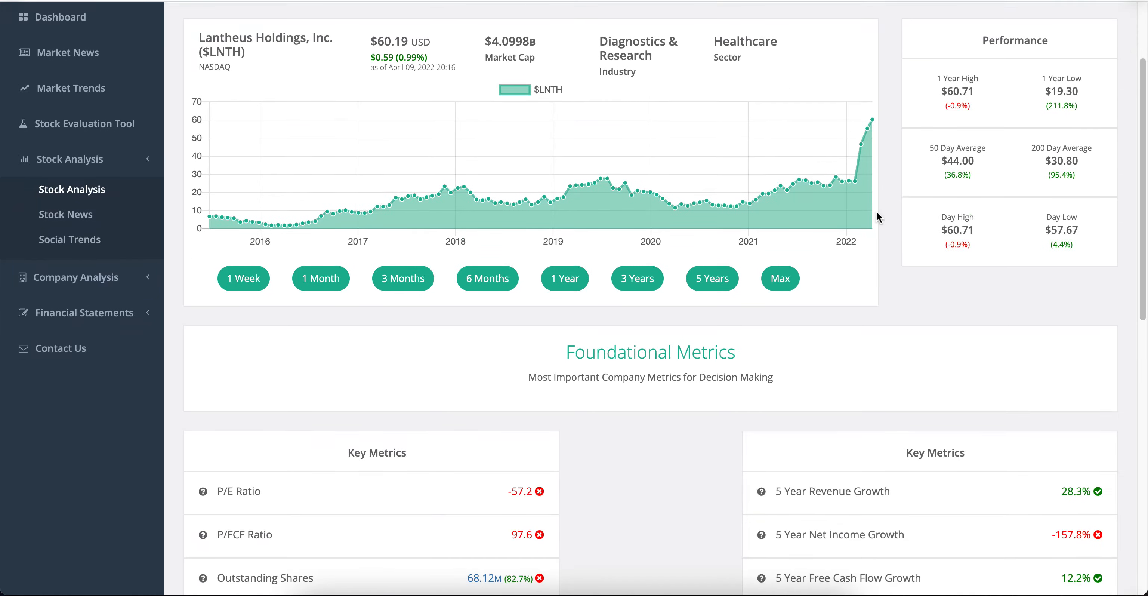
pyautogui.scroll(-3)
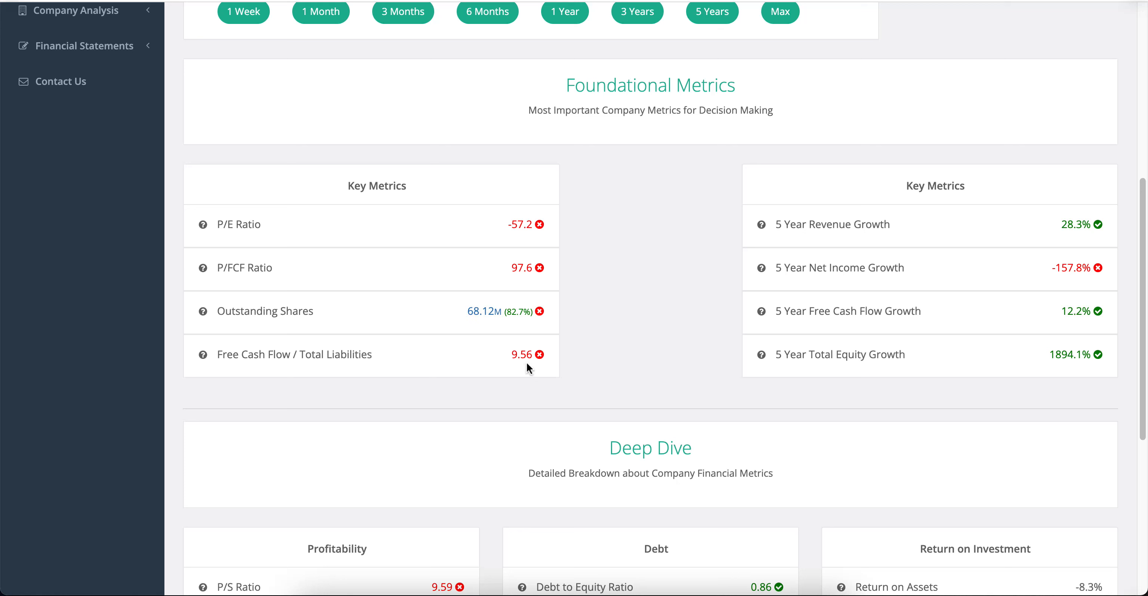
pyautogui.moveTo(601, 372)
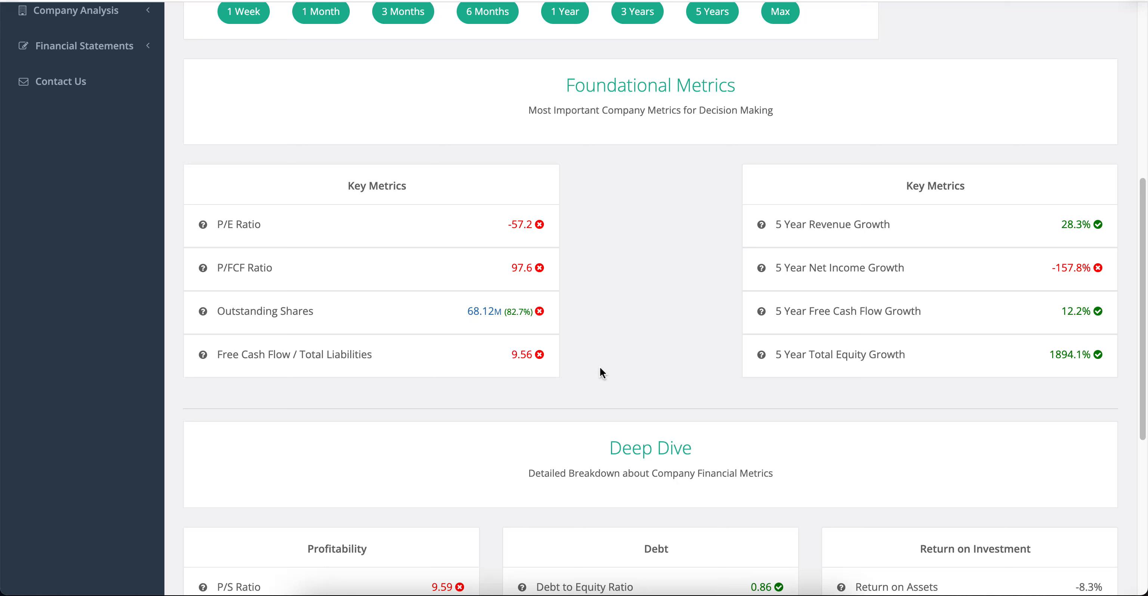
pyautogui.moveTo(472, 339)
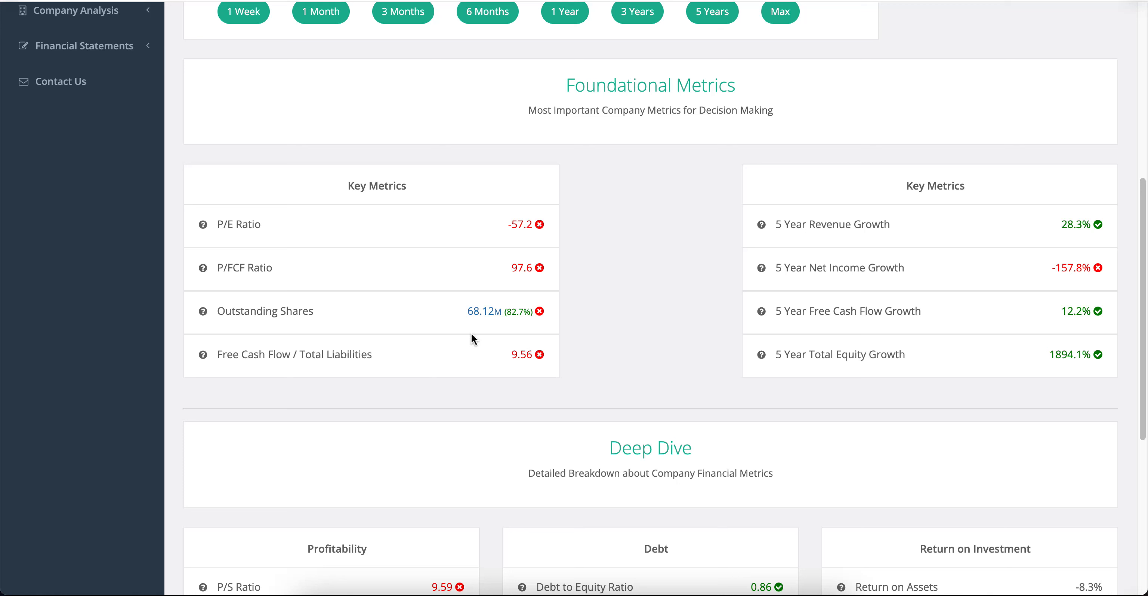
pyautogui.moveTo(387, 366)
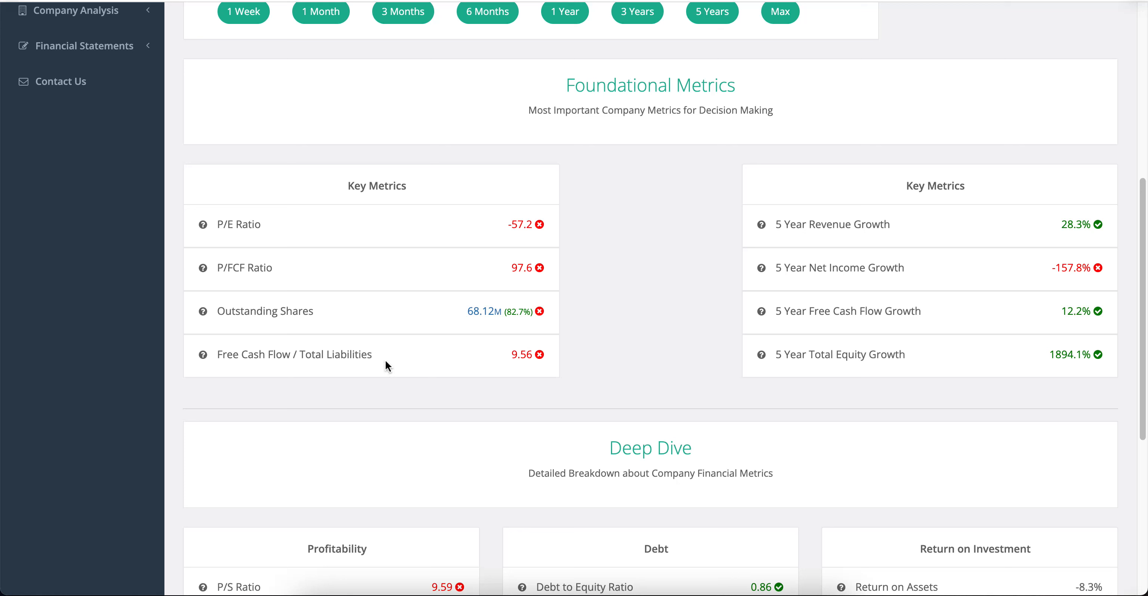
pyautogui.moveTo(272, 372)
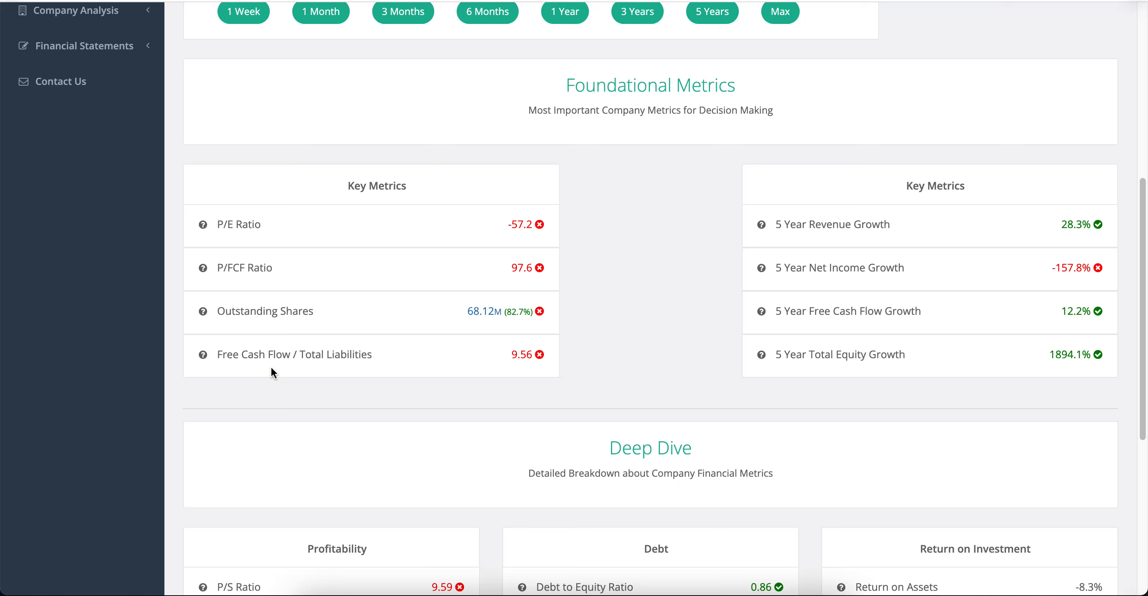
pyautogui.moveTo(524, 359)
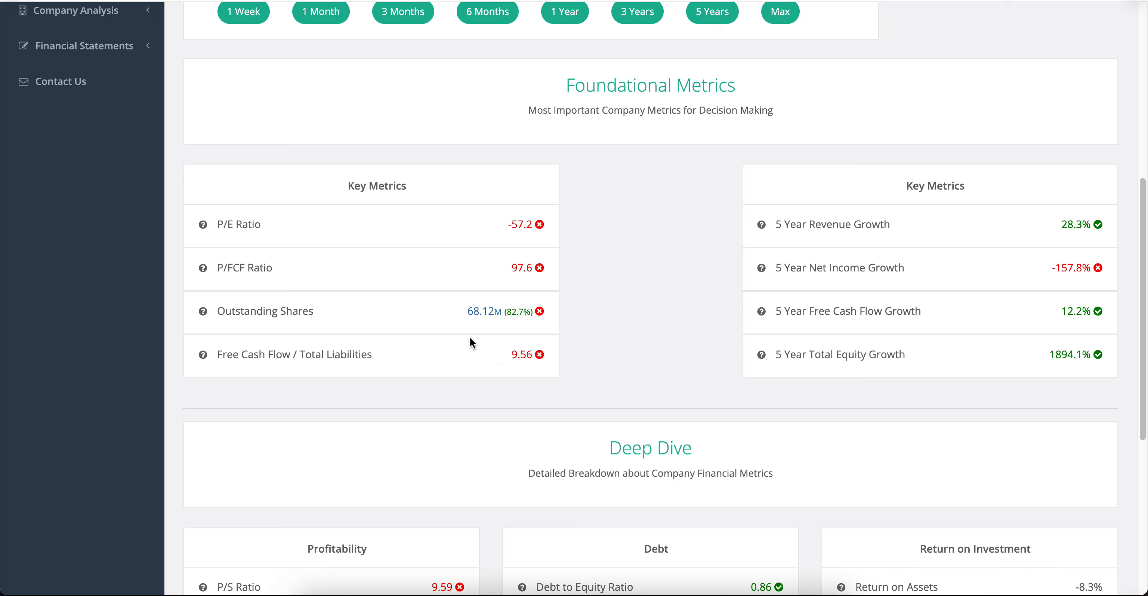
pyautogui.moveTo(1063, 232)
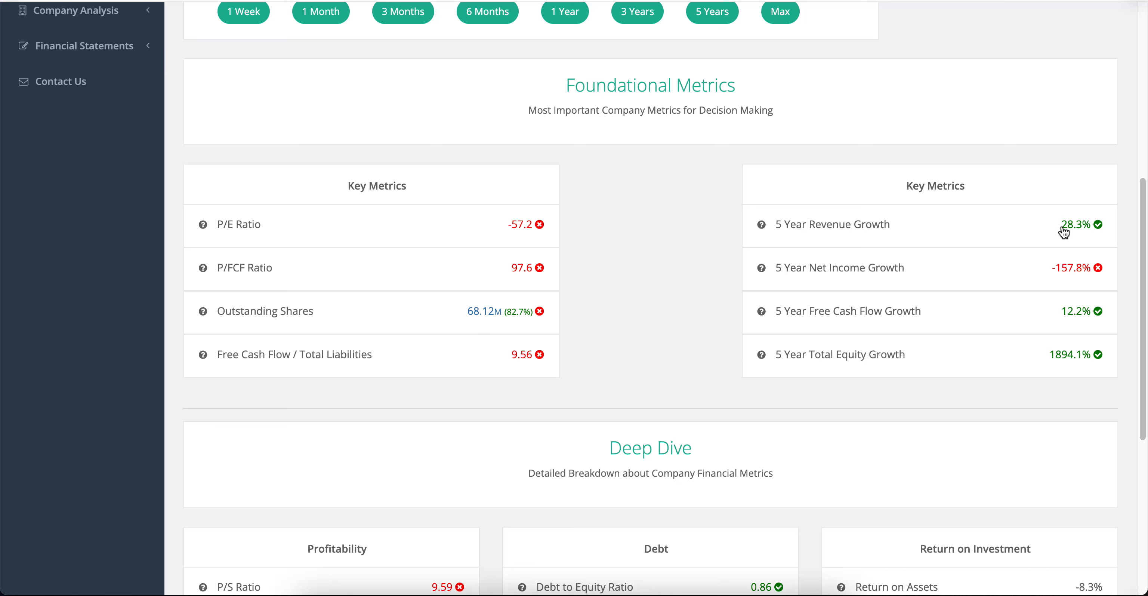
pyautogui.moveTo(1066, 224)
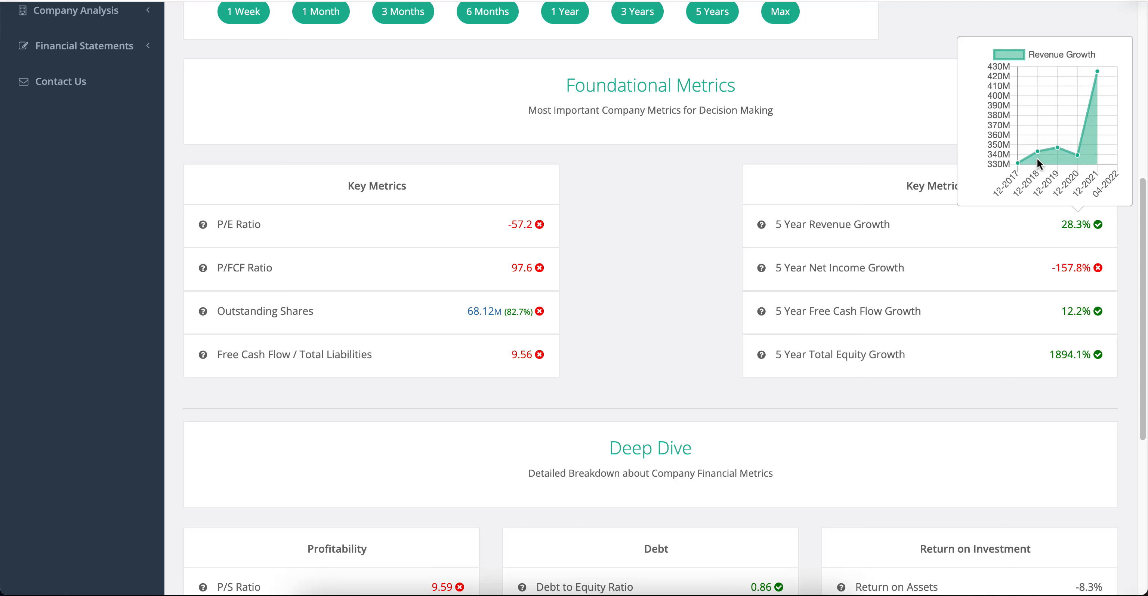
pyautogui.moveTo(1002, 288)
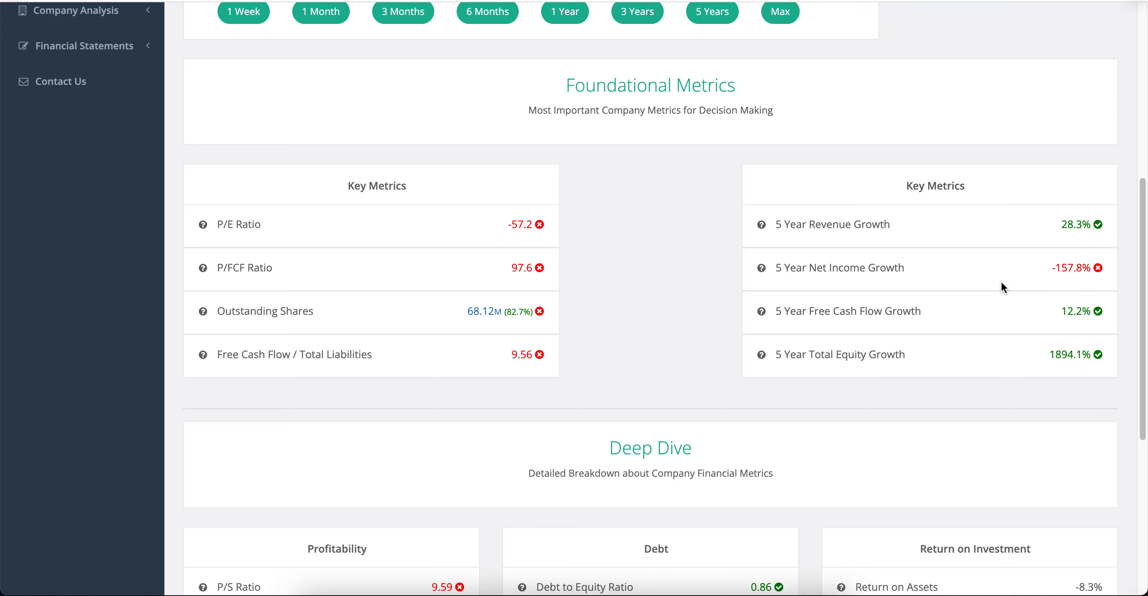
pyautogui.moveTo(994, 286)
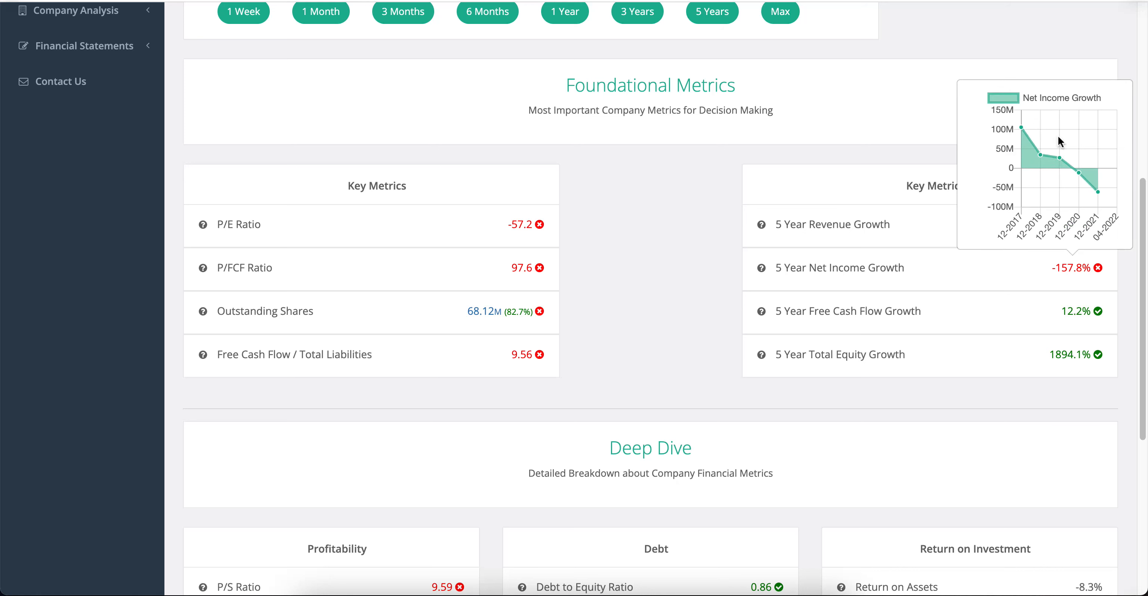
pyautogui.moveTo(1010, 324)
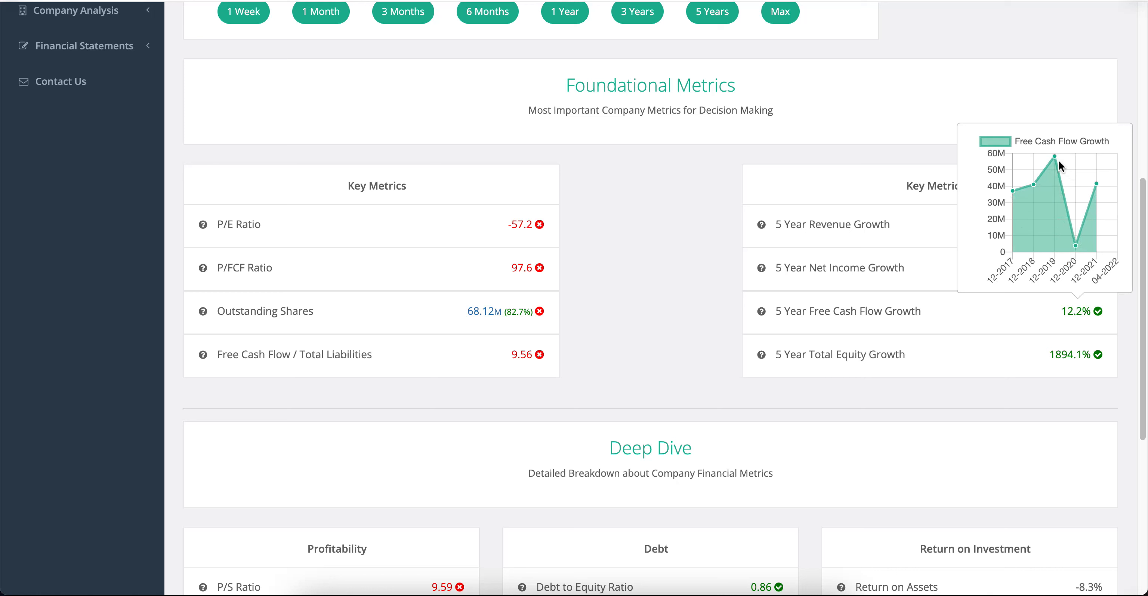
pyautogui.moveTo(1030, 320)
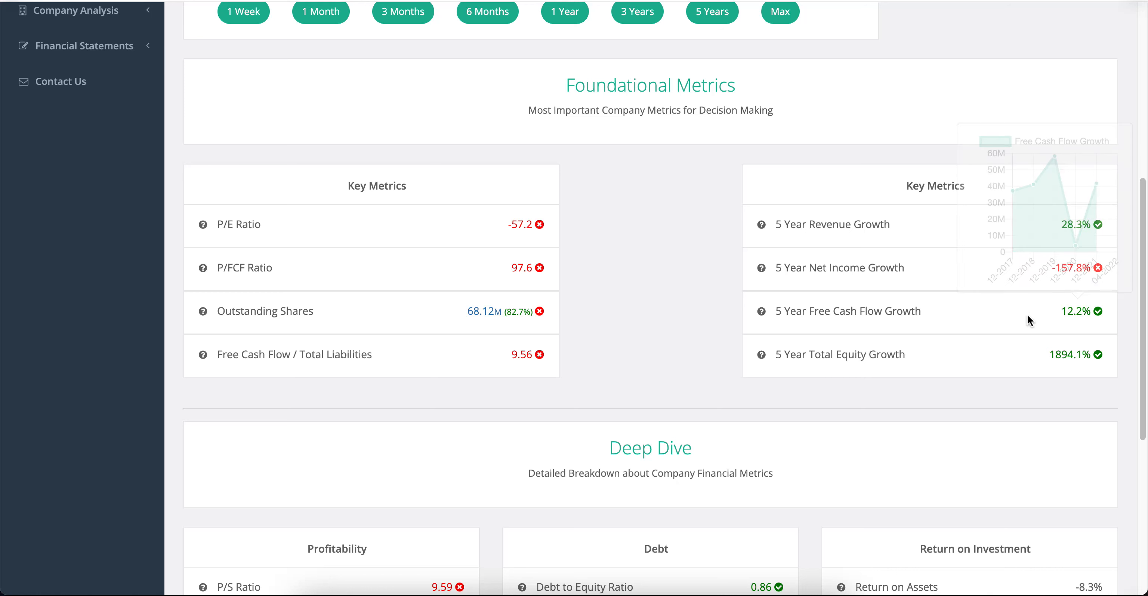
pyautogui.moveTo(1064, 354)
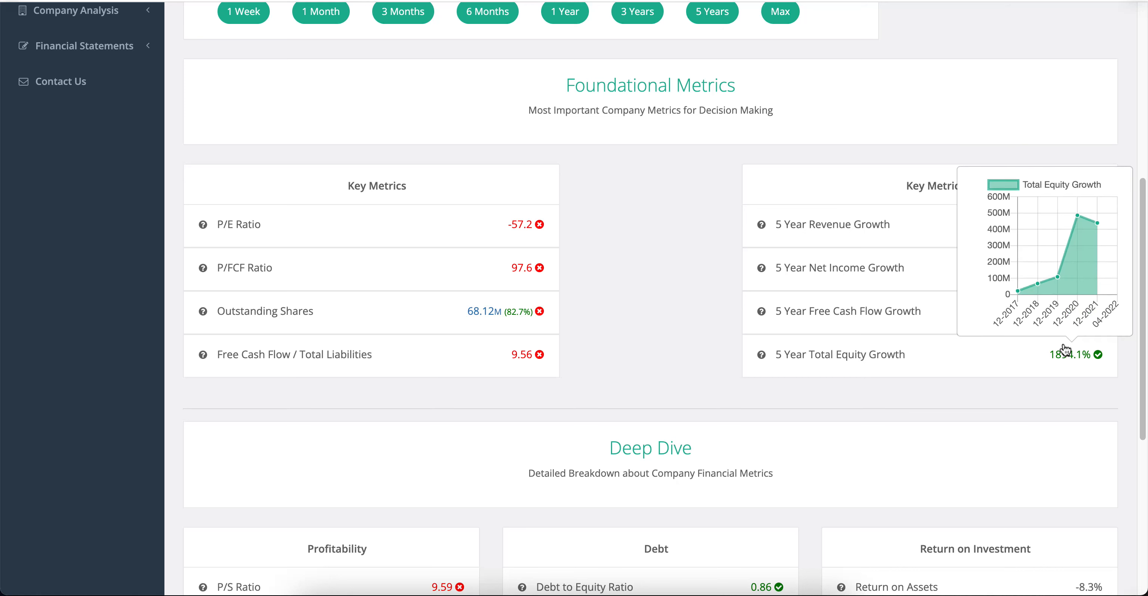
pyautogui.moveTo(507, 312)
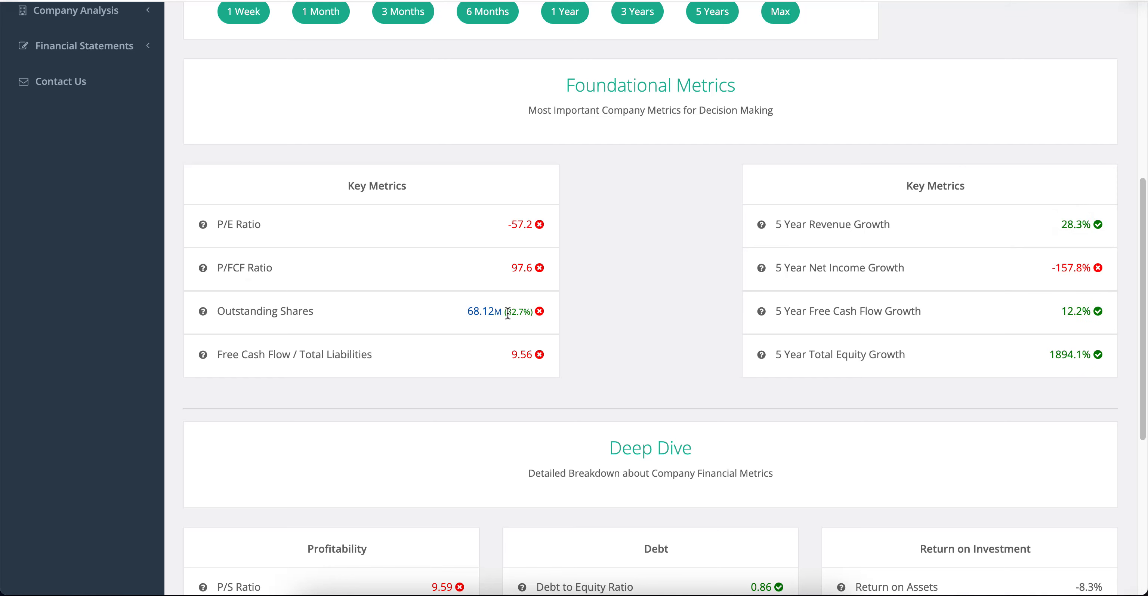
pyautogui.moveTo(483, 328)
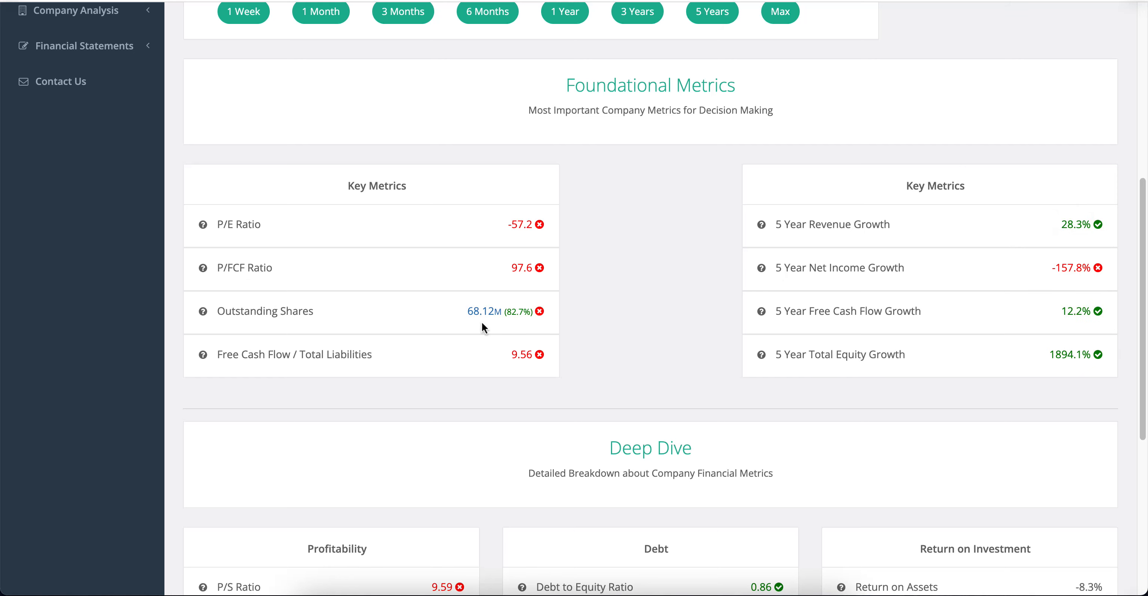
# Scroll to the Deep Dive breakdown of profitability, debt, ROI, dividends and growth
pyautogui.scroll(-3)
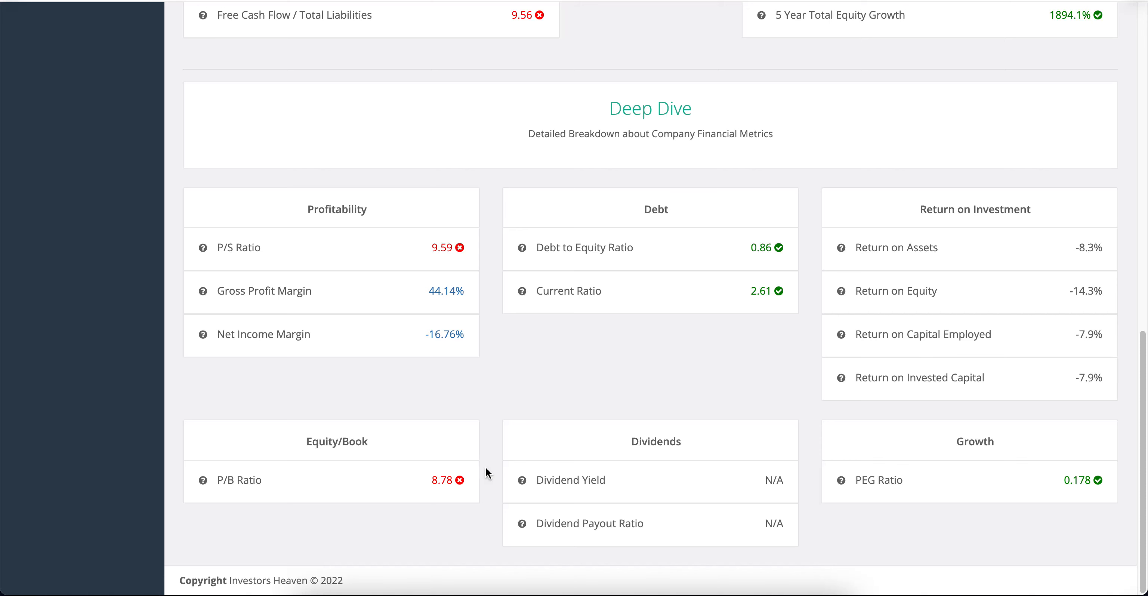
pyautogui.moveTo(497, 488)
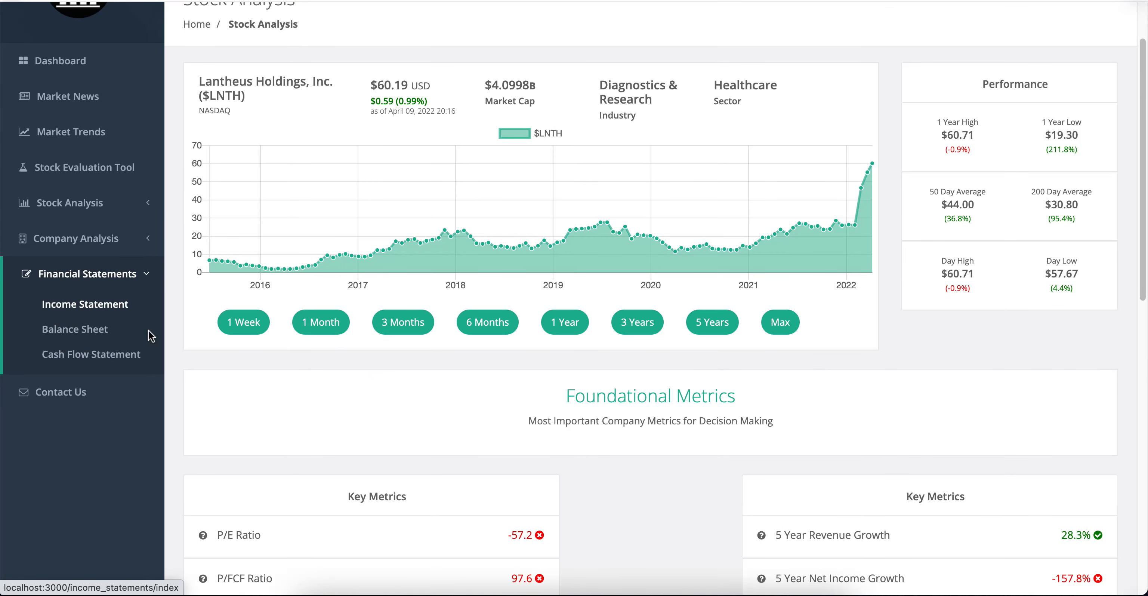
# Review the LNTH annual income statement FY2017–FY2021, marking the FY 2021 total operating expenses
pyautogui.click(86, 303)
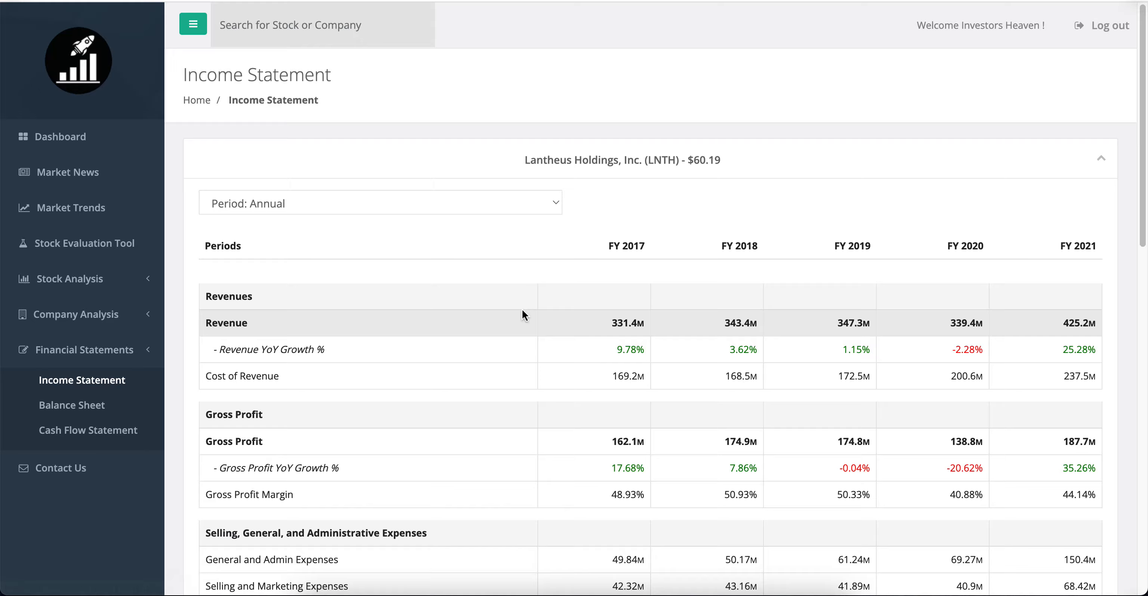
pyautogui.scroll(-3)
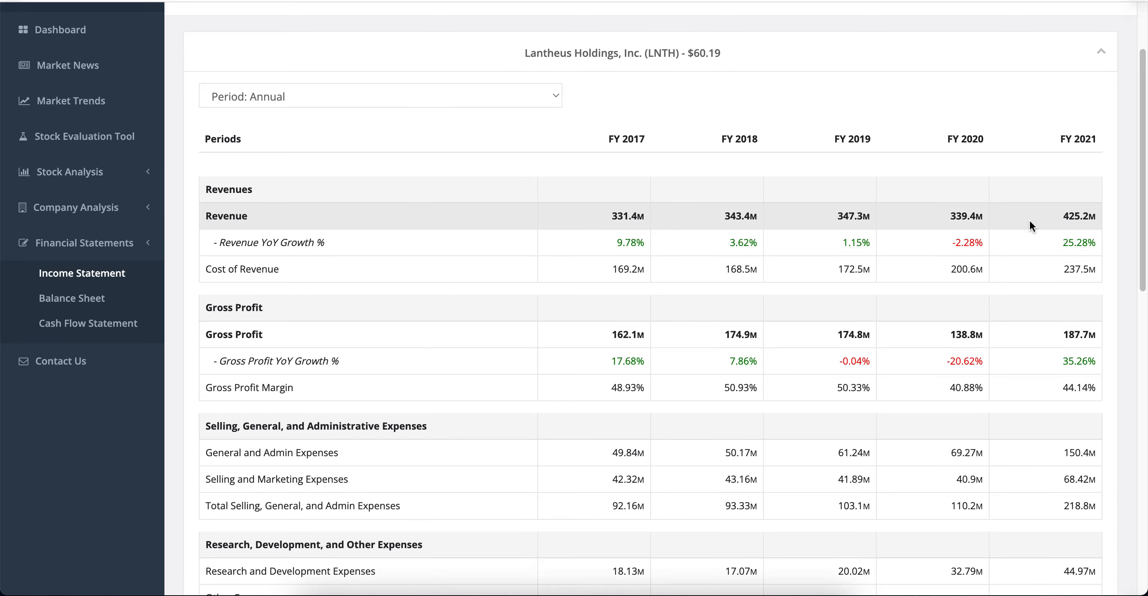
pyautogui.moveTo(1052, 245)
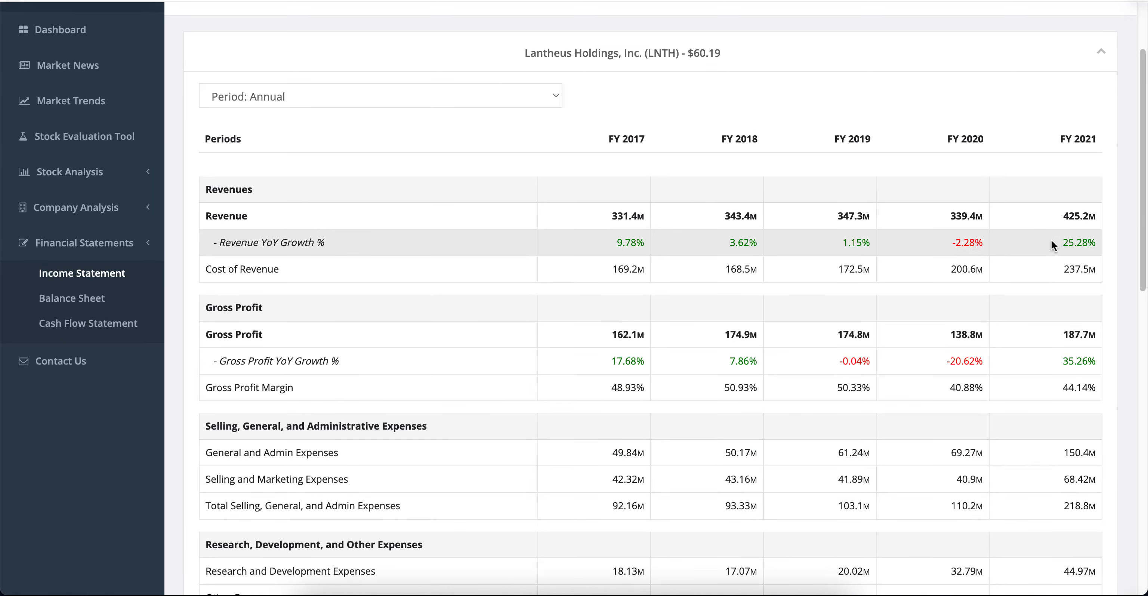
pyautogui.scroll(-3)
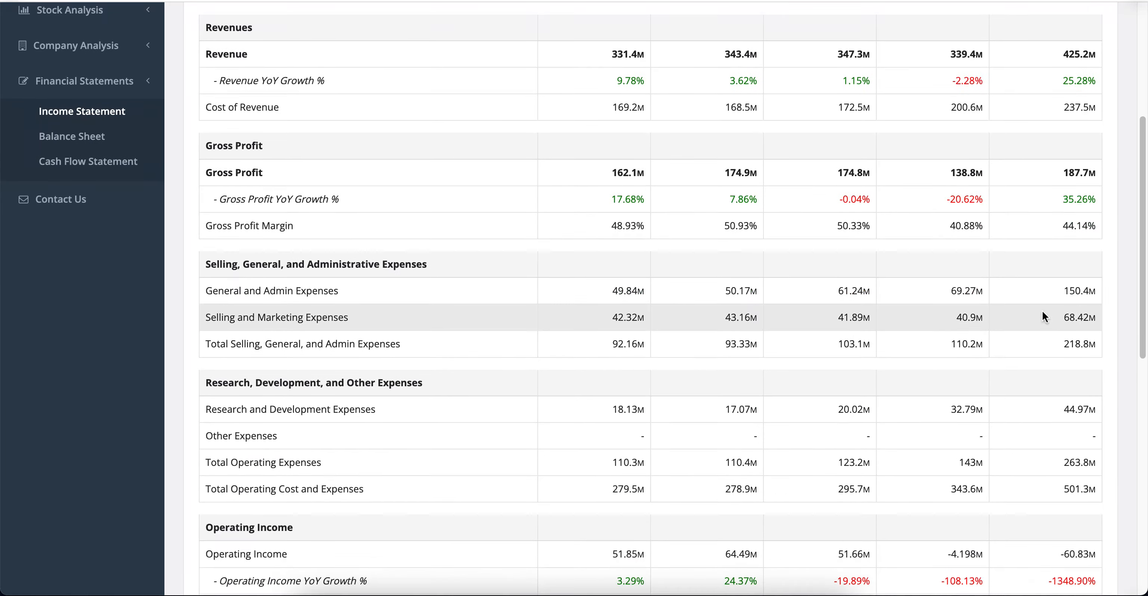
pyautogui.scroll(-3)
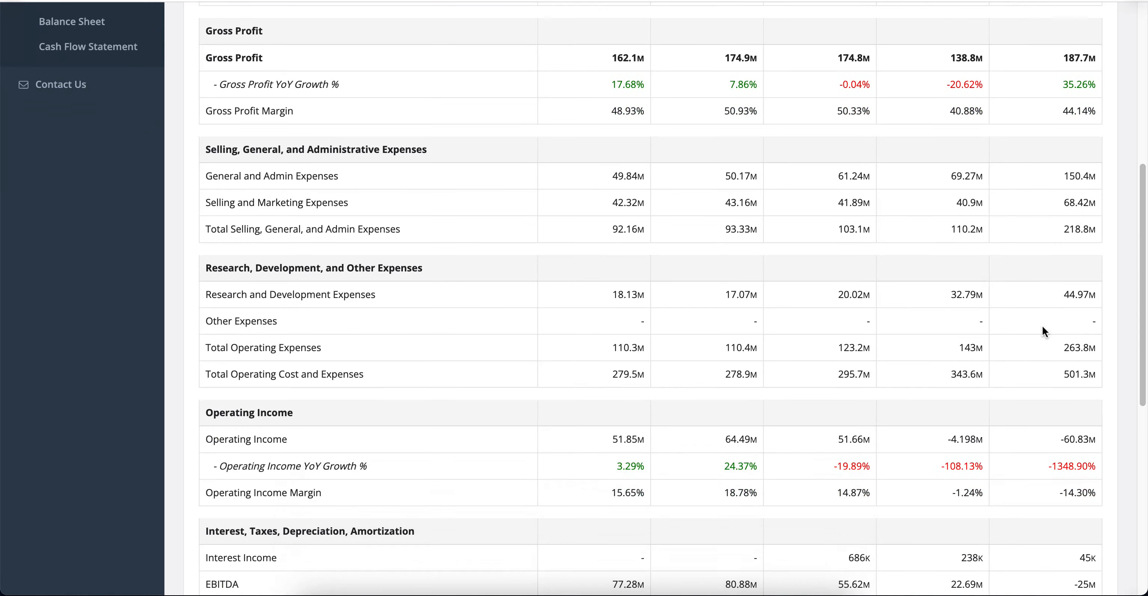
pyautogui.moveTo(1067, 439)
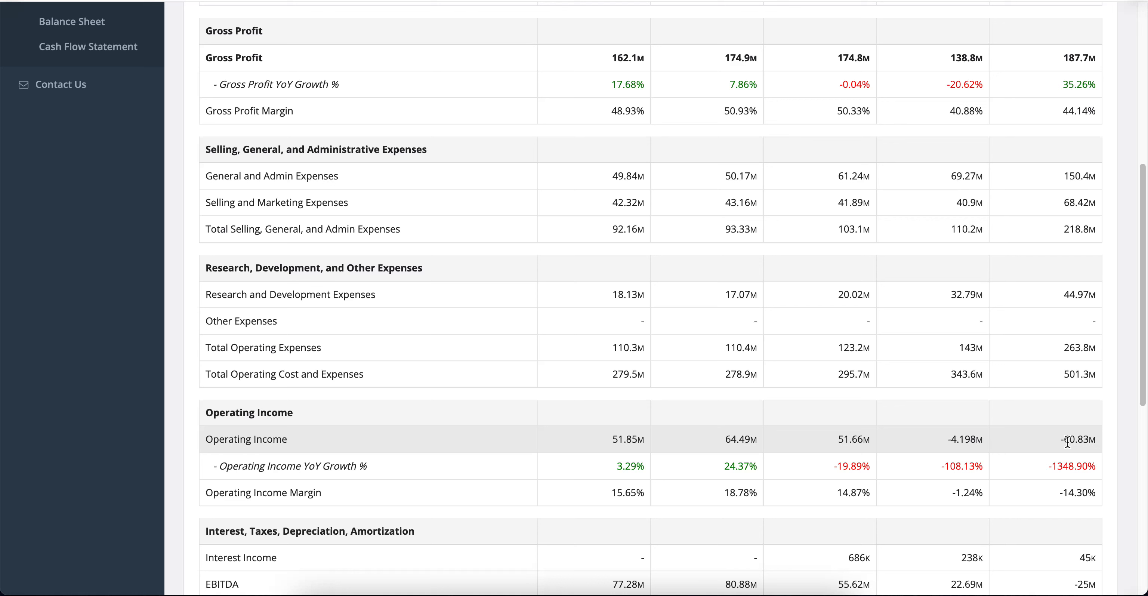
pyautogui.doubleClick(1078, 347)
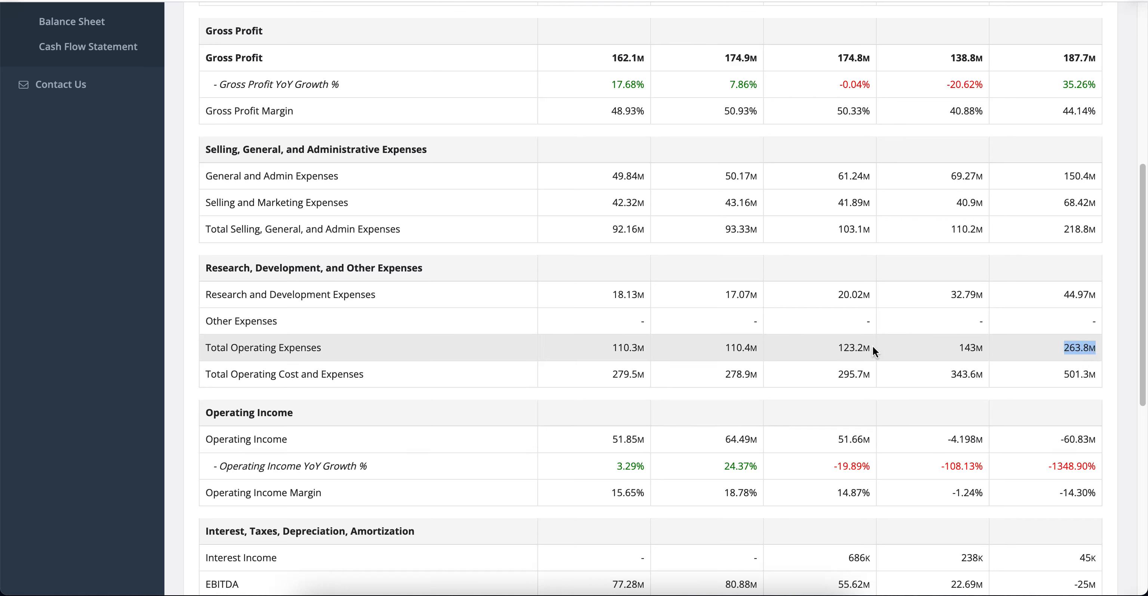
pyautogui.moveTo(986, 349)
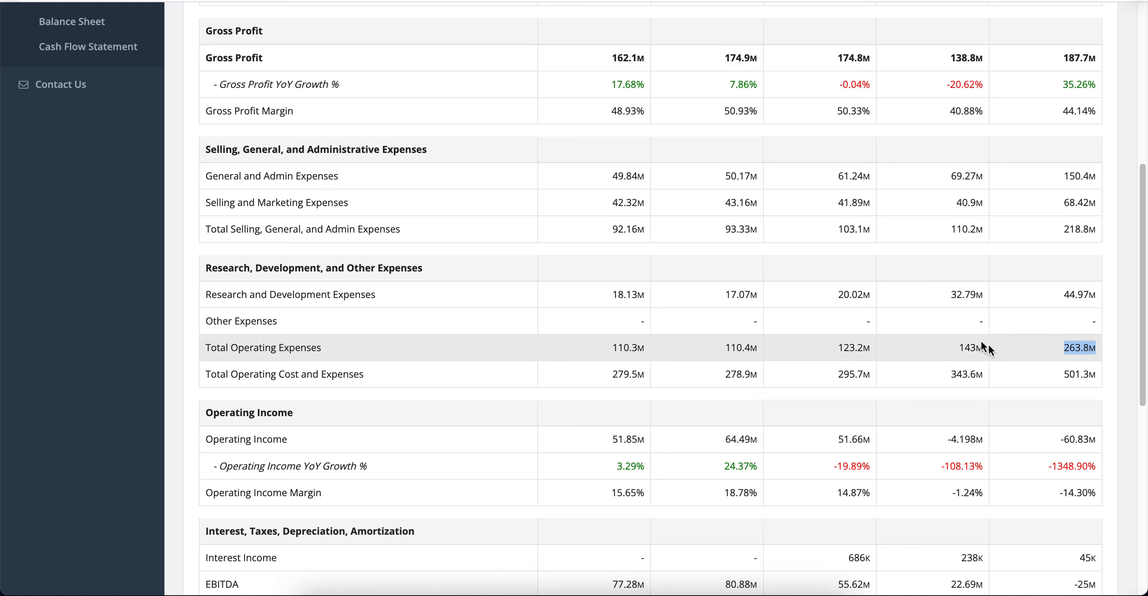
pyautogui.moveTo(981, 347)
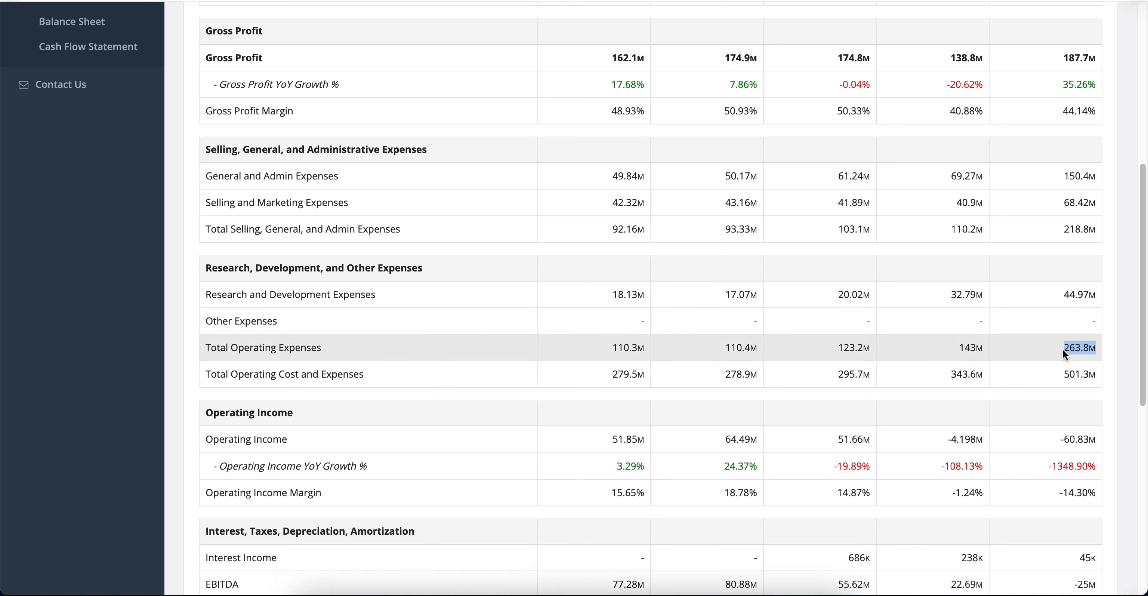
pyautogui.scroll(-3)
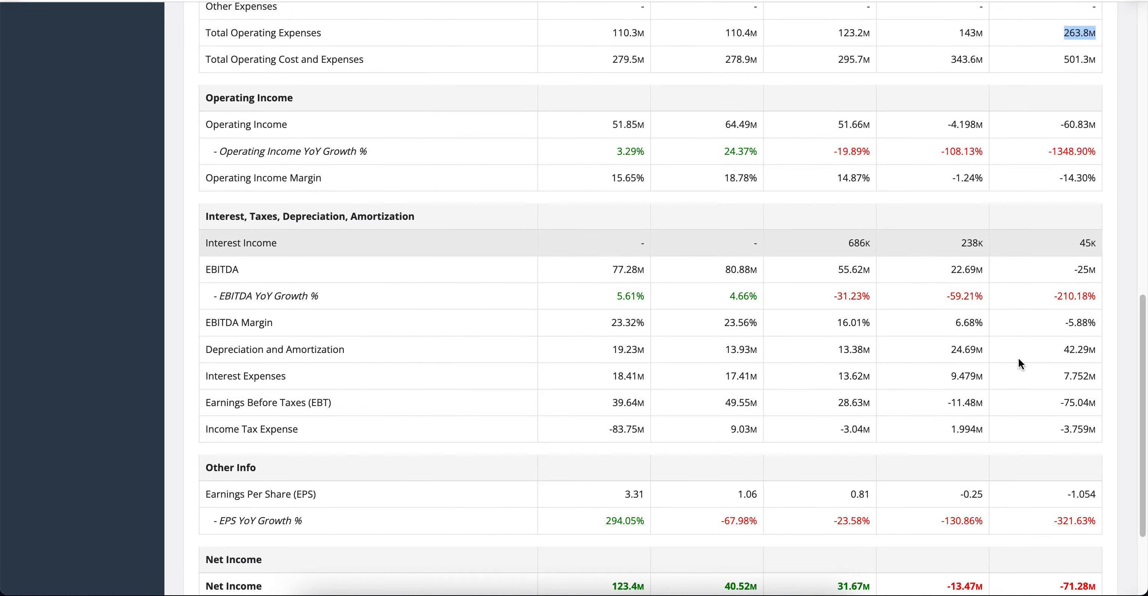
pyautogui.scroll(-3)
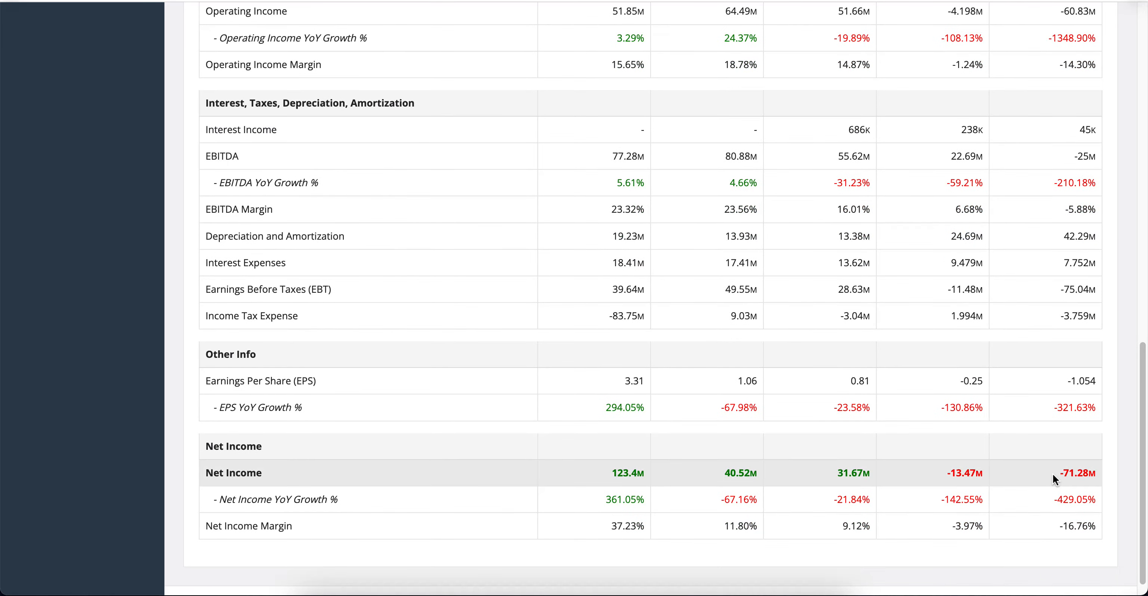
pyautogui.scroll(3)
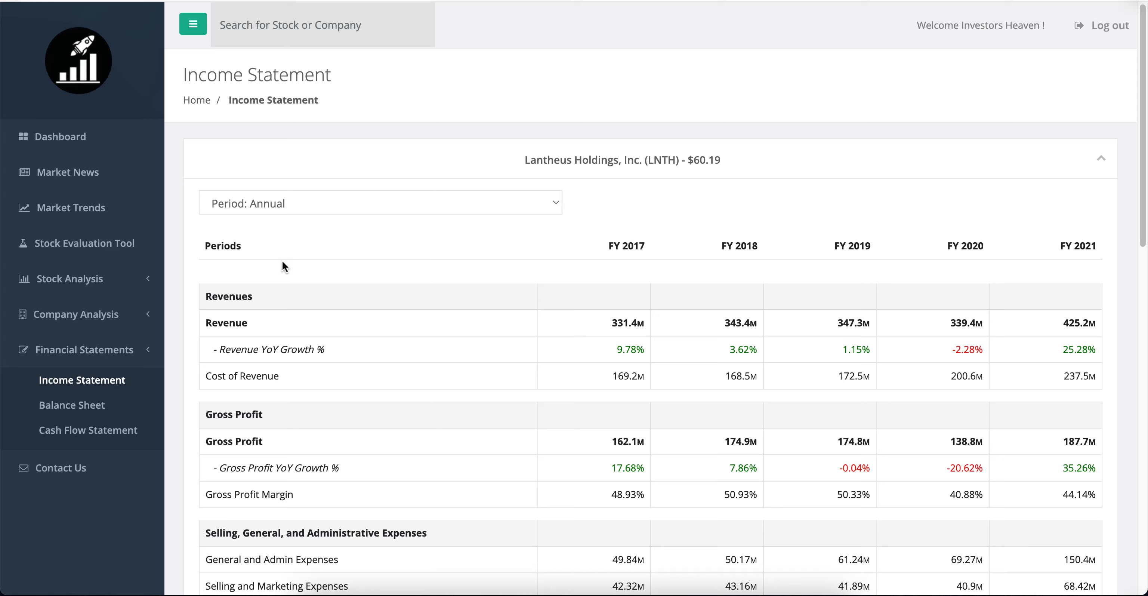
pyautogui.moveTo(91, 397)
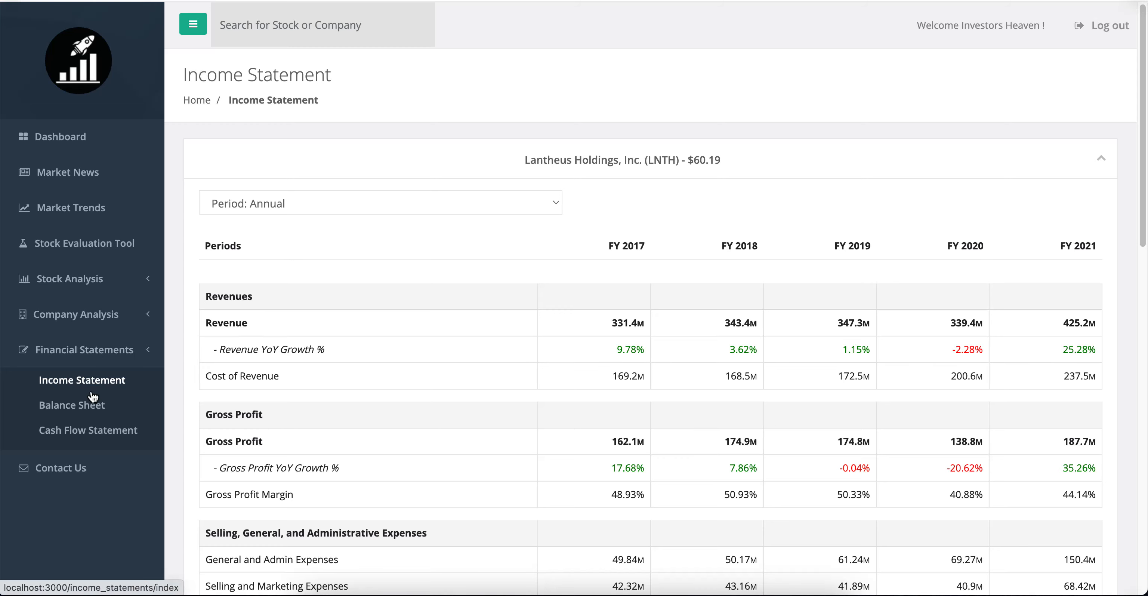
pyautogui.click(71, 404)
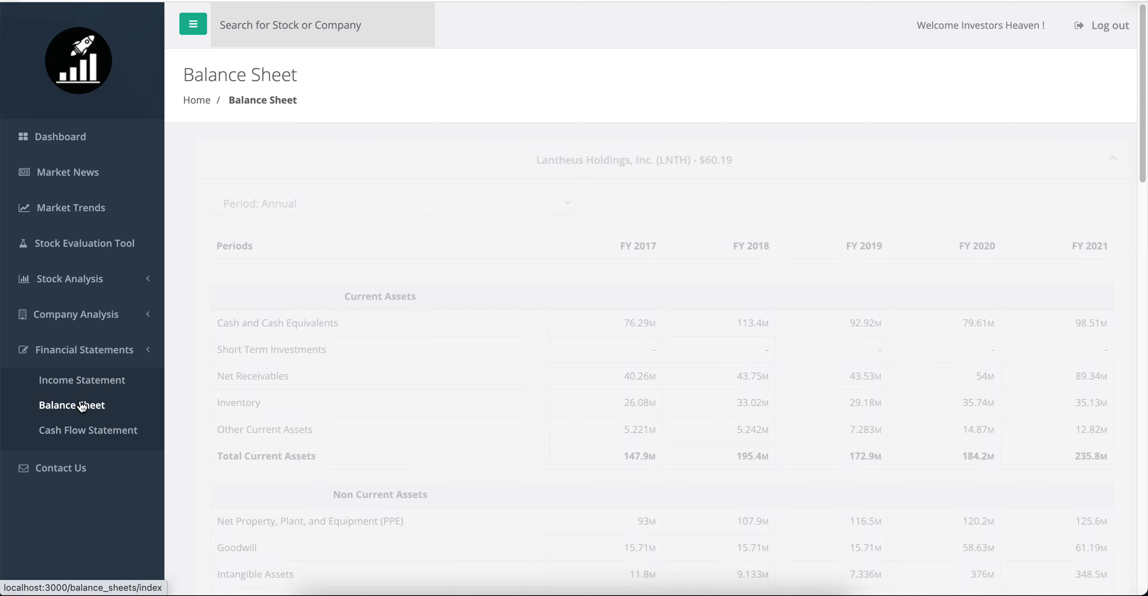
pyautogui.scroll(-3)
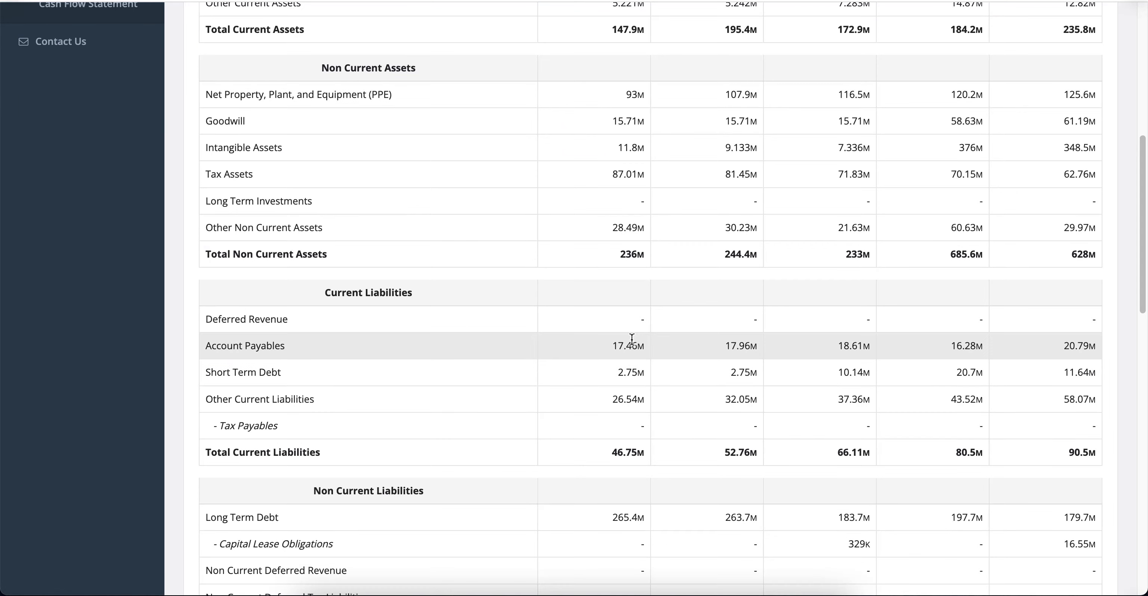
pyautogui.scroll(-3)
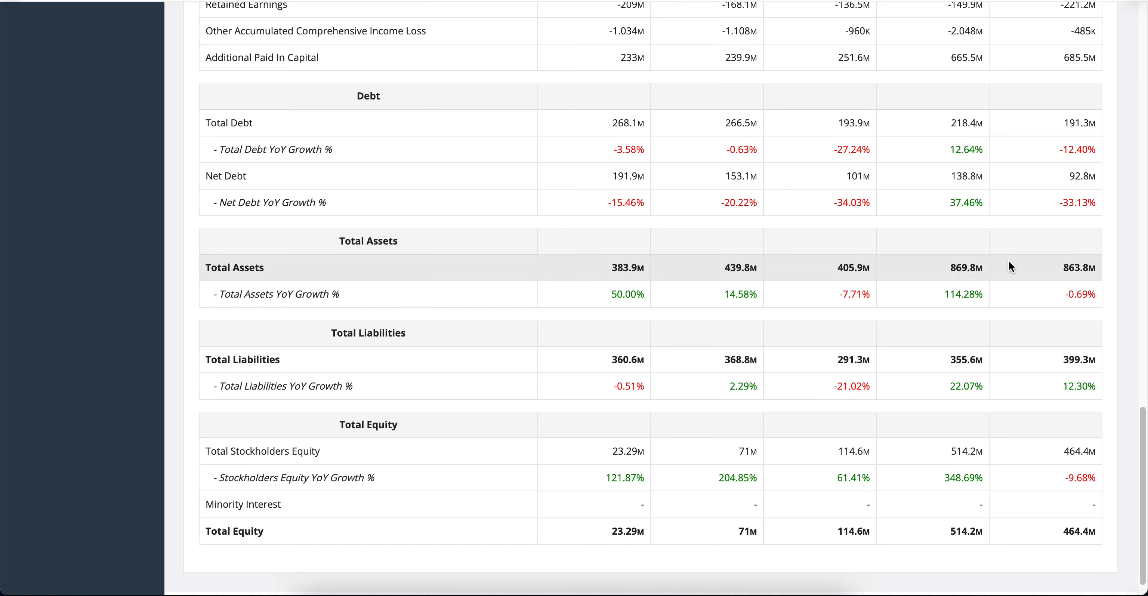
pyautogui.moveTo(1067, 360)
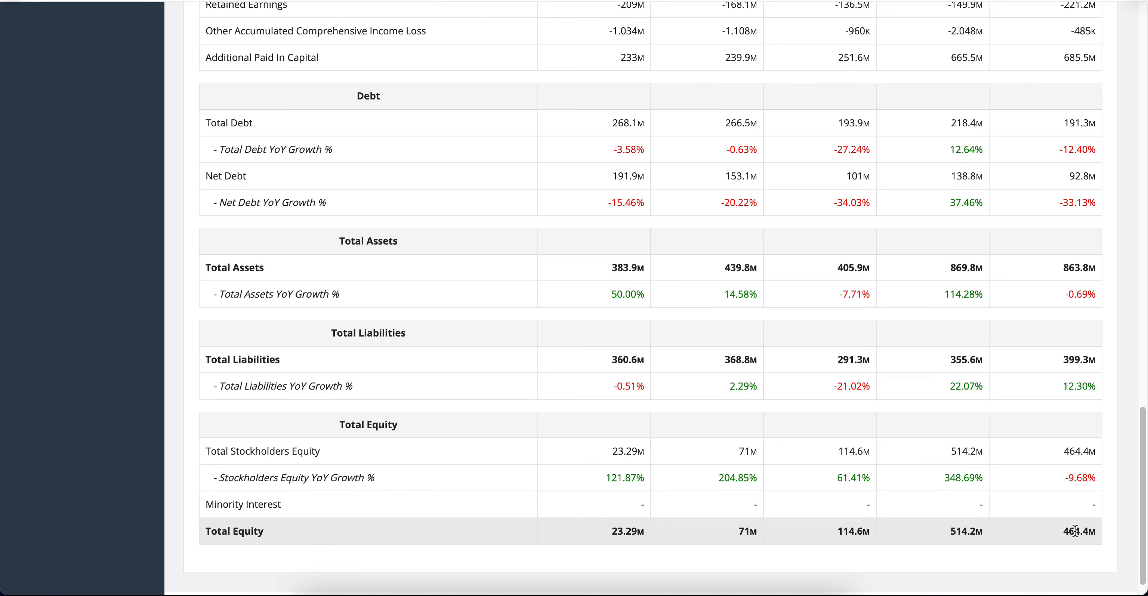
pyautogui.scroll(3)
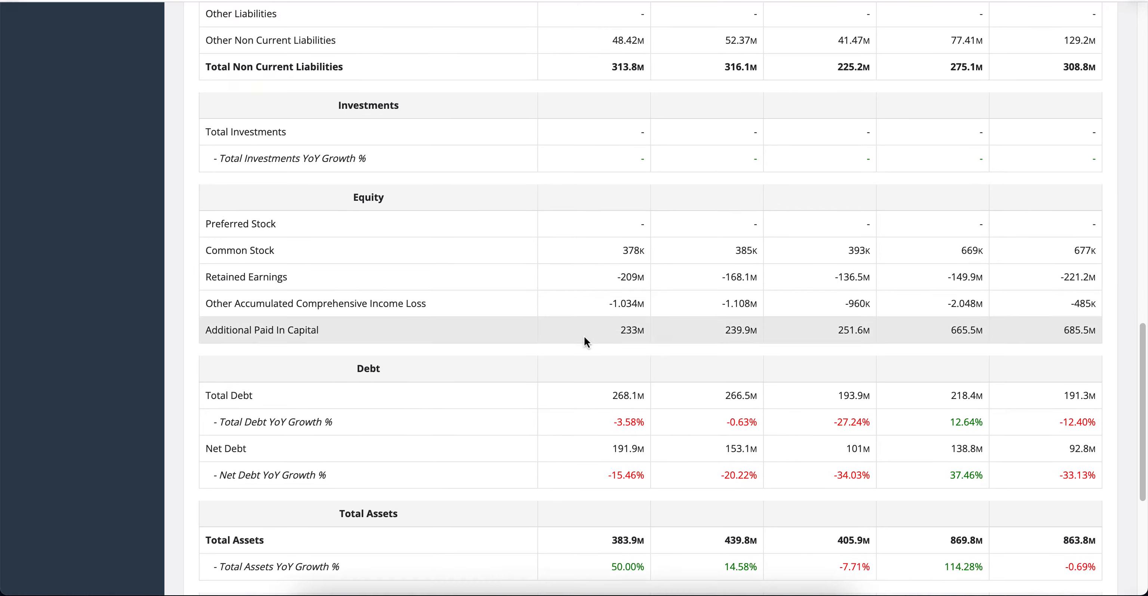
pyautogui.scroll(3)
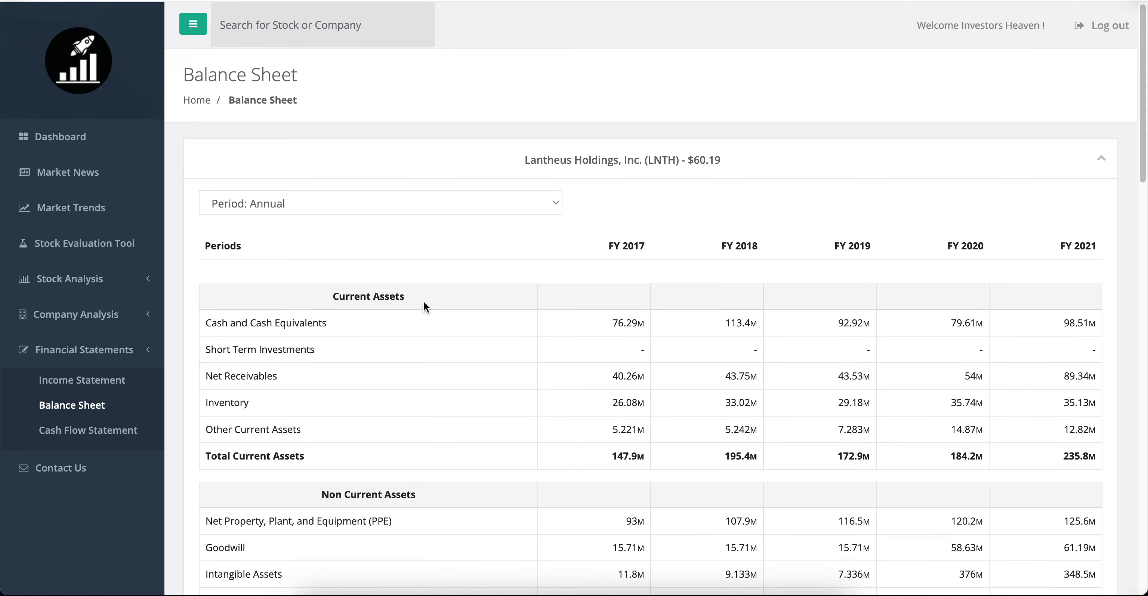
# Review the LNTH annual cash flow statement's operating, investing and financing sections
pyautogui.click(88, 430)
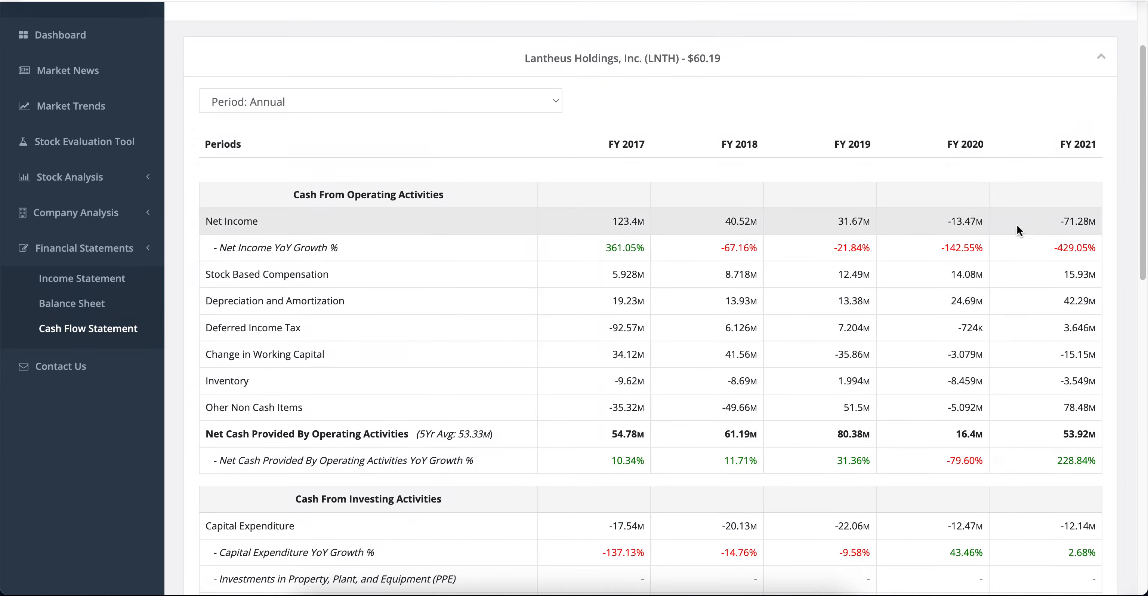
pyautogui.moveTo(918, 242)
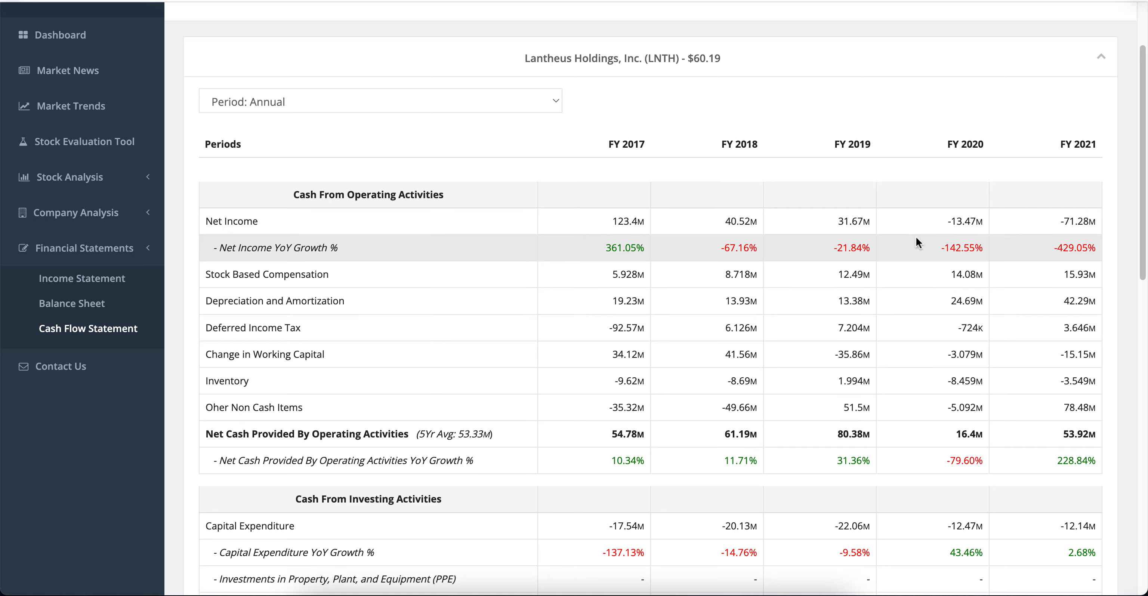
pyautogui.moveTo(1033, 282)
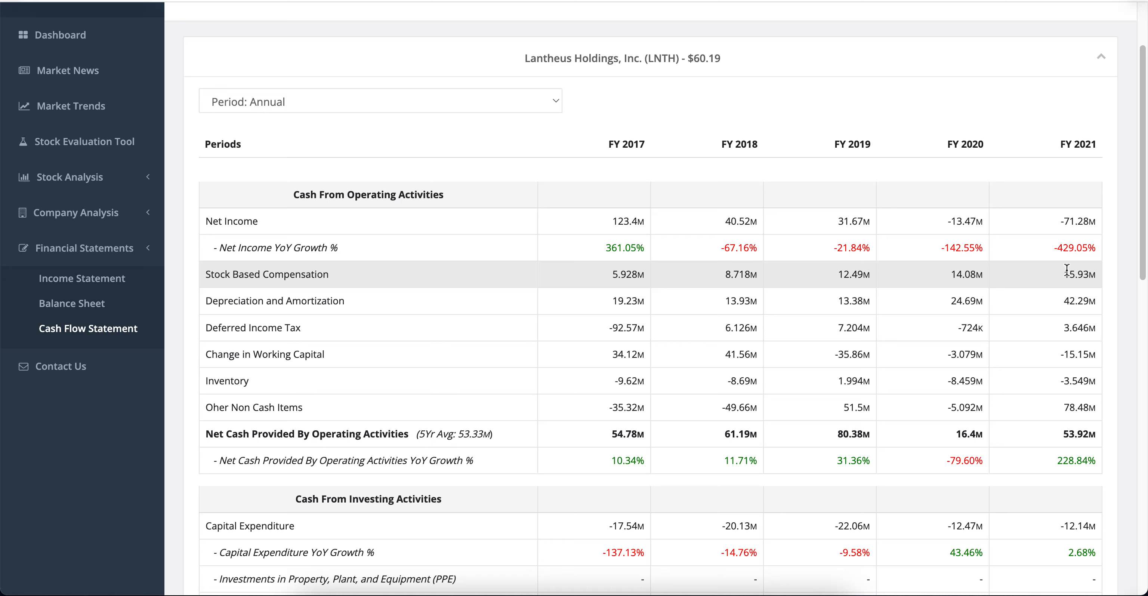
pyautogui.moveTo(1059, 313)
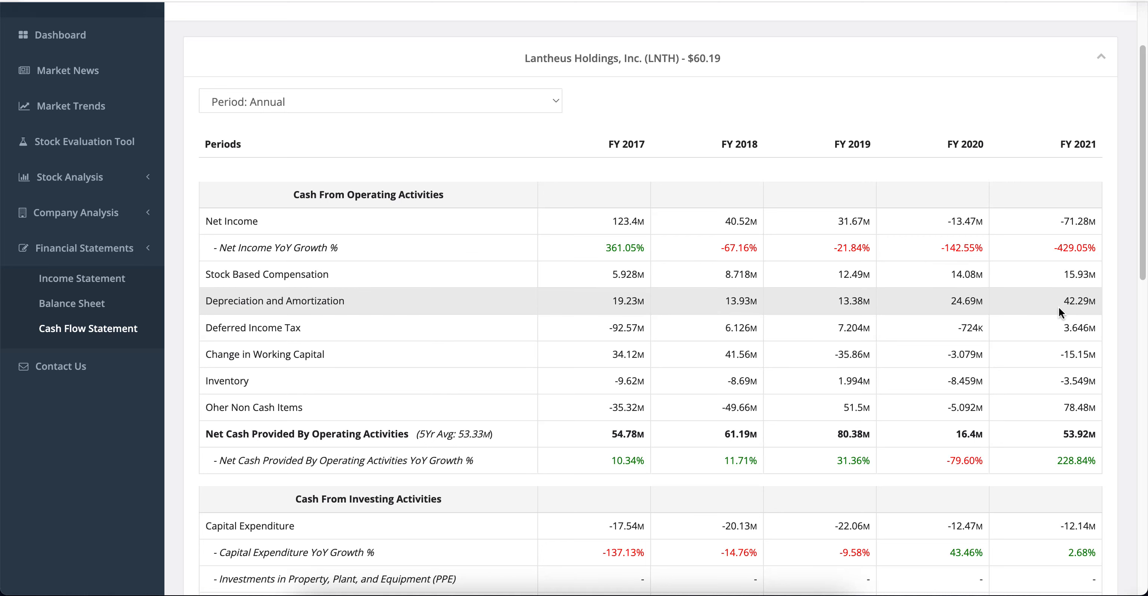
pyautogui.moveTo(1035, 416)
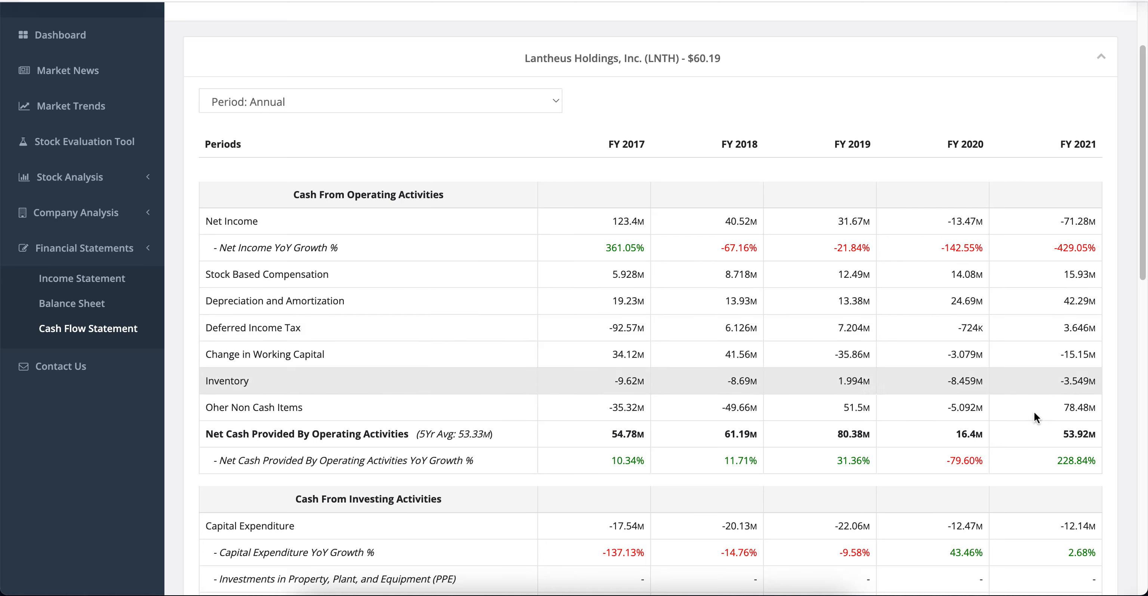
pyautogui.moveTo(1070, 247)
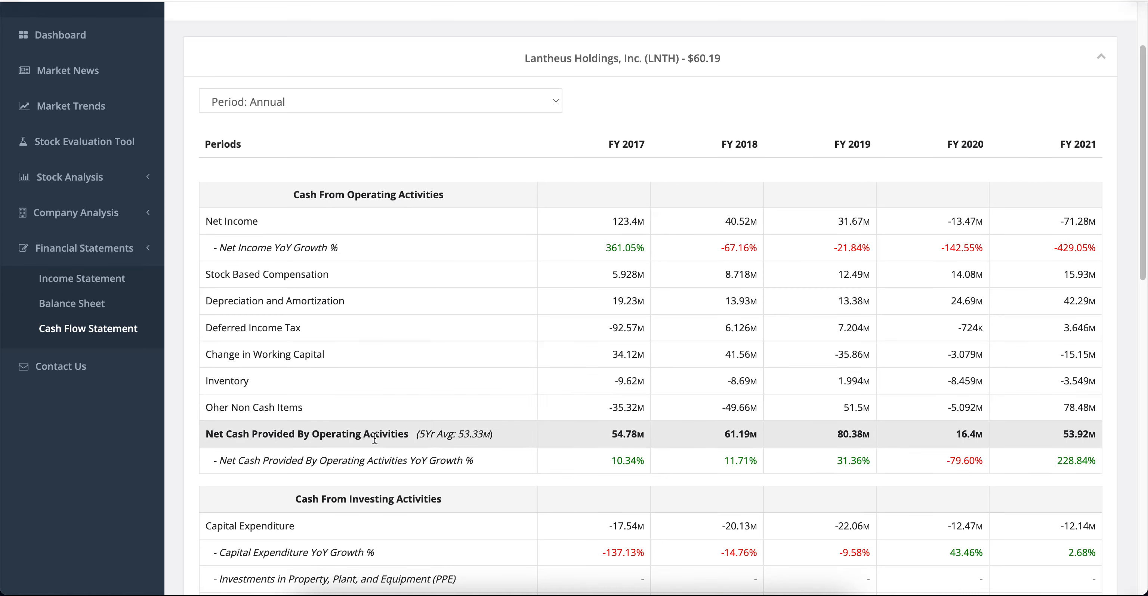
pyautogui.moveTo(1092, 437)
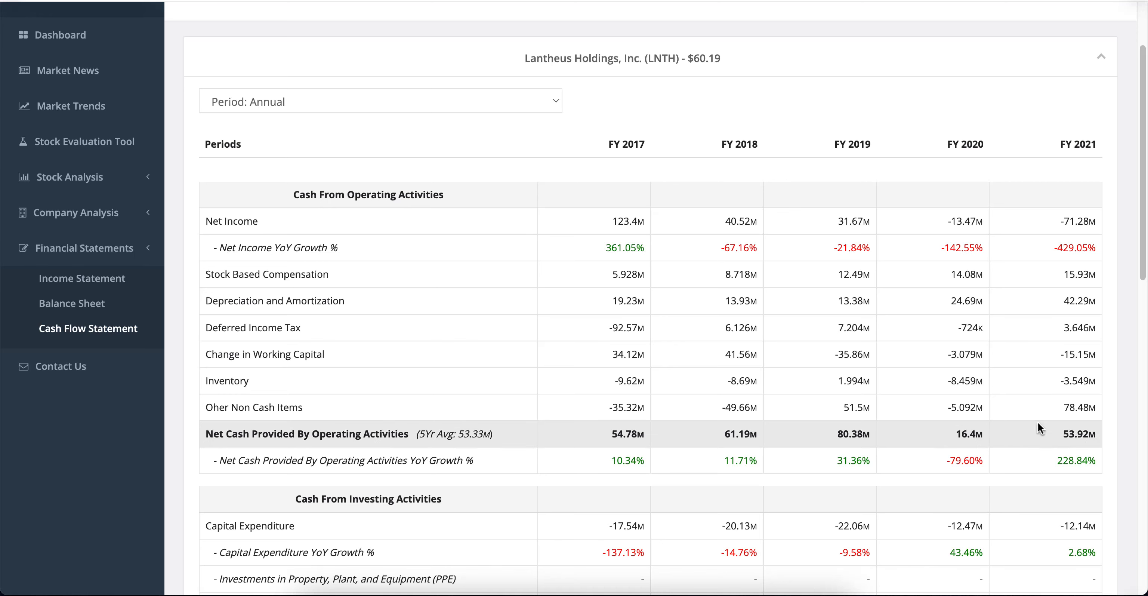
pyautogui.scroll(-3)
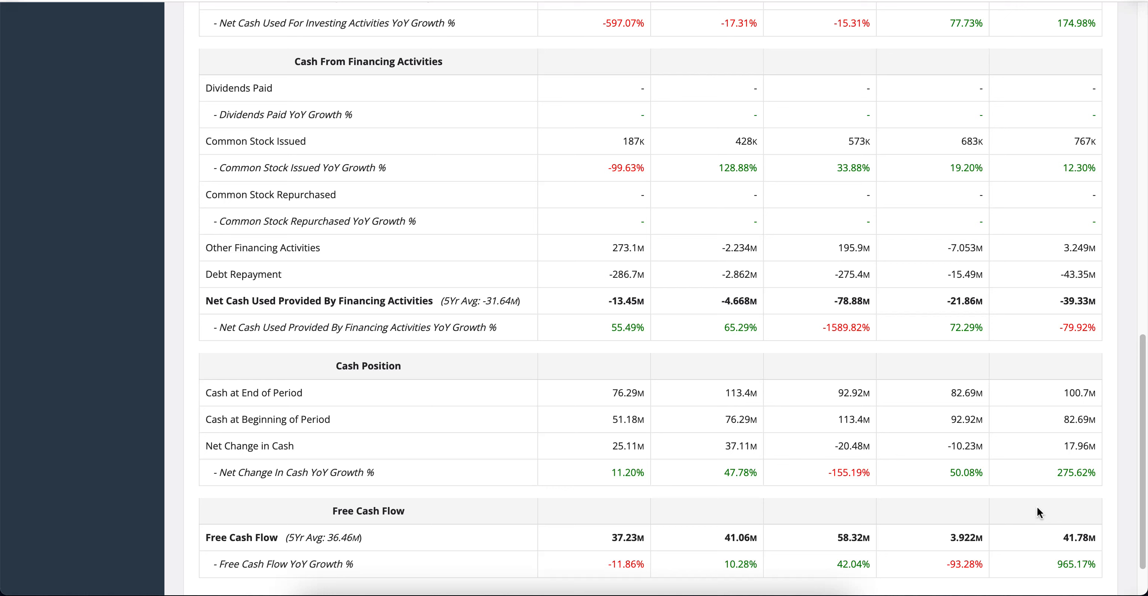
pyautogui.moveTo(1019, 519)
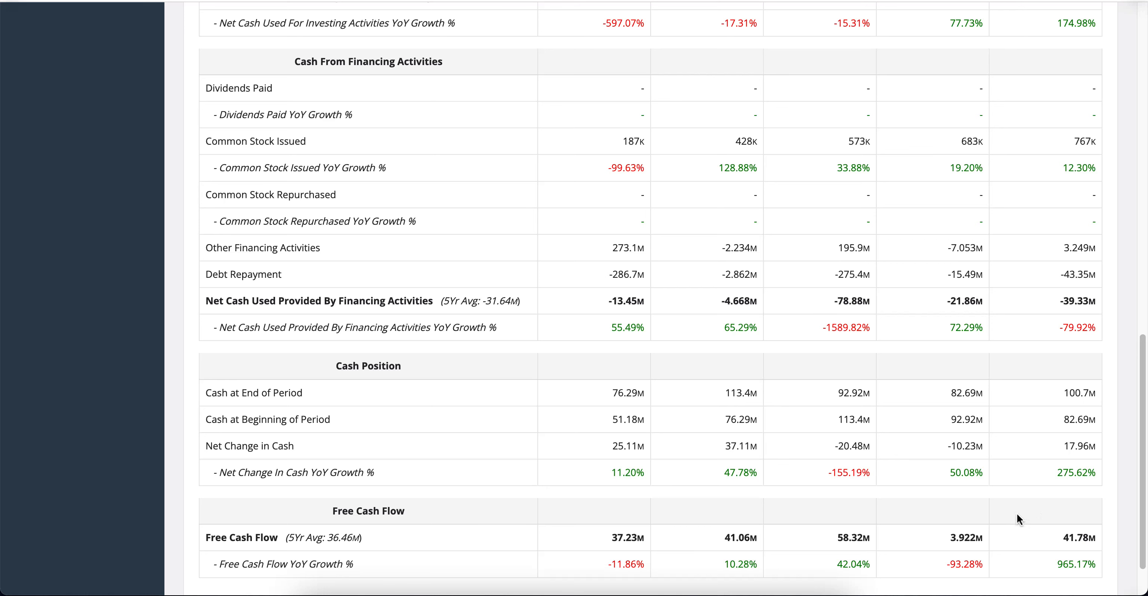
pyautogui.moveTo(1029, 539)
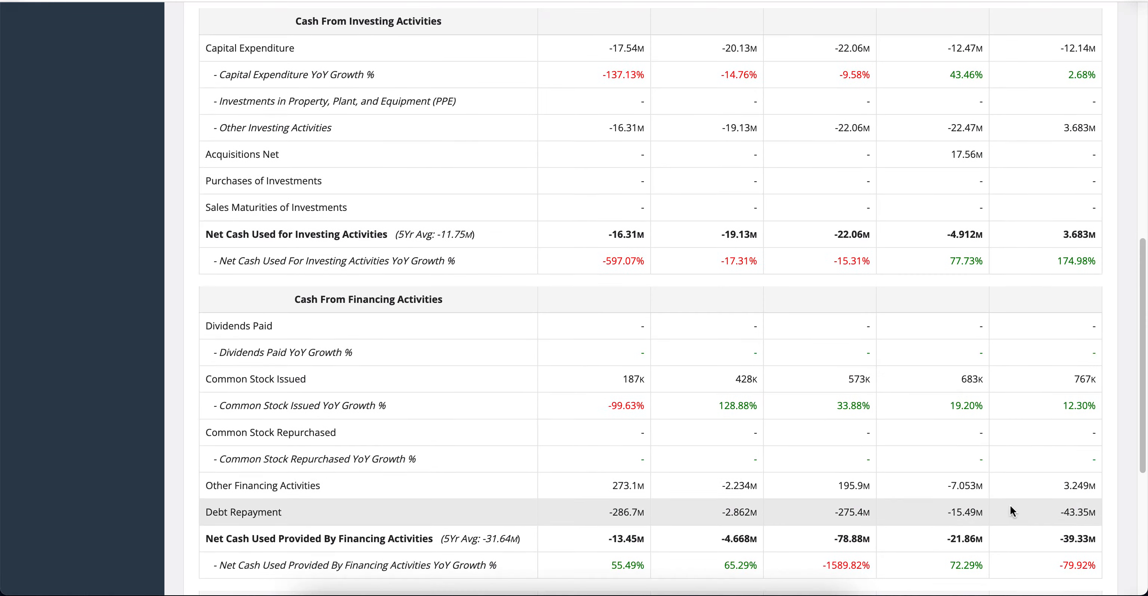
pyautogui.scroll(-3)
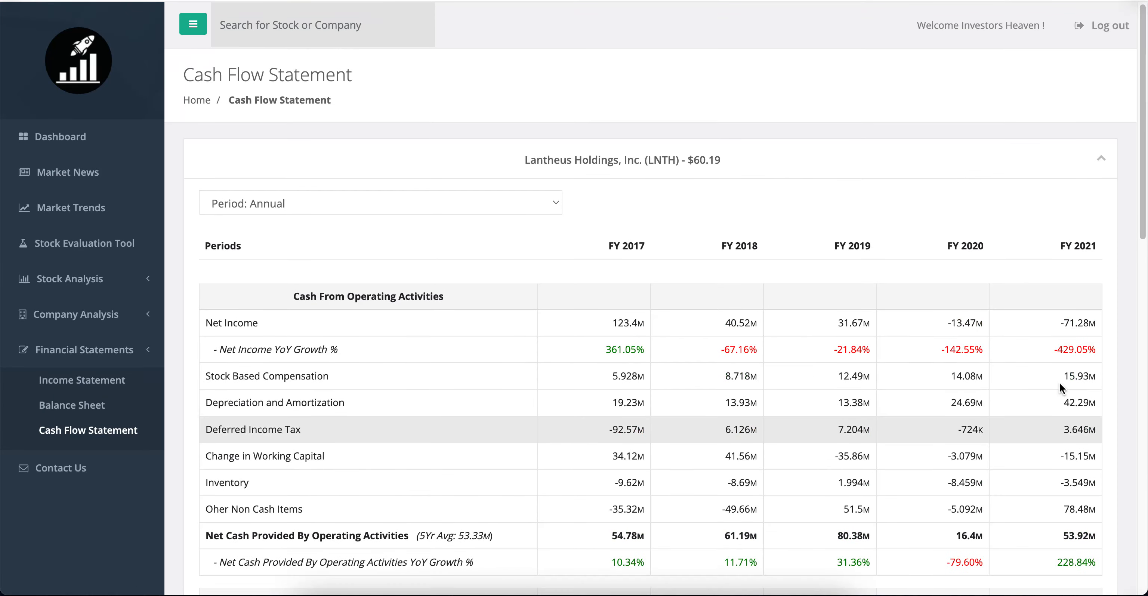
pyautogui.moveTo(1104, 399)
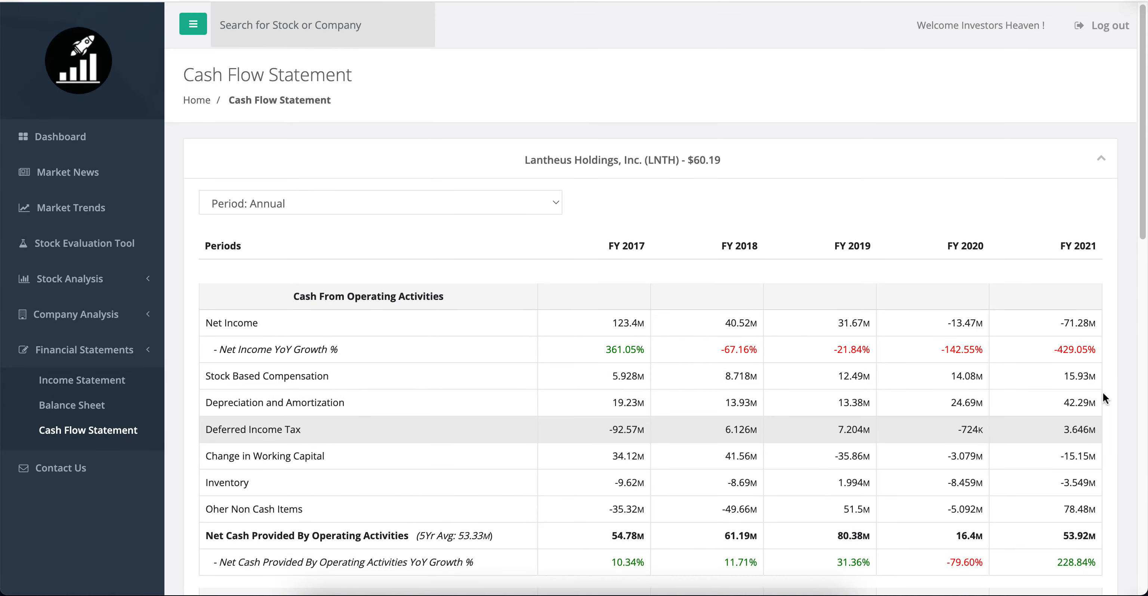
pyautogui.moveTo(1082, 373)
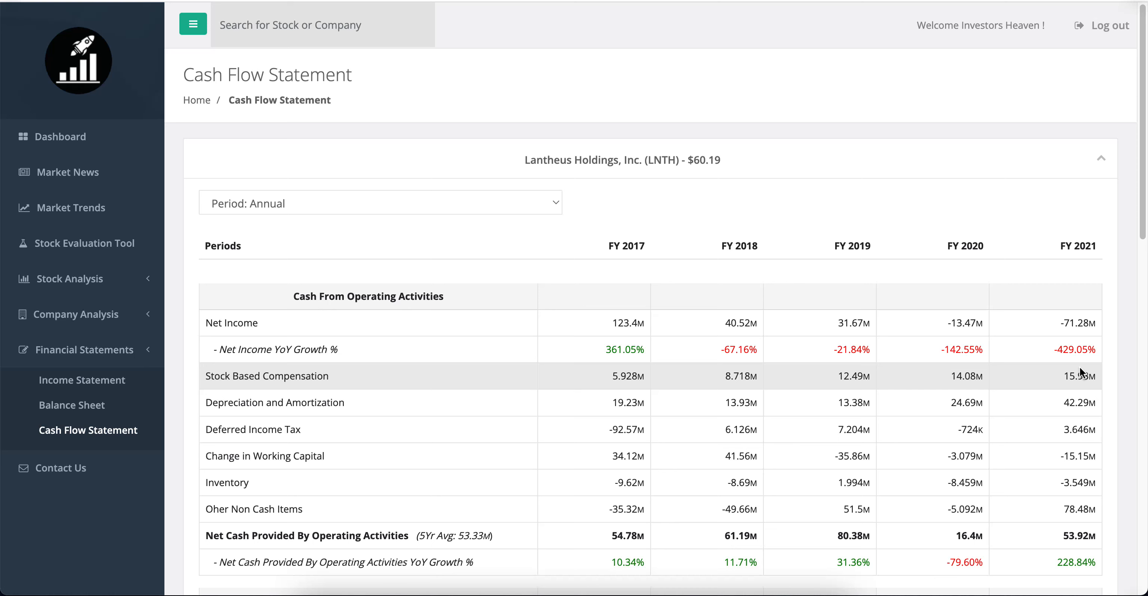
pyautogui.moveTo(1062, 375)
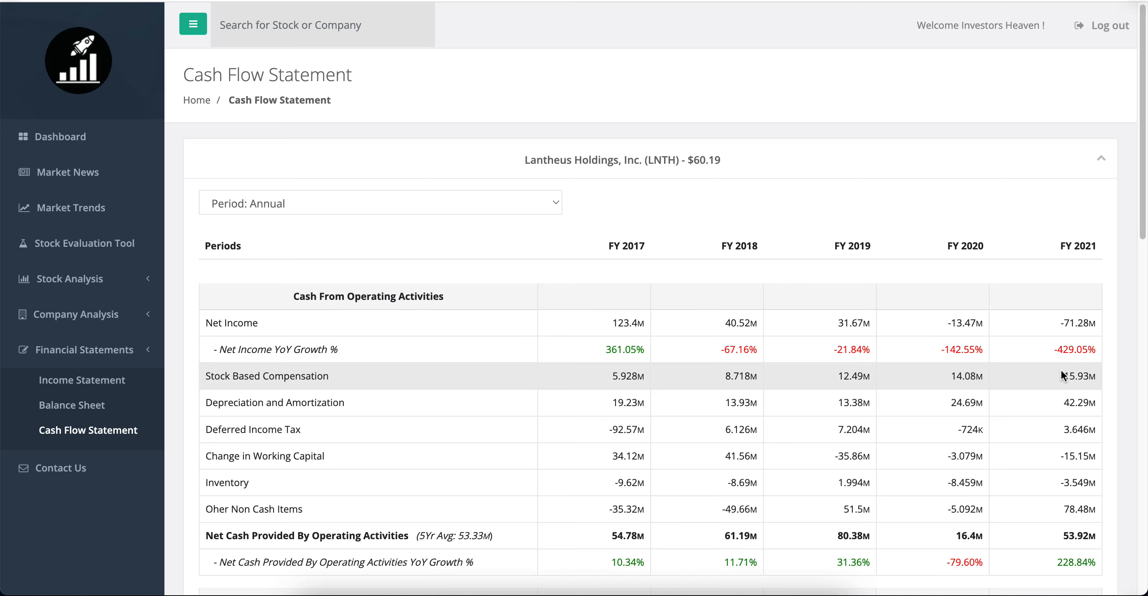
pyautogui.scroll(-3)
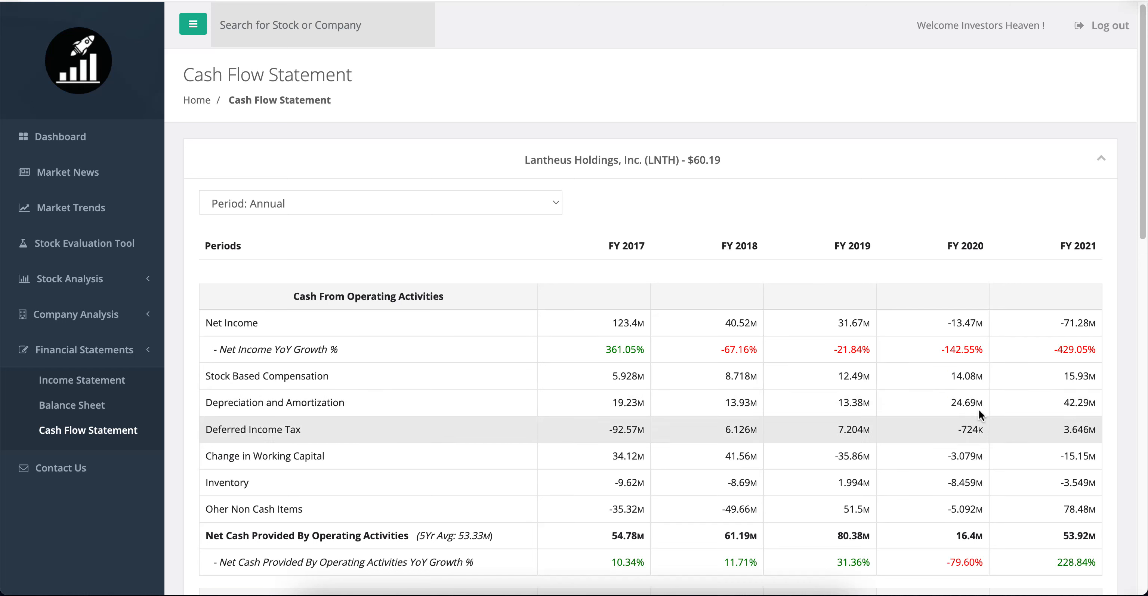
pyautogui.moveTo(1035, 393)
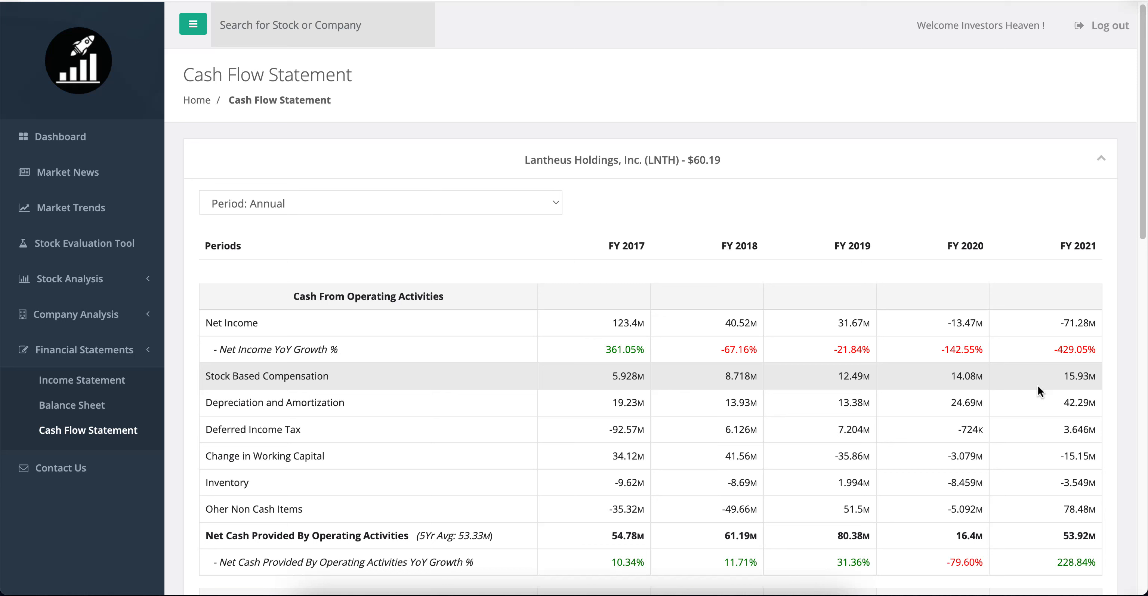
pyautogui.moveTo(1010, 308)
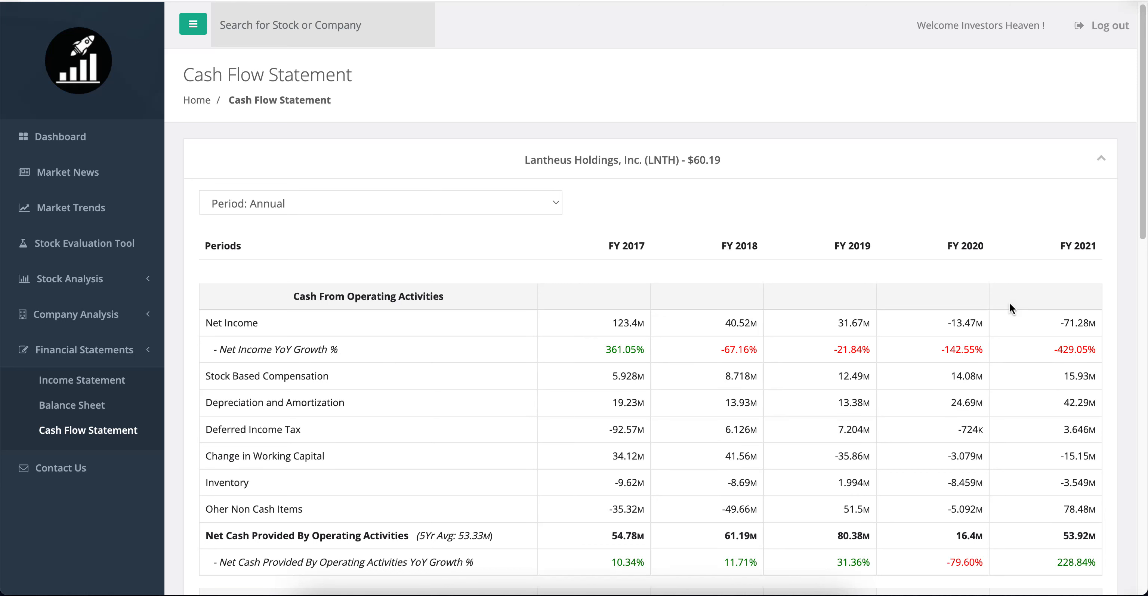
pyautogui.moveTo(626, 286)
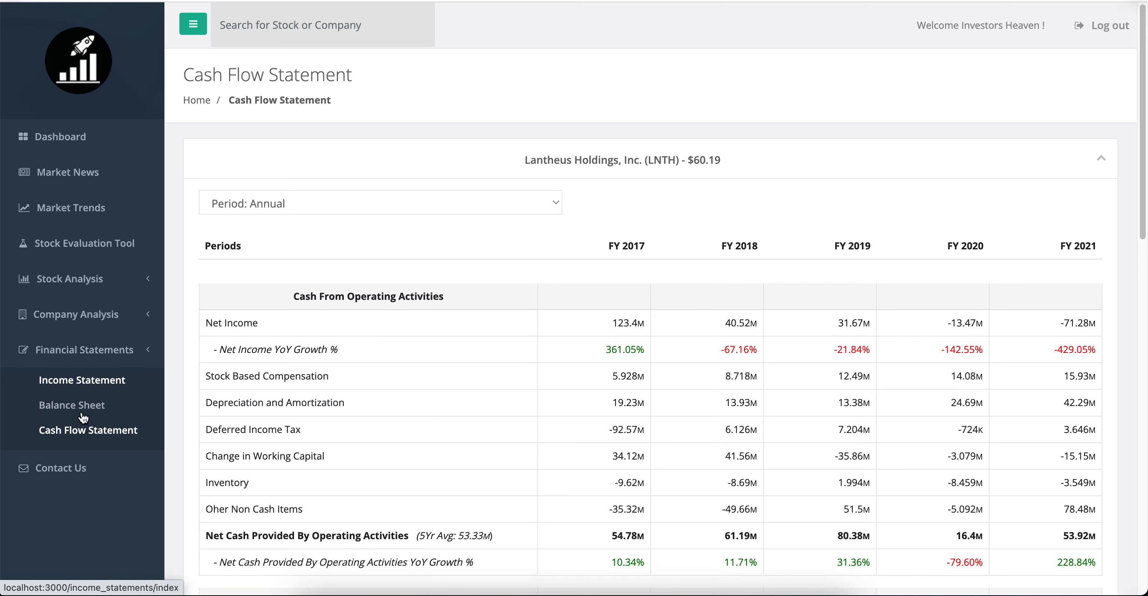
pyautogui.moveTo(100, 382)
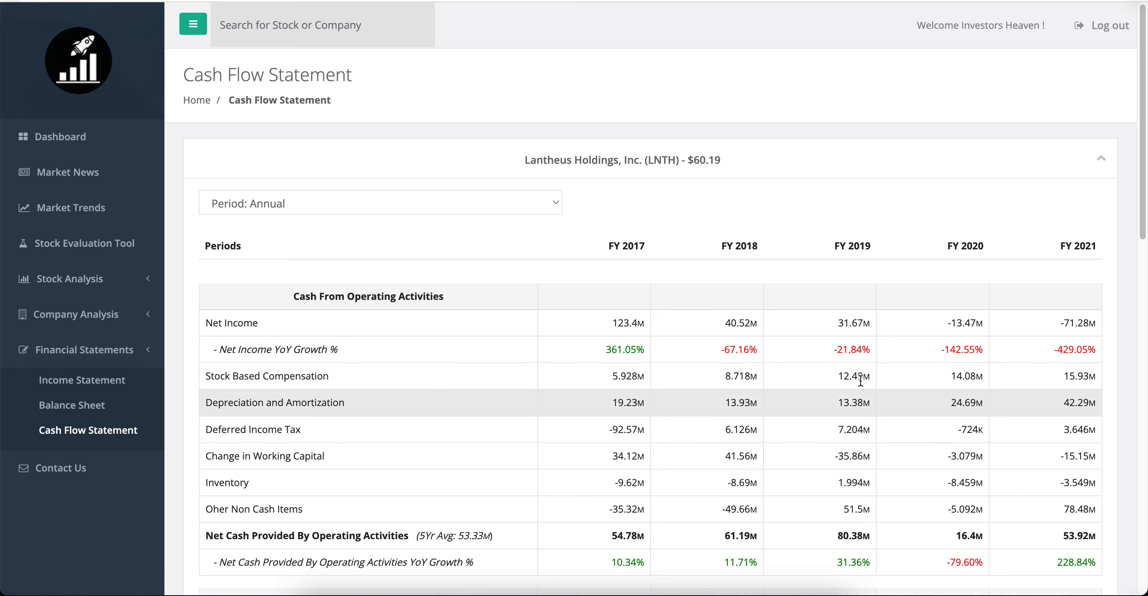
pyautogui.moveTo(860, 375)
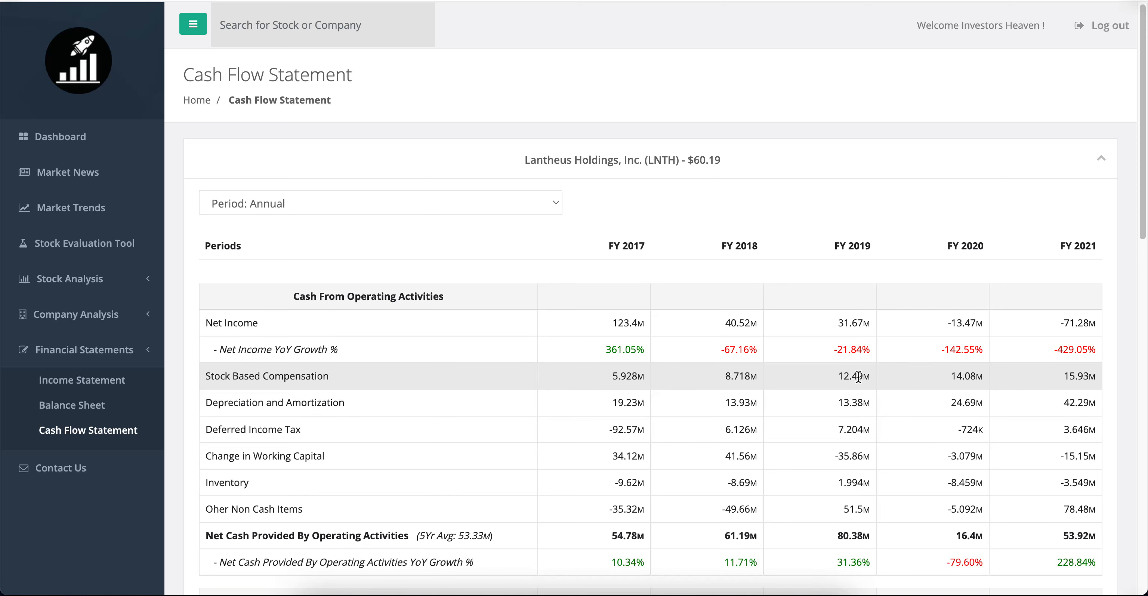
pyautogui.scroll(-3)
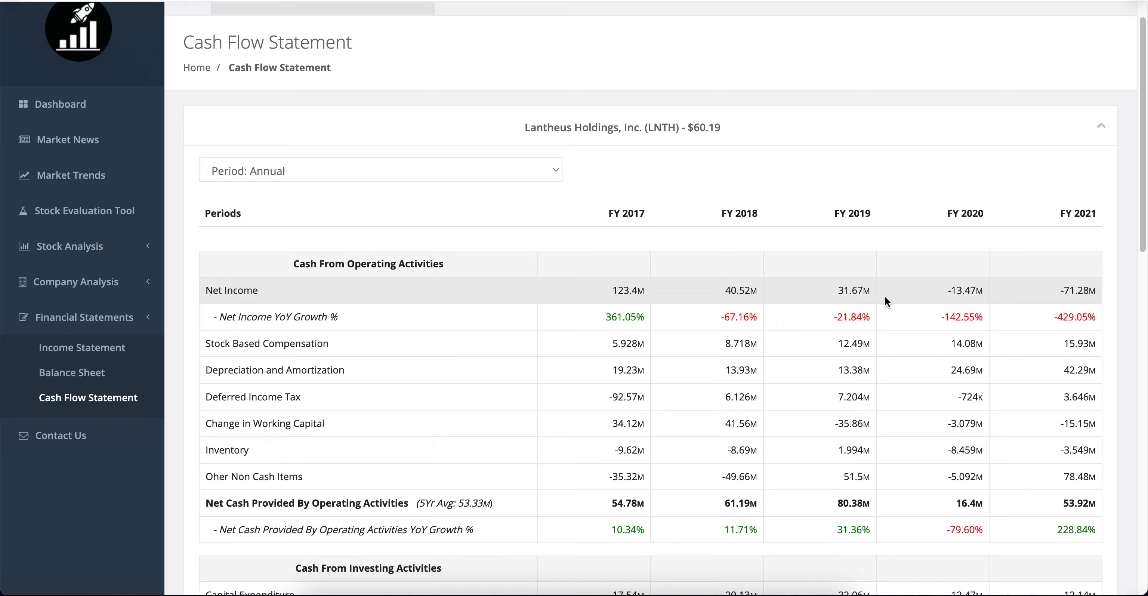
pyautogui.scroll(-3)
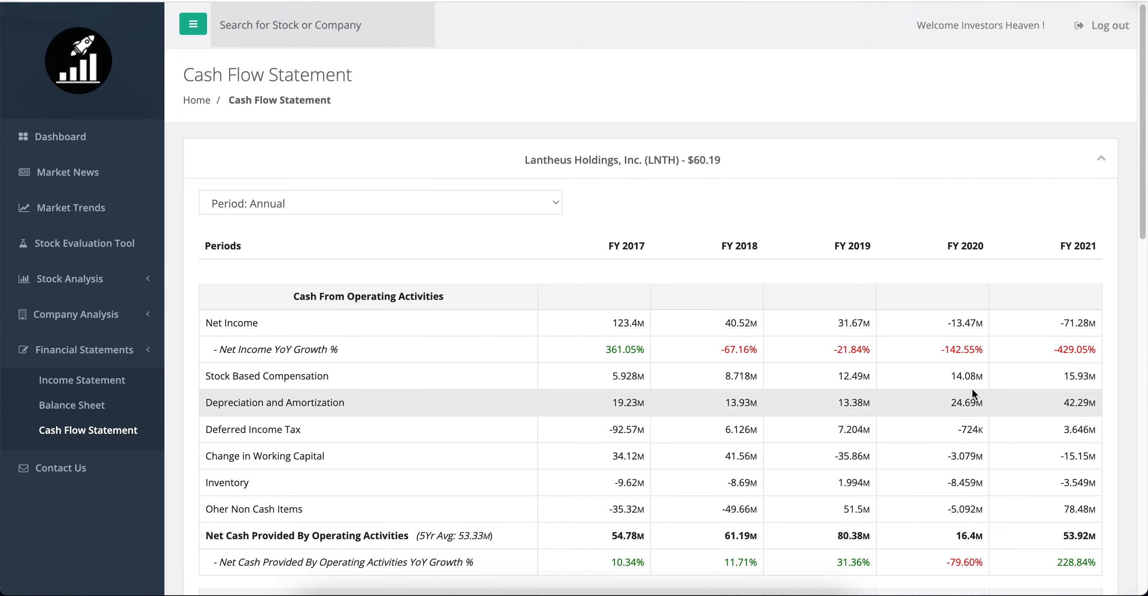
pyautogui.moveTo(246, 362)
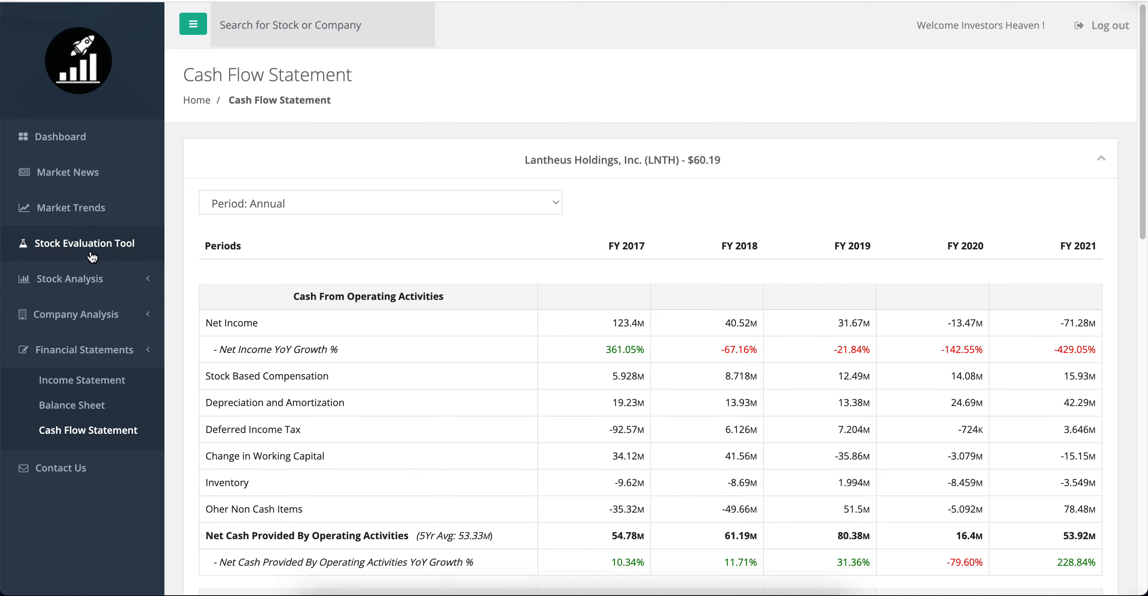
pyautogui.click(86, 242)
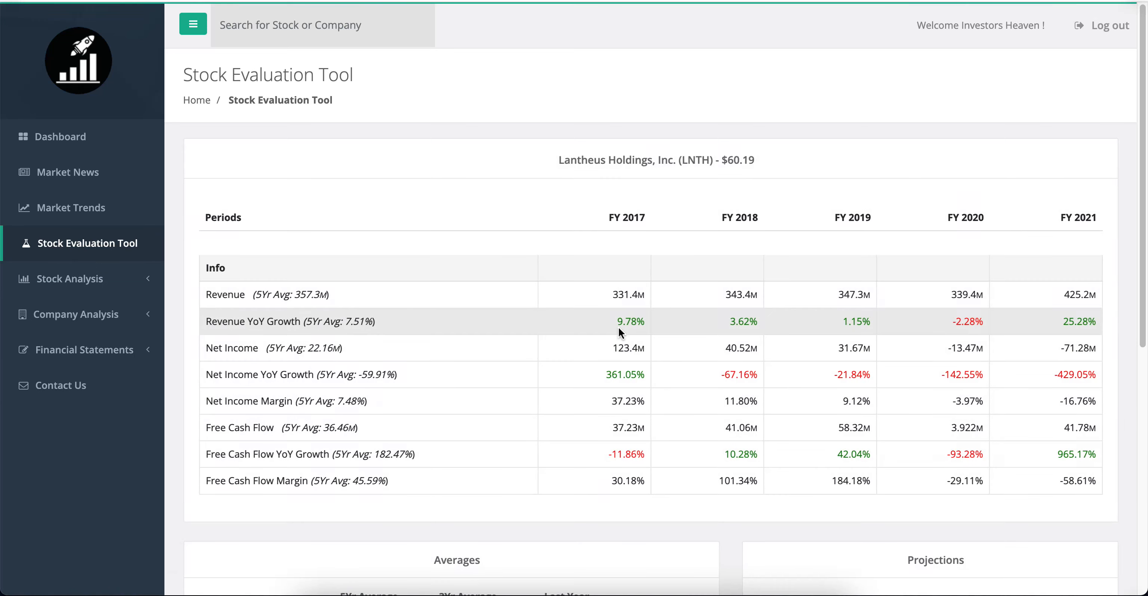
pyautogui.scroll(-3)
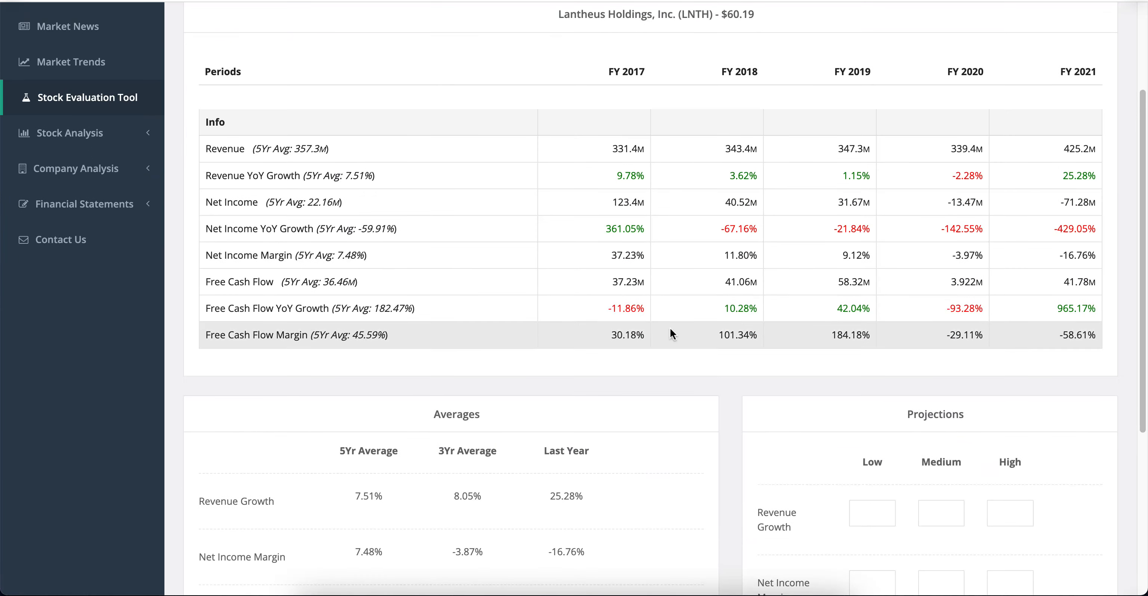
pyautogui.scroll(-3)
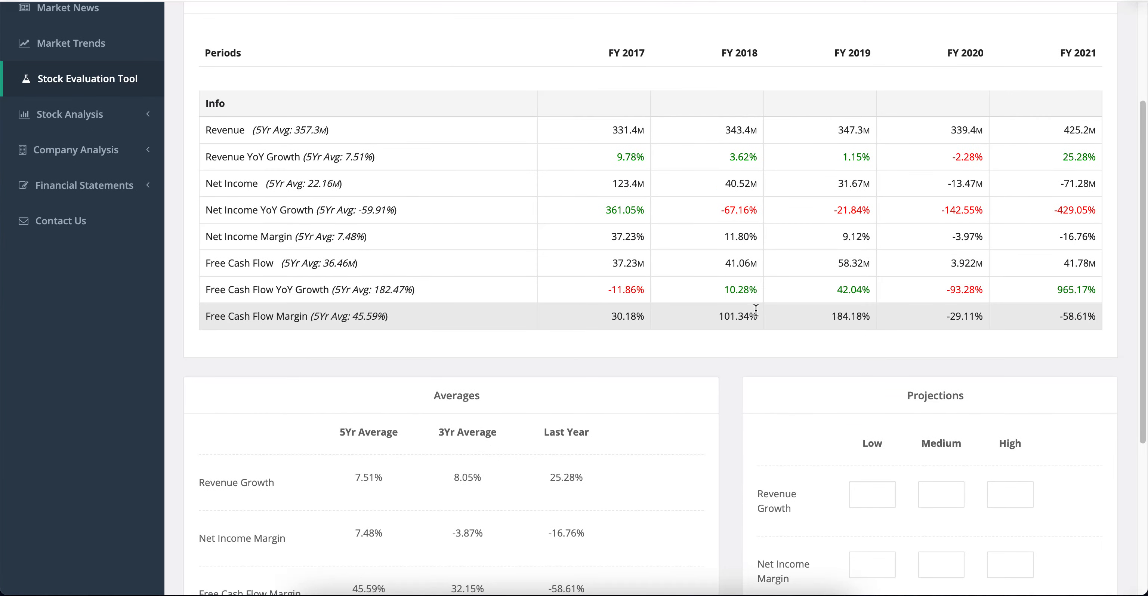
pyautogui.click(871, 494)
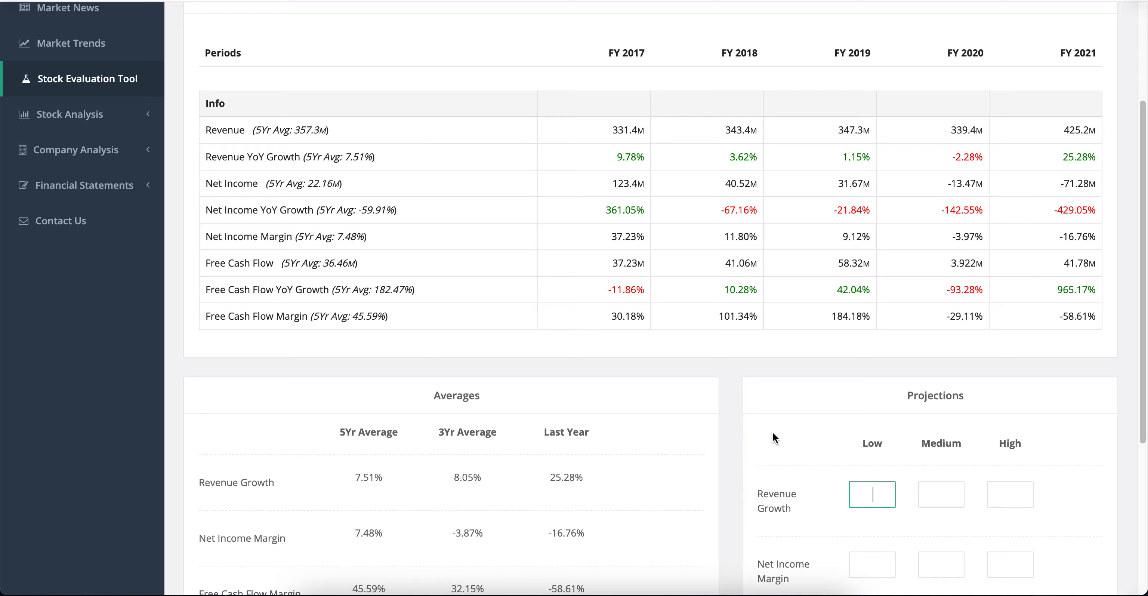
pyautogui.scroll(-3)
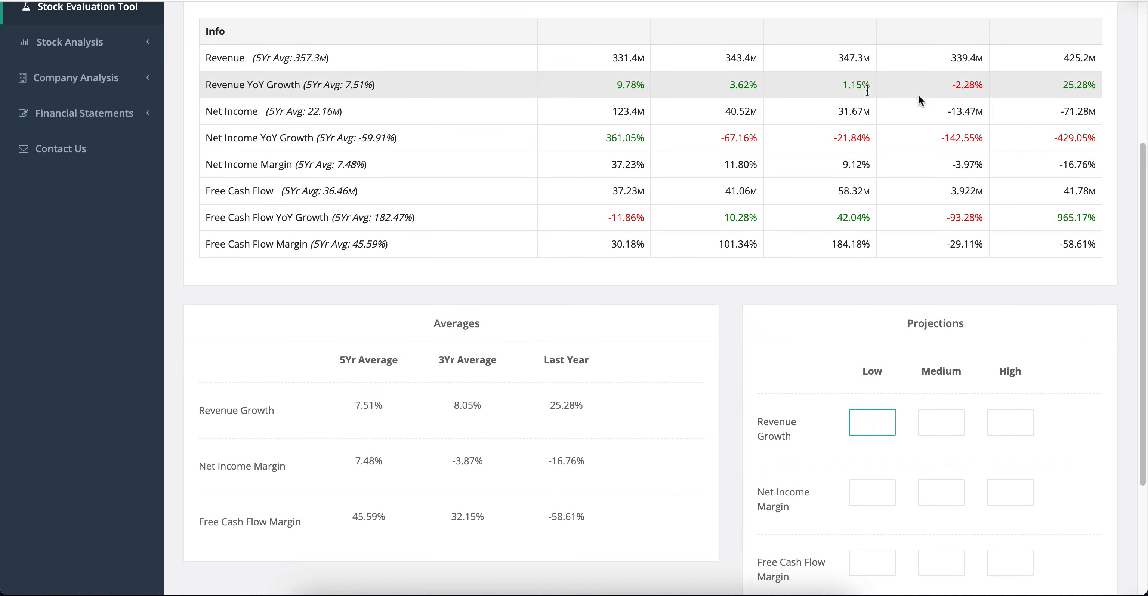
pyautogui.moveTo(898, 197)
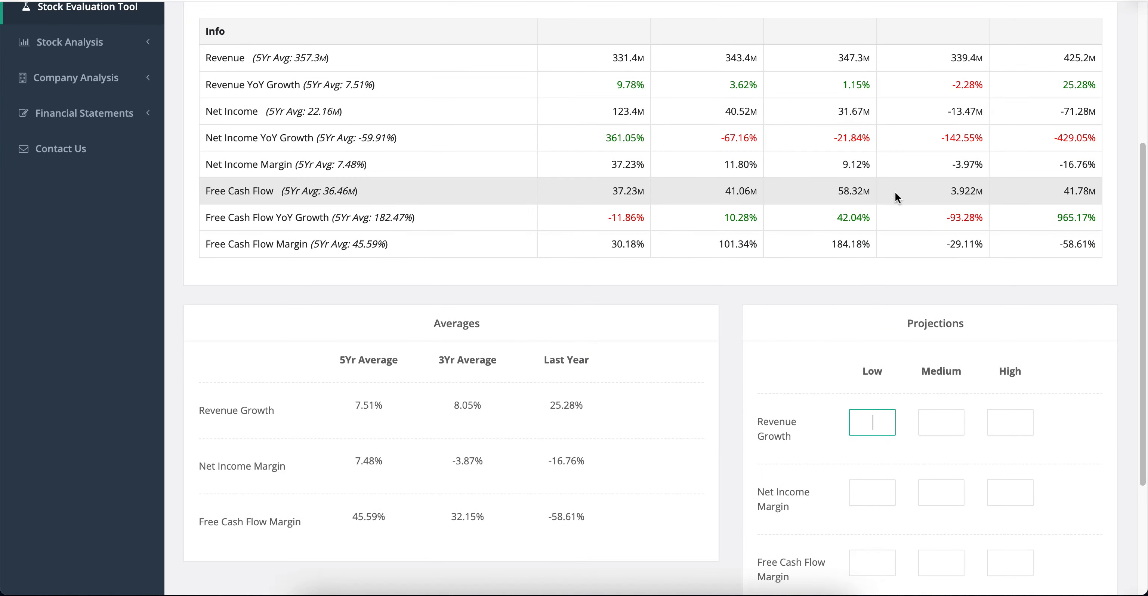
# Enter revenue growth and net margin 2/3/4, free cash flow margin 80/90/100, annual return 13
pyautogui.write('34')
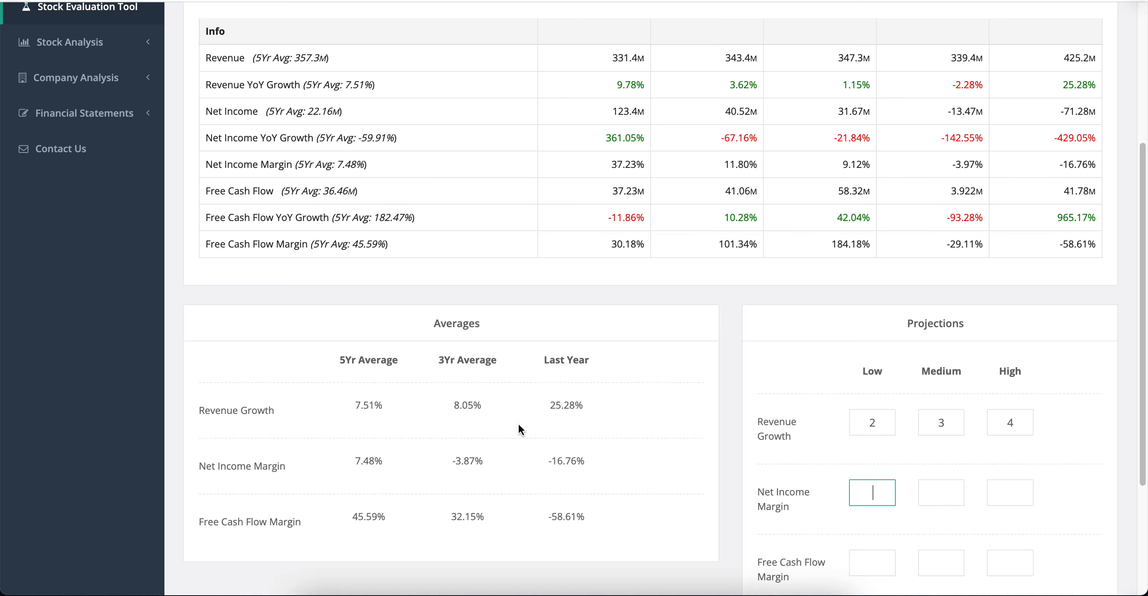
pyautogui.moveTo(354, 465)
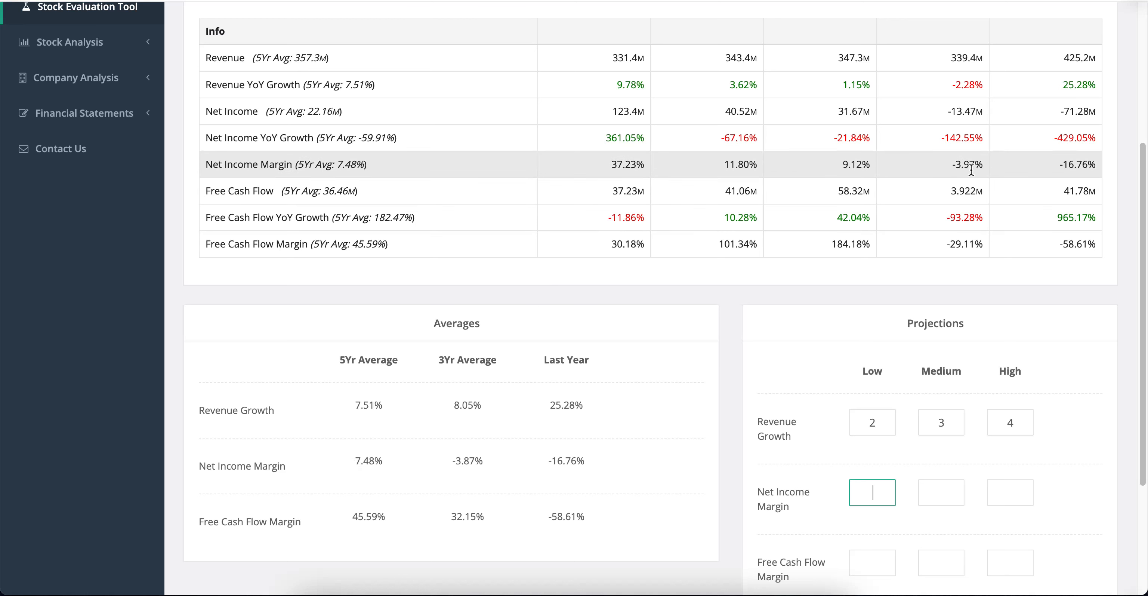
pyautogui.moveTo(1025, 174)
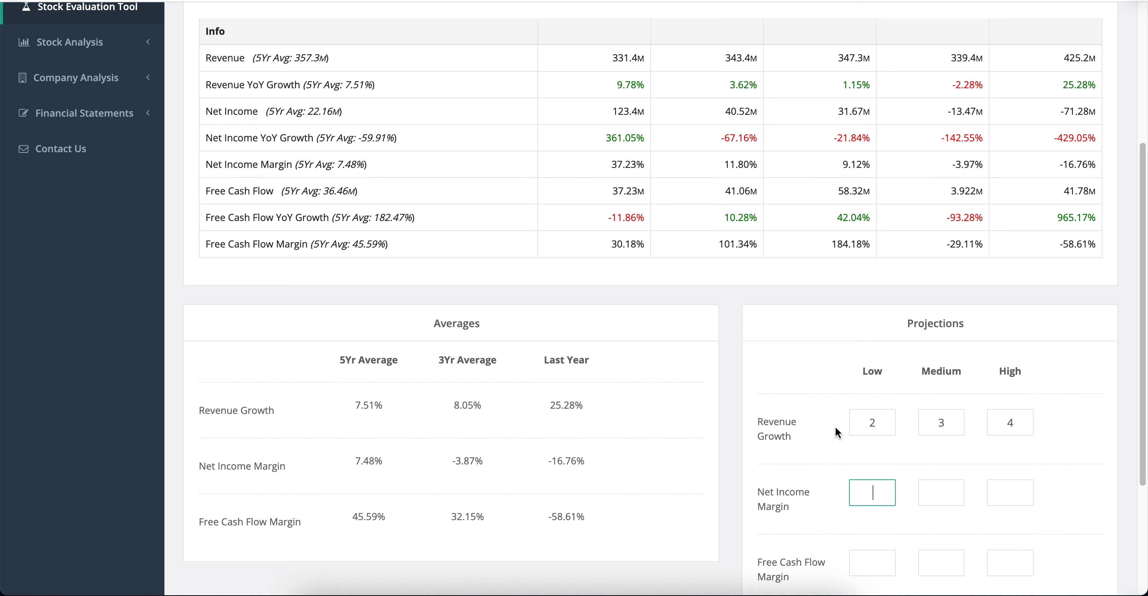
pyautogui.write('3')
pyautogui.click(1010, 492)
pyautogui.write('4')
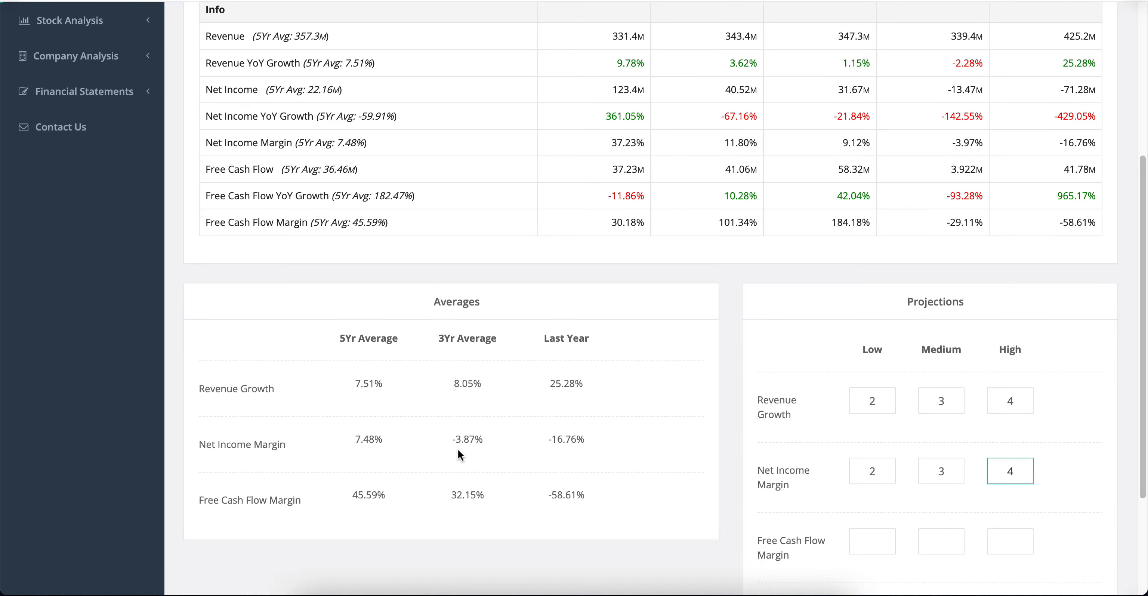
pyautogui.moveTo(1035, 227)
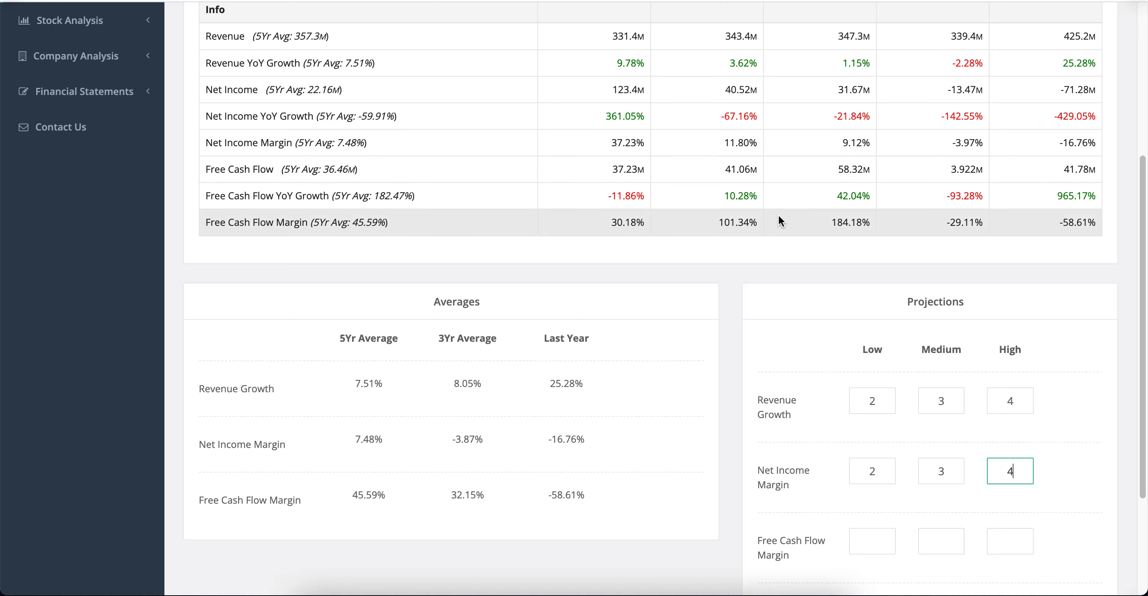
pyautogui.scroll(-3)
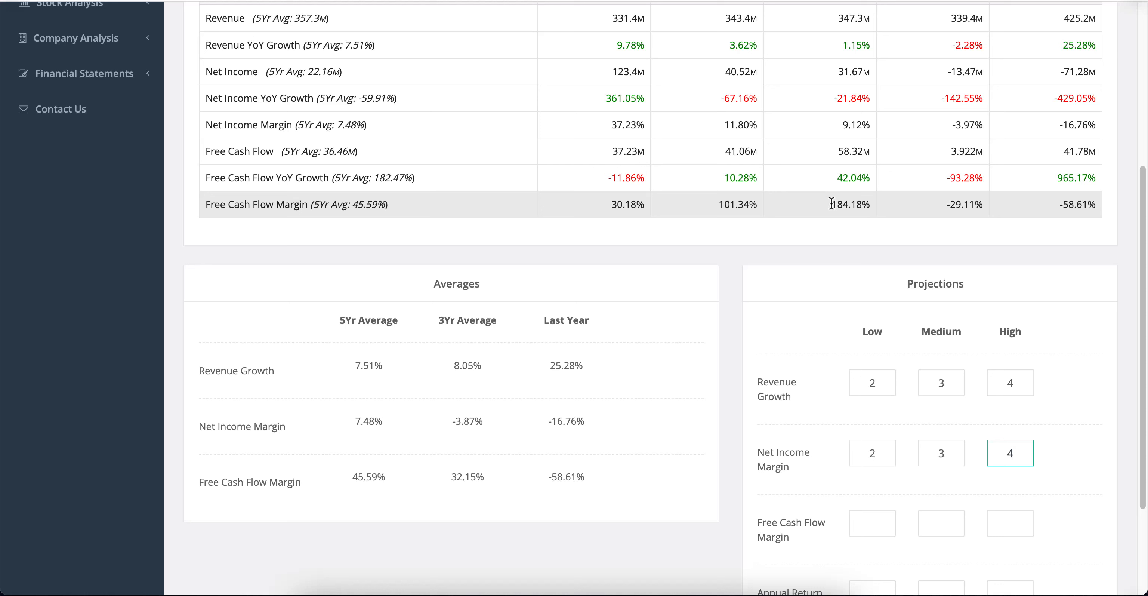
pyautogui.click(871, 516)
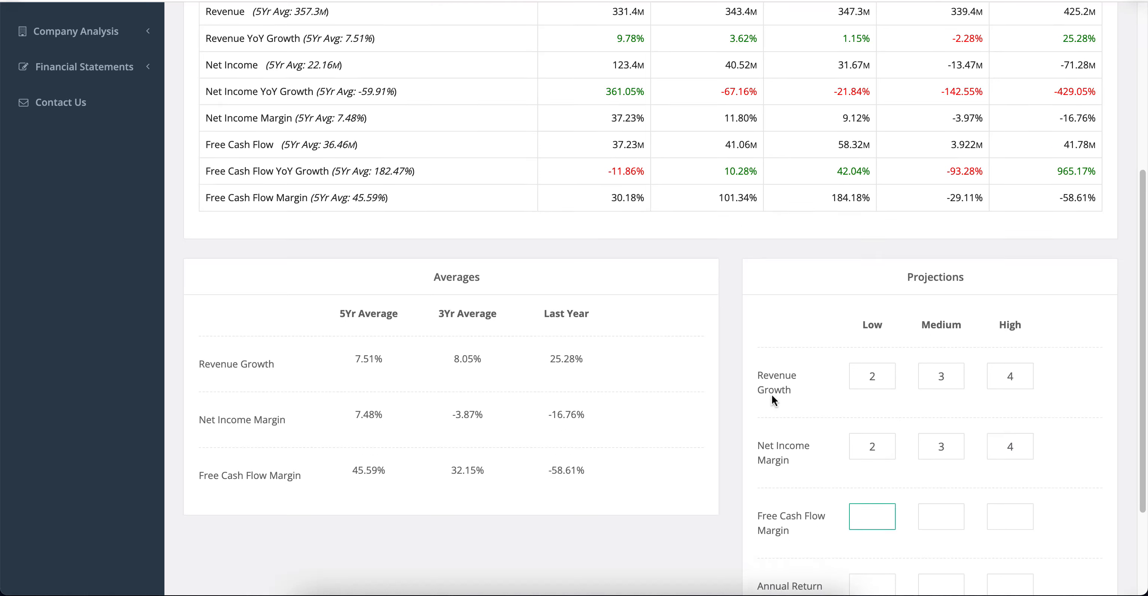
pyautogui.write('89')
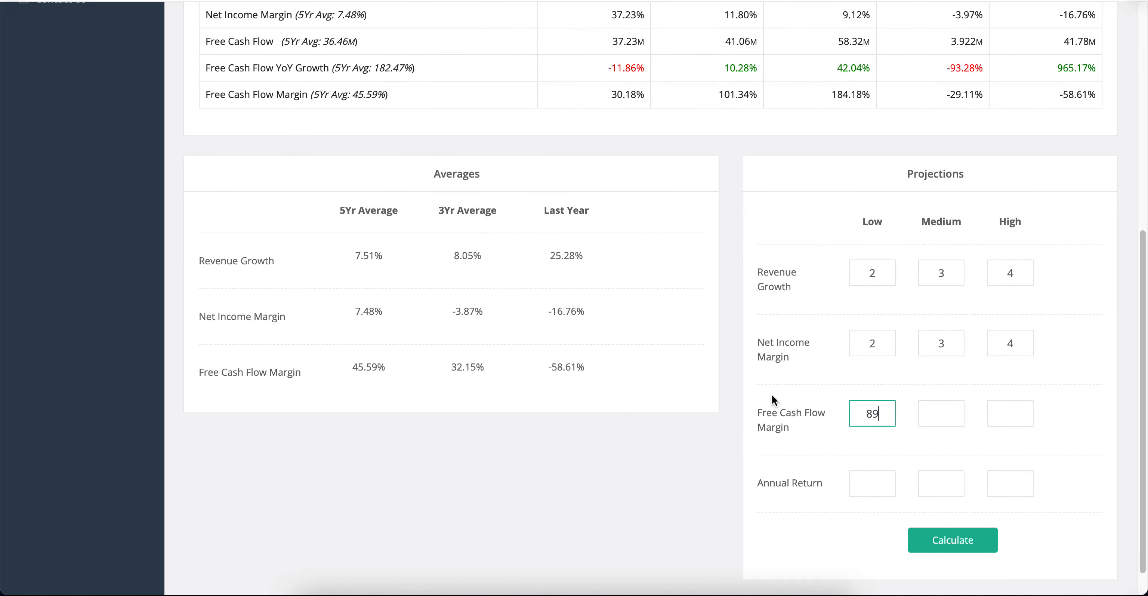
pyautogui.write('100')
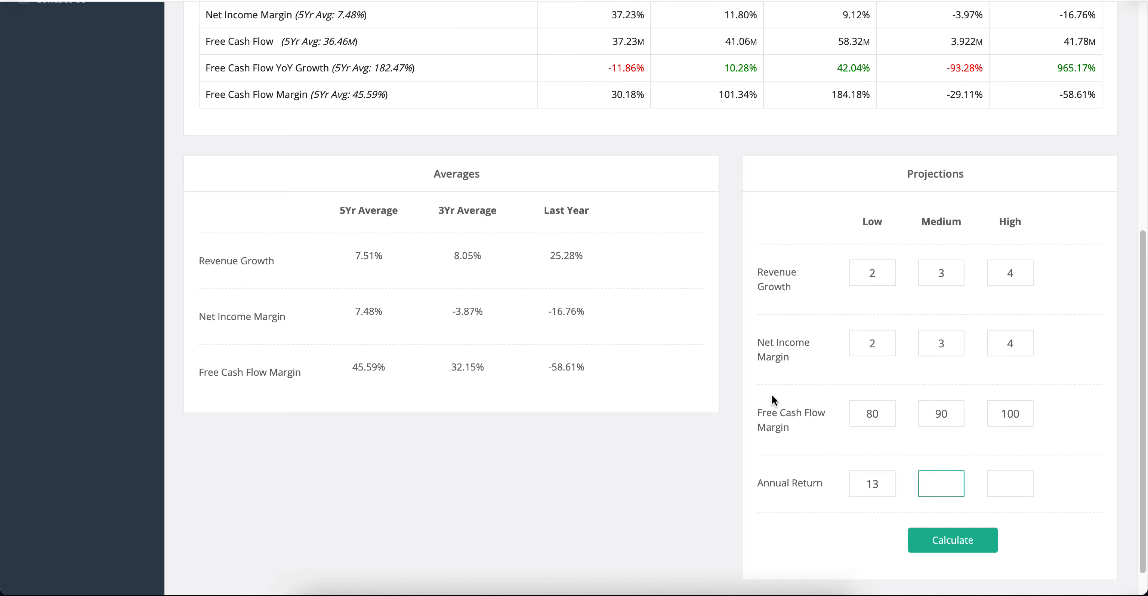
pyautogui.write('13')
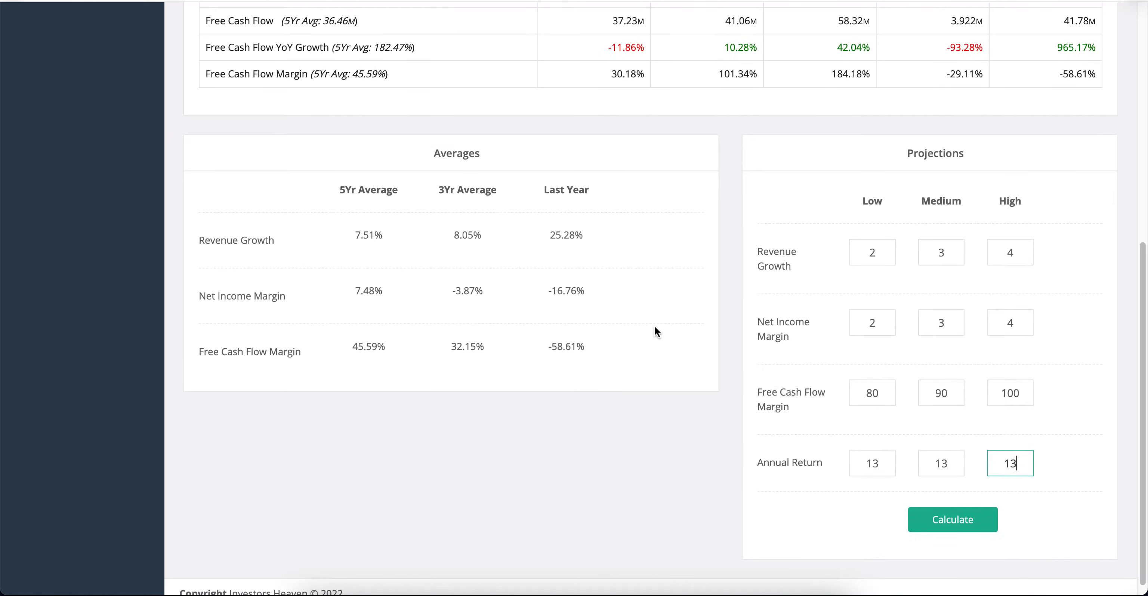
# Calculate projection results: max prices $1.45, $2.55, $3.95 versus $60.19 current price
pyautogui.click(952, 518)
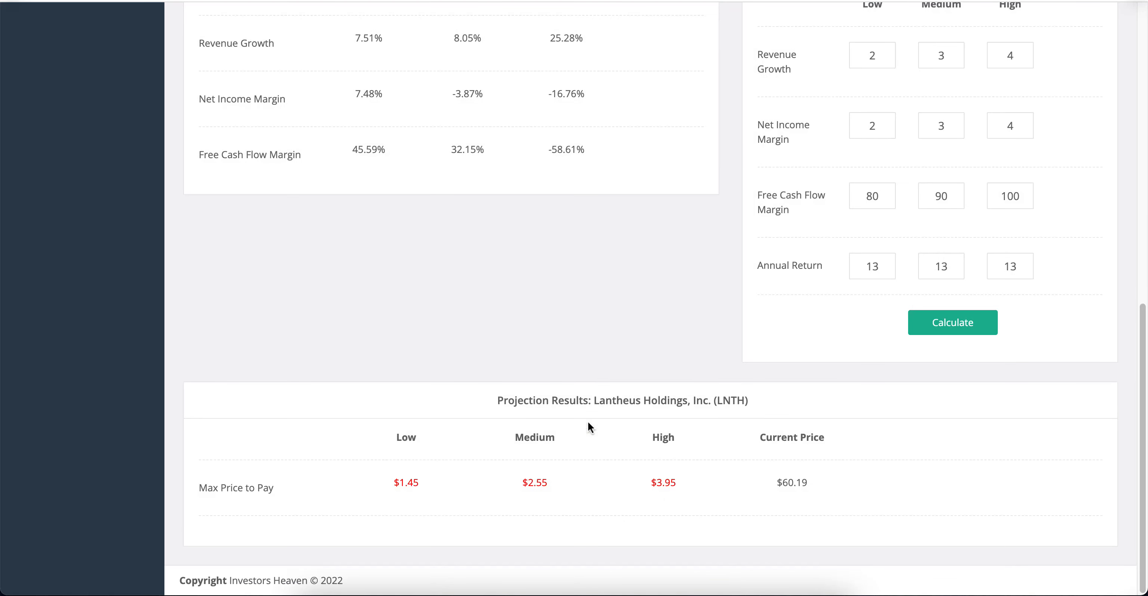
pyautogui.moveTo(724, 414)
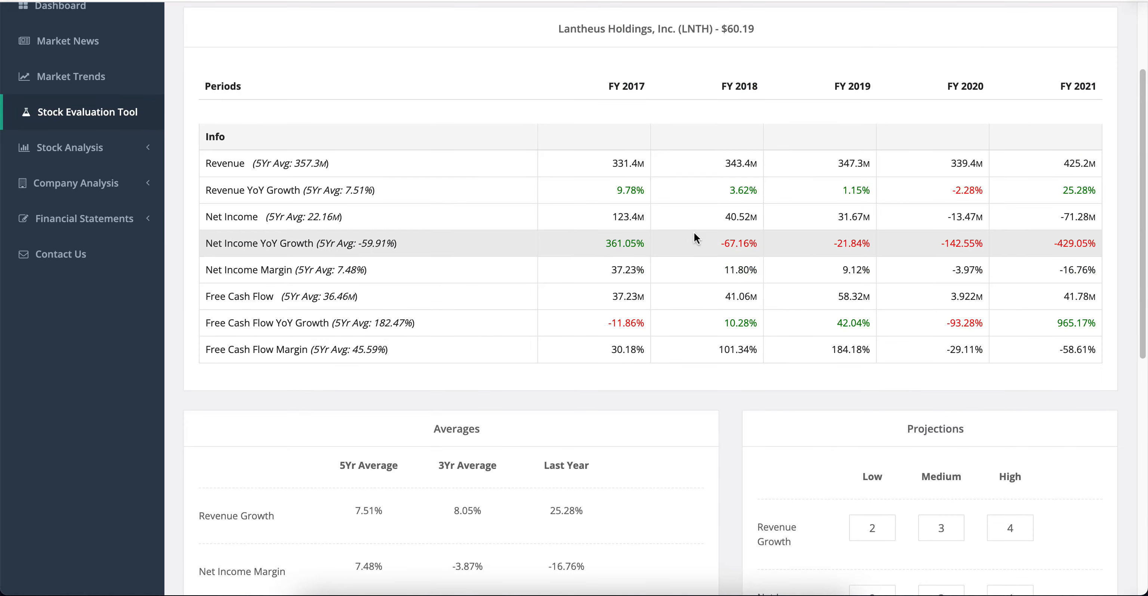
# Scroll through the FY2017–FY2021 evaluation table and projection results again
pyautogui.scroll(-3)
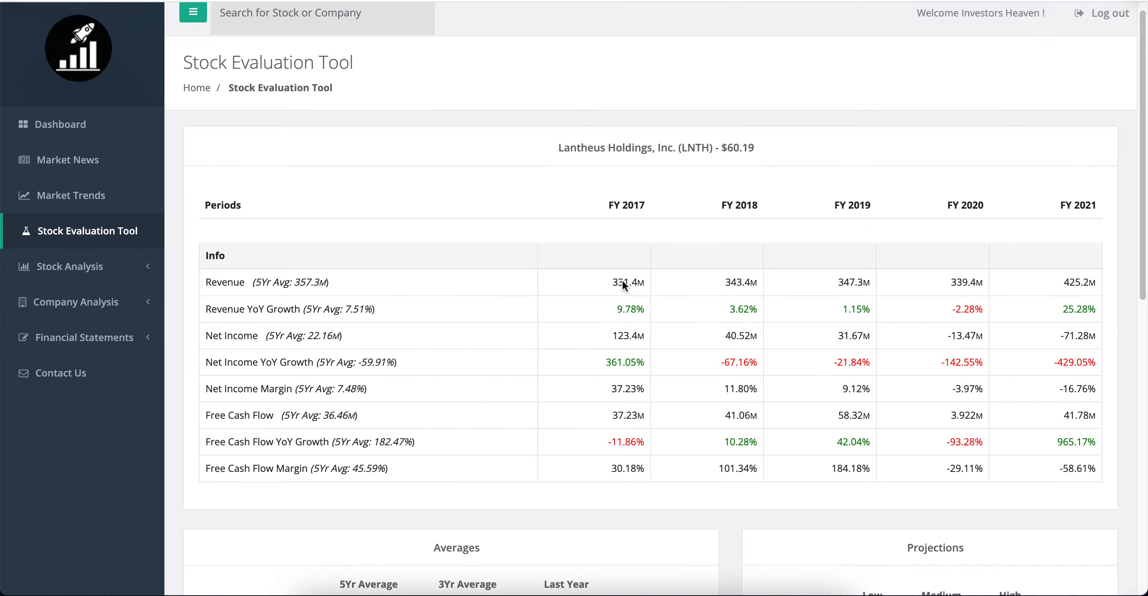
pyautogui.scroll(-3)
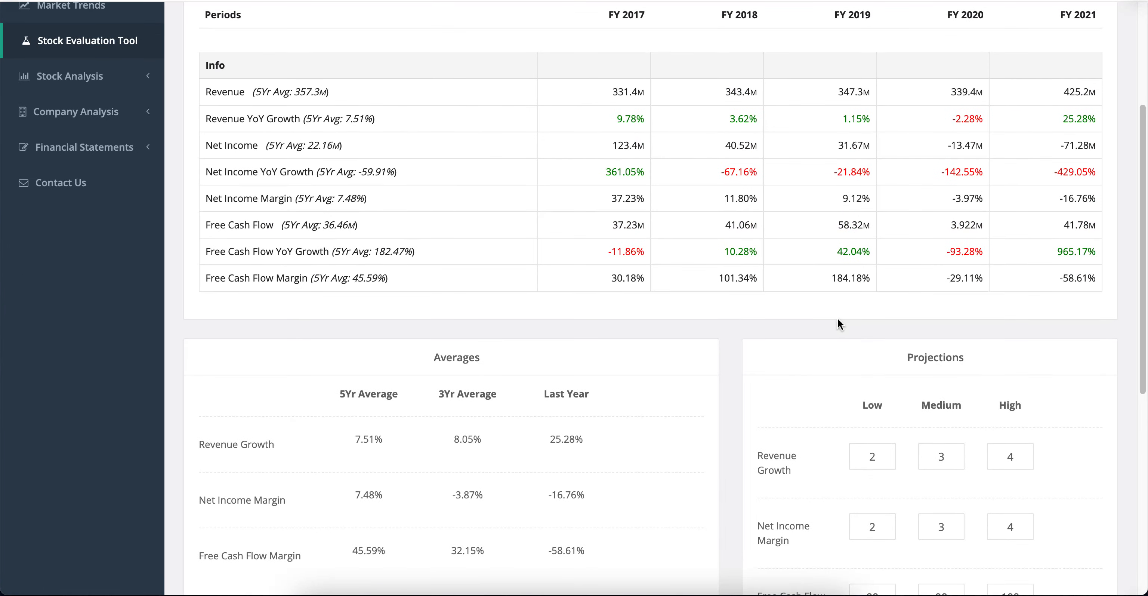
pyautogui.moveTo(1042, 171)
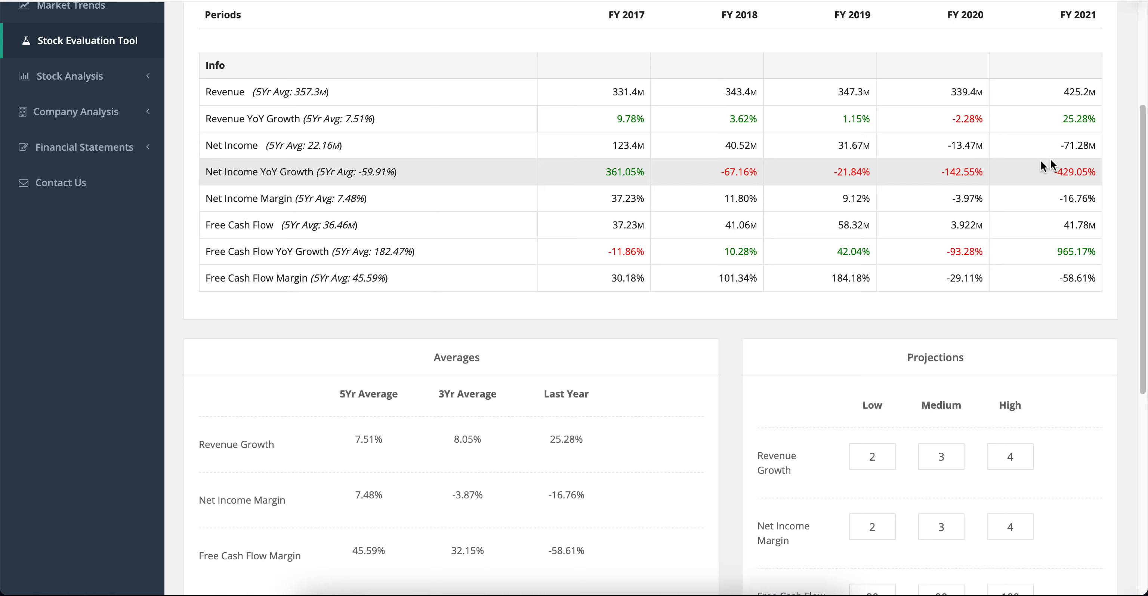
pyautogui.moveTo(991, 145)
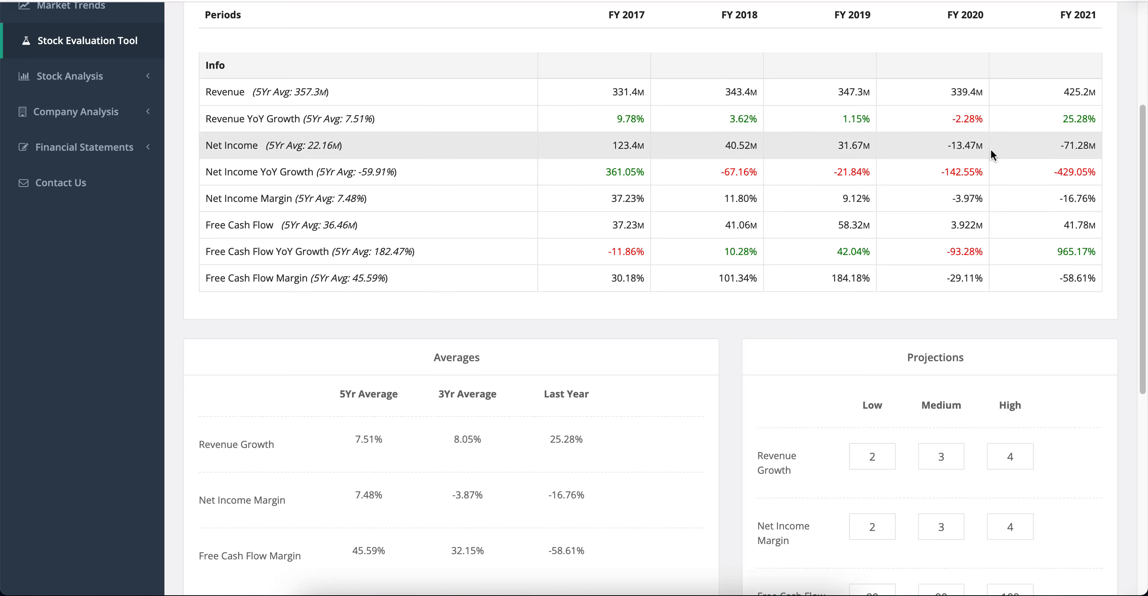
pyautogui.scroll(-3)
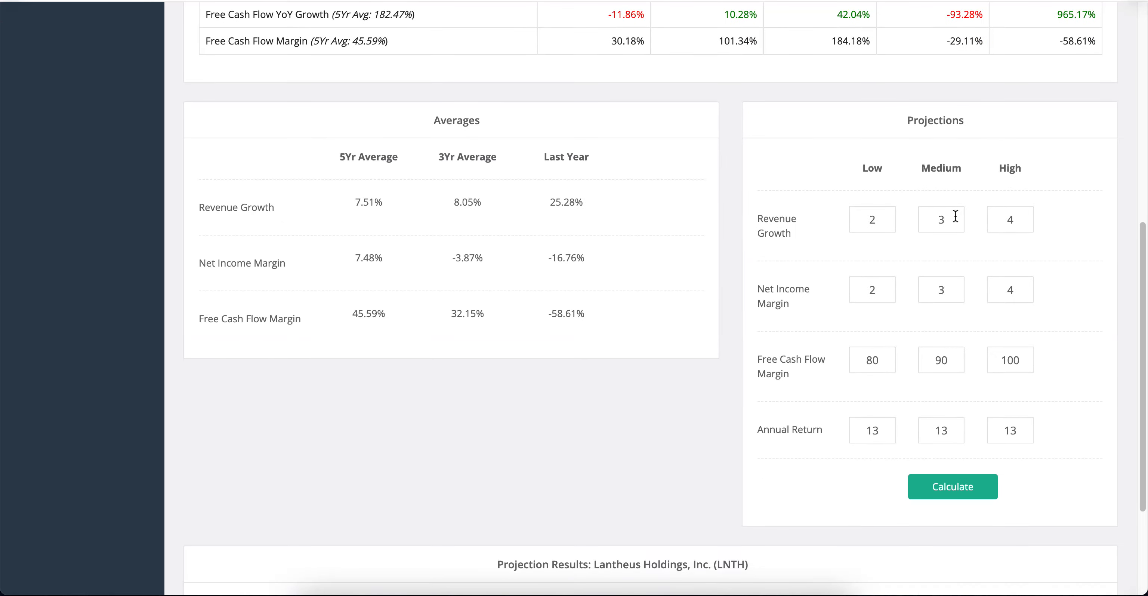
pyautogui.moveTo(993, 268)
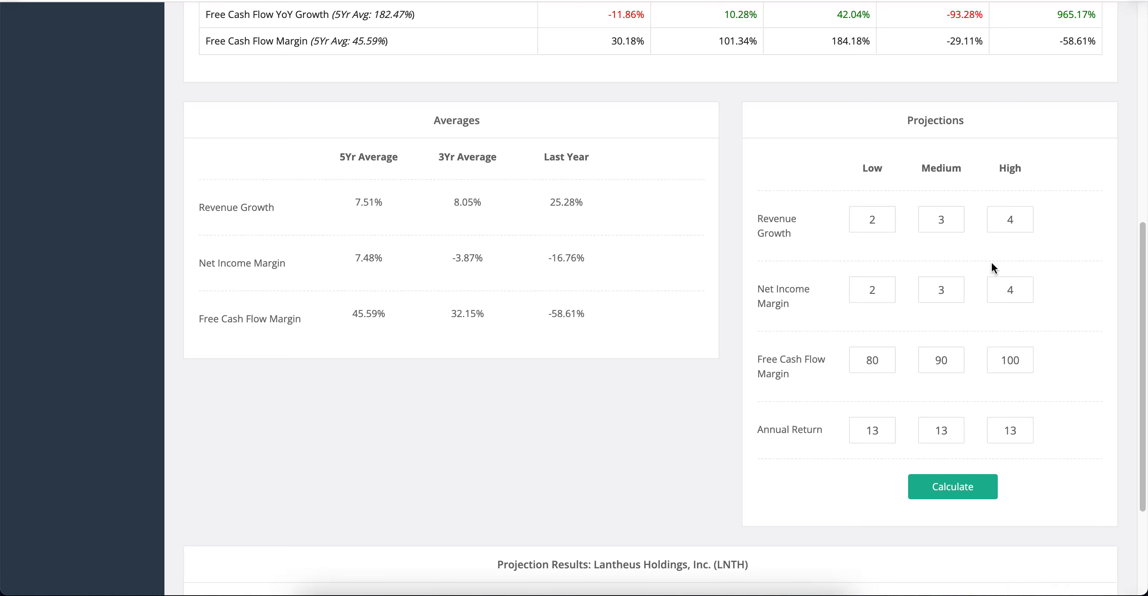
pyautogui.moveTo(1049, 283)
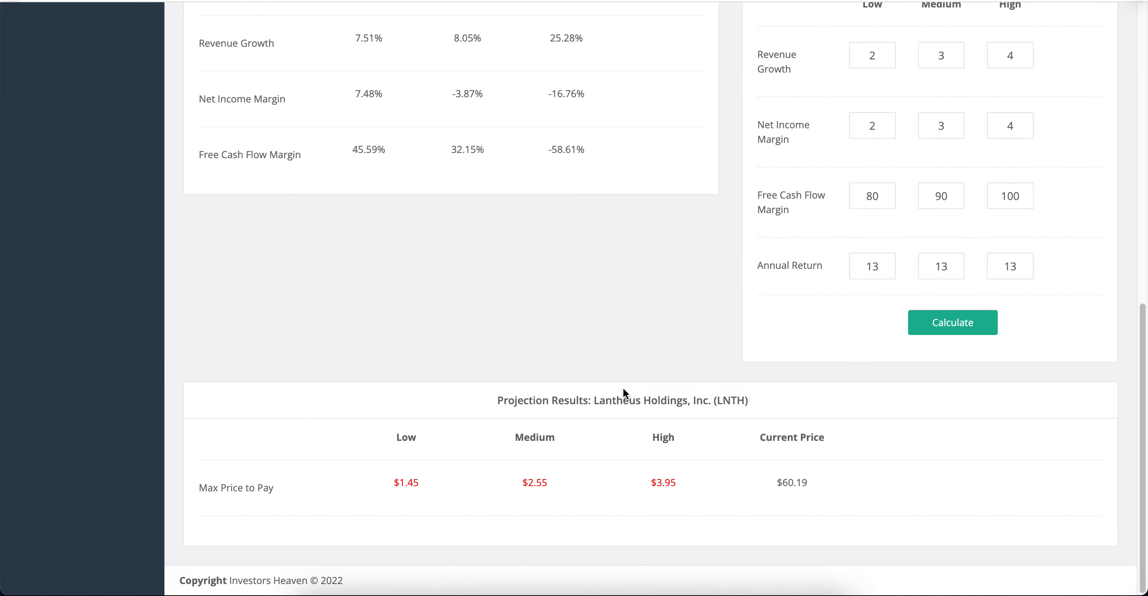
pyautogui.moveTo(613, 476)
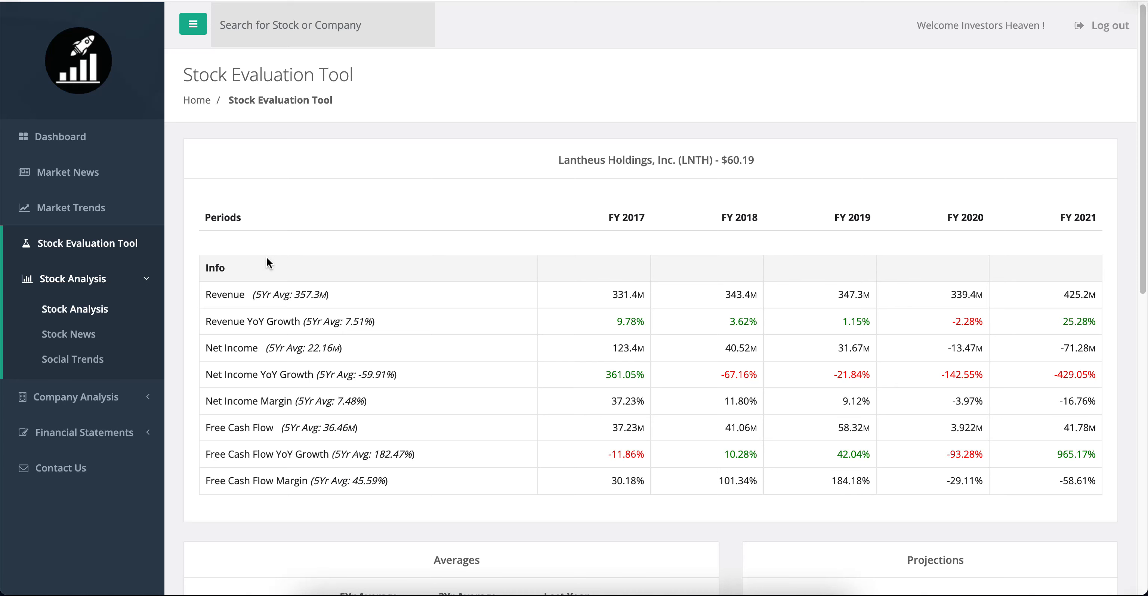
pyautogui.moveTo(315, 269)
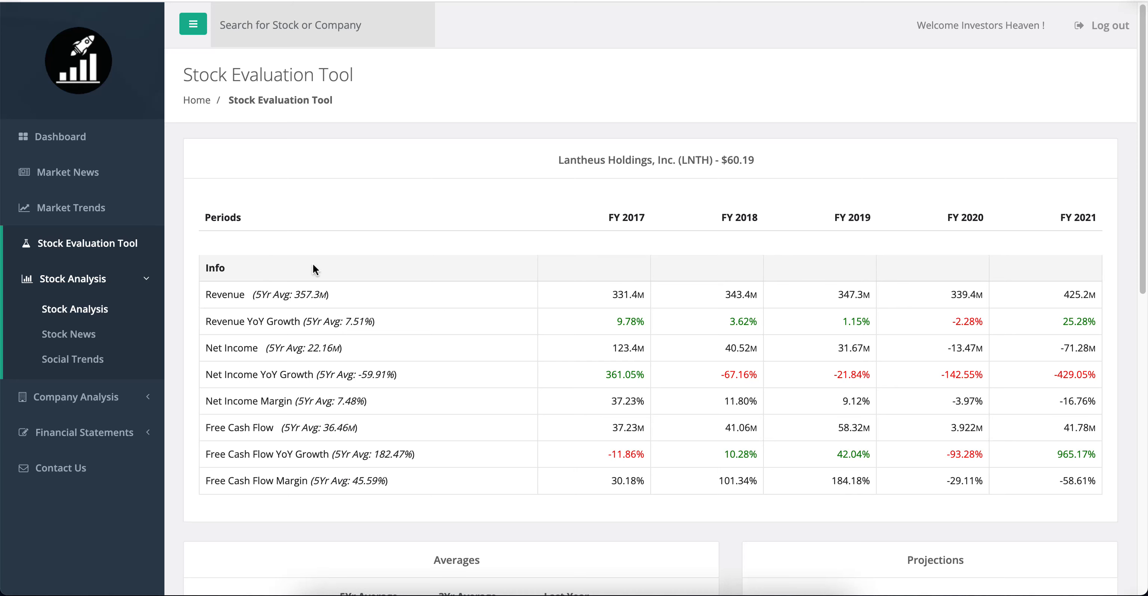
# Scroll through the Lantheus Foundational Metrics on the Stock Analysis page
pyautogui.scroll(-3)
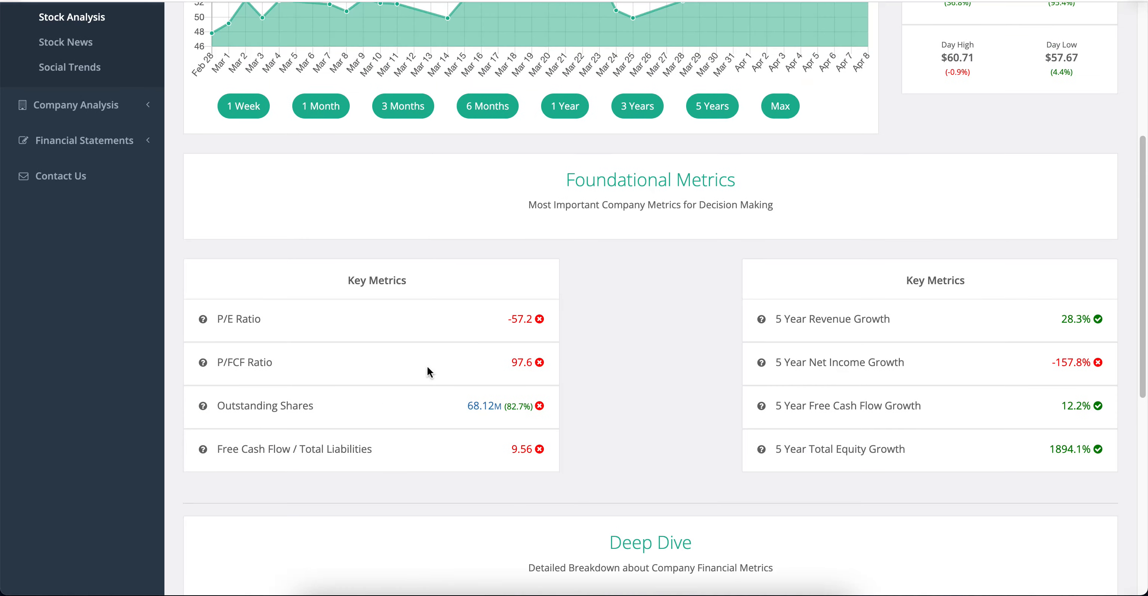
pyautogui.moveTo(517, 315)
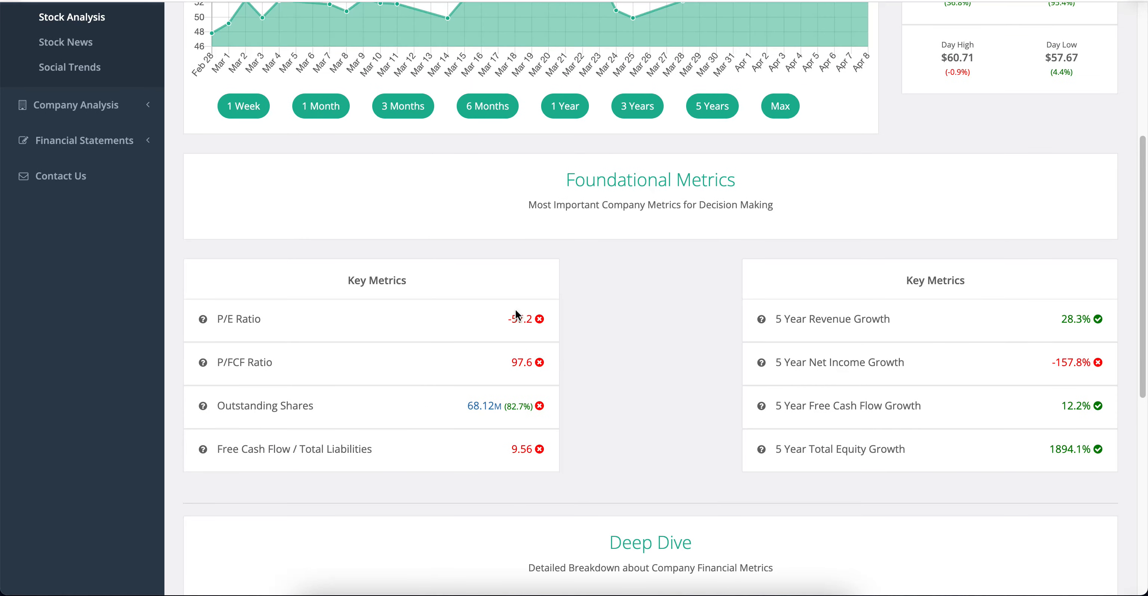
pyautogui.moveTo(737, 384)
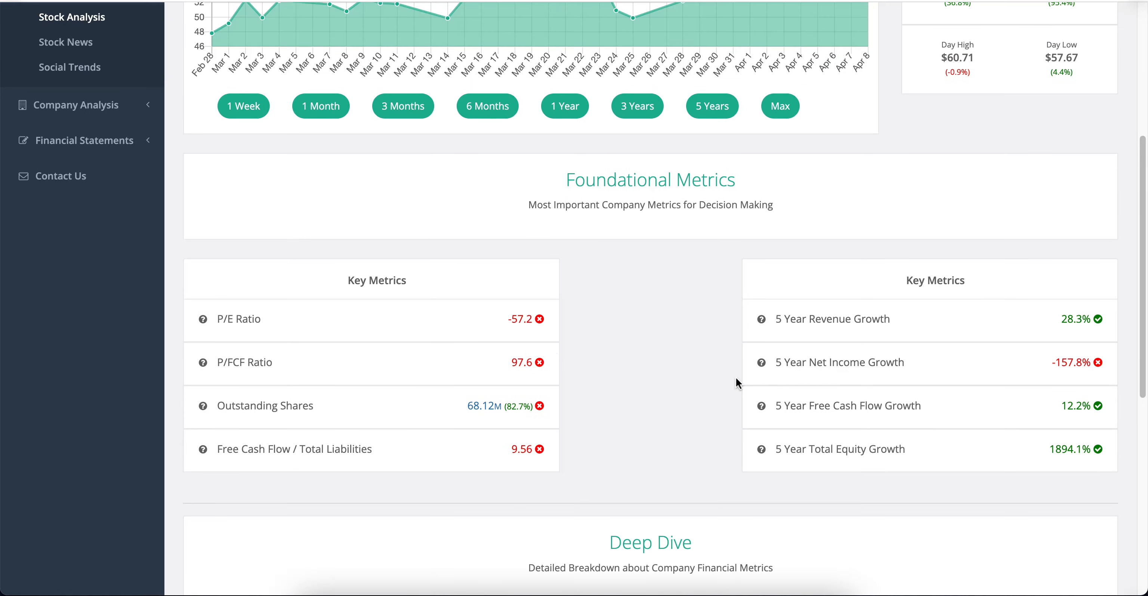
pyautogui.scroll(-3)
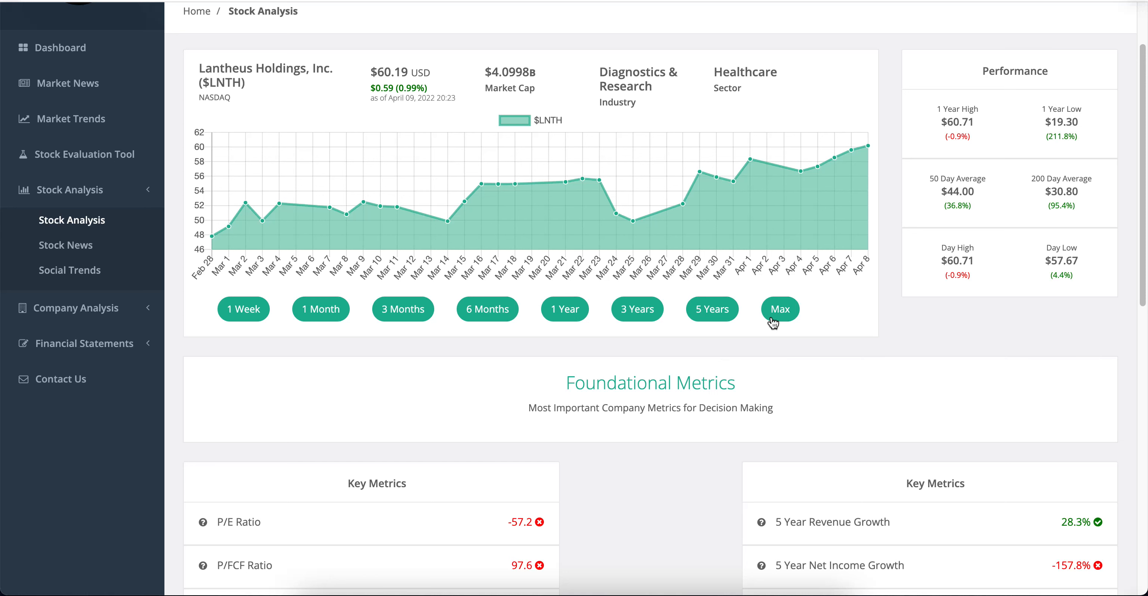
# Show LNTH's full price history (2016-2022) with the Max chart range
pyautogui.click(778, 308)
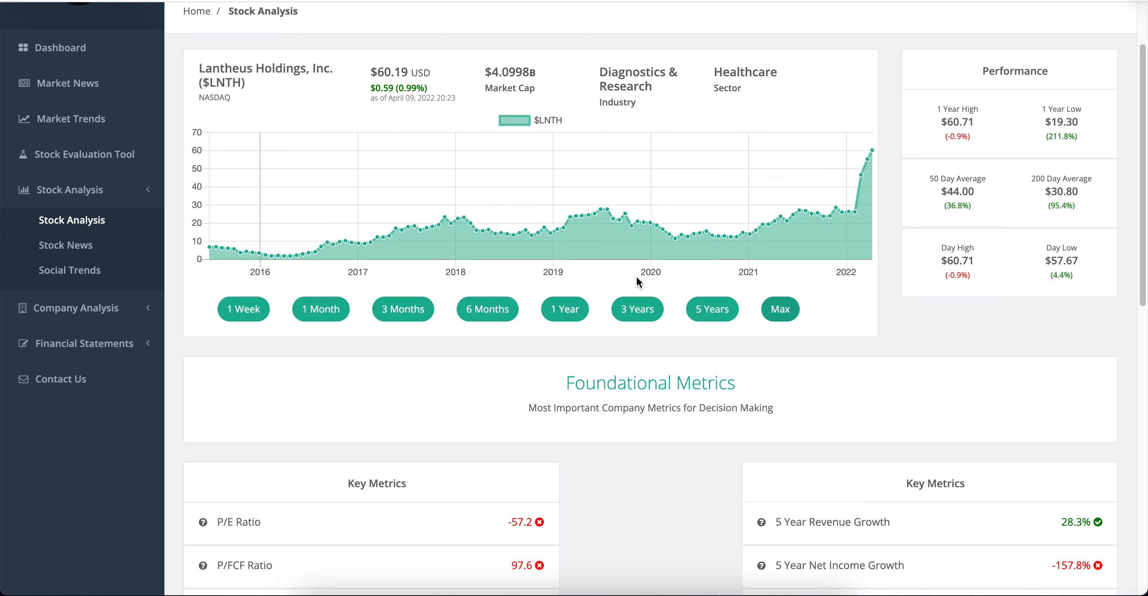
pyautogui.moveTo(676, 243)
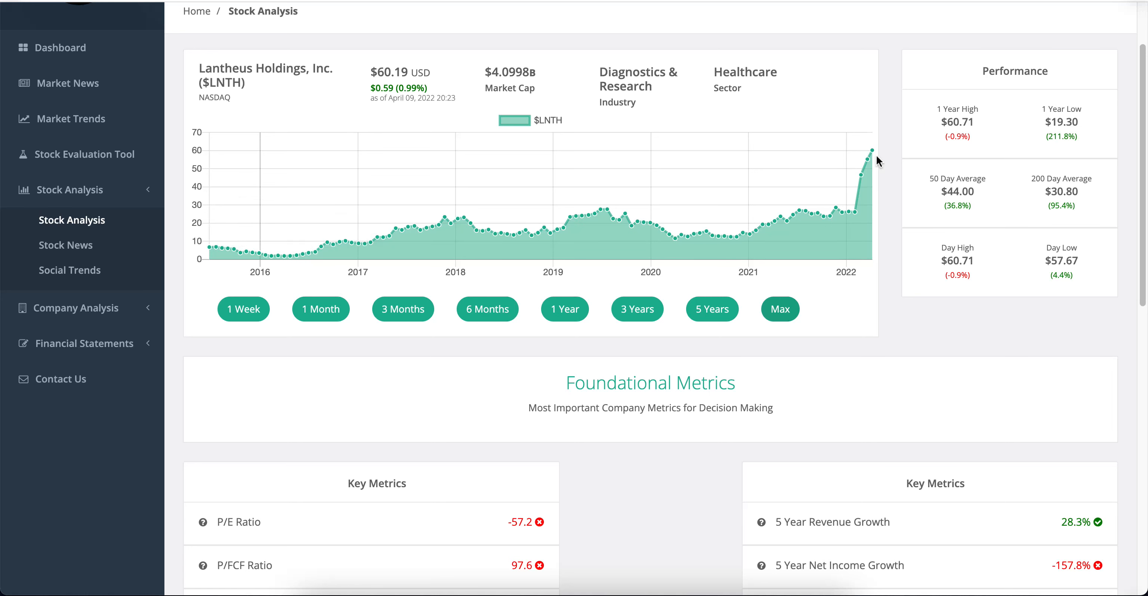
pyautogui.moveTo(275, 260)
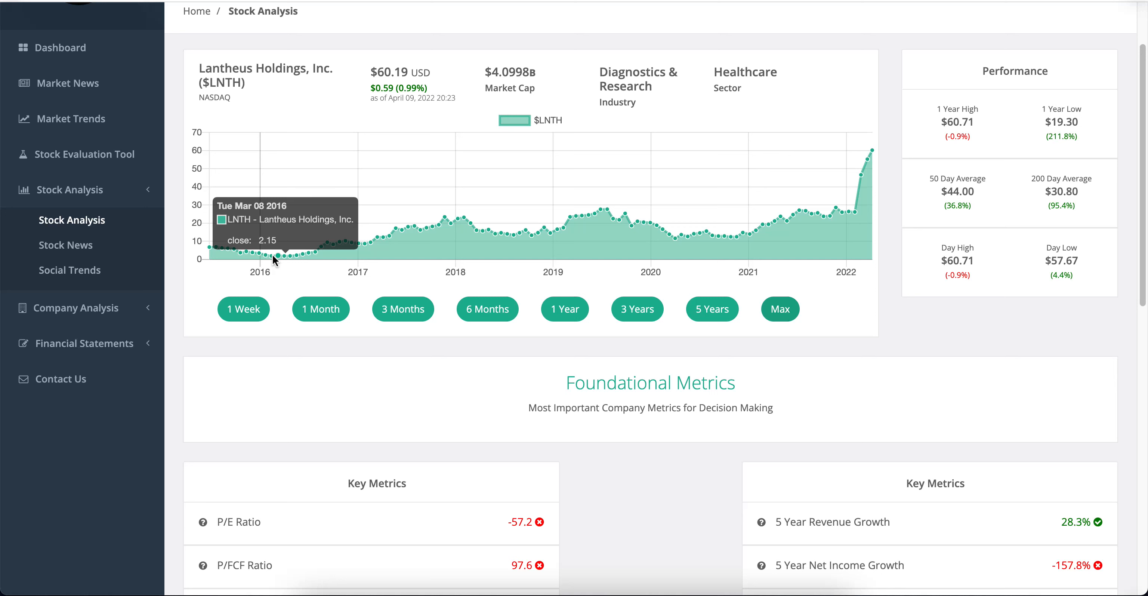
pyautogui.moveTo(309, 256)
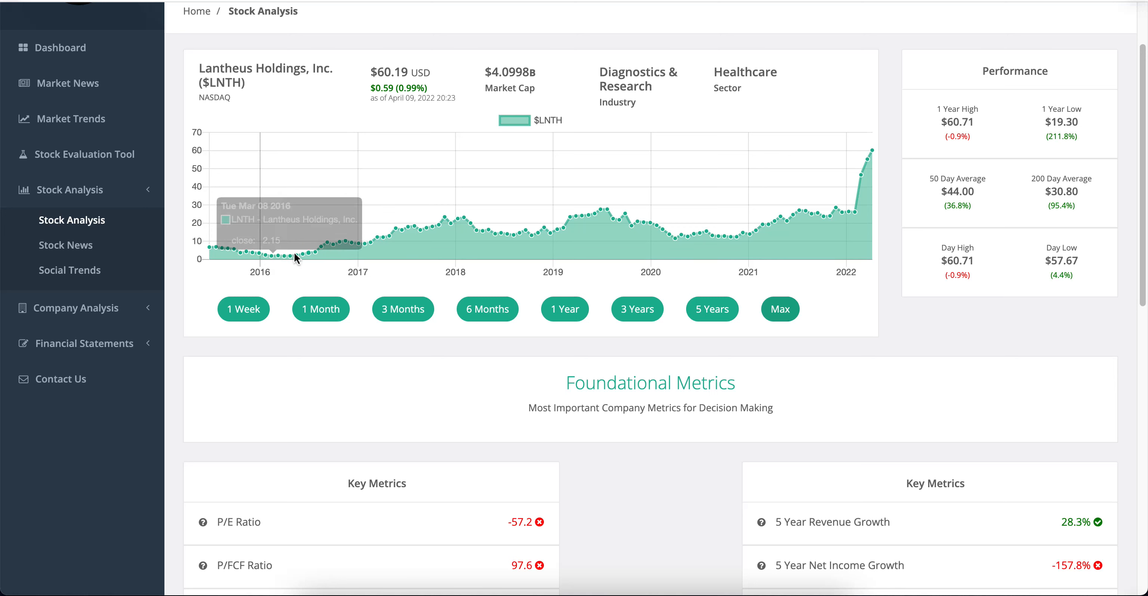
pyautogui.moveTo(914, 376)
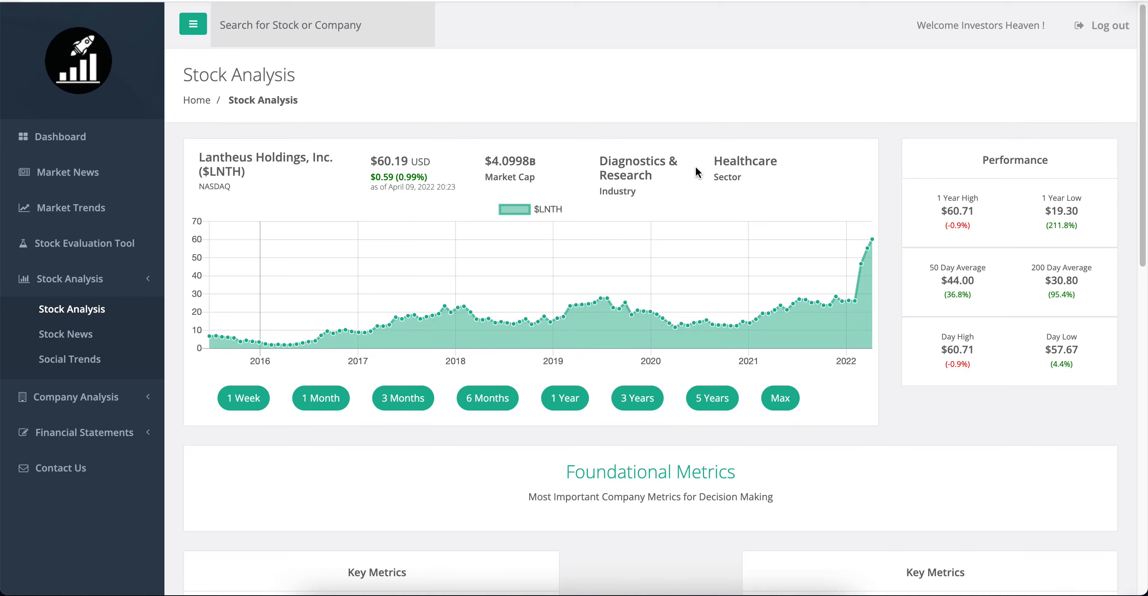
pyautogui.moveTo(616, 154)
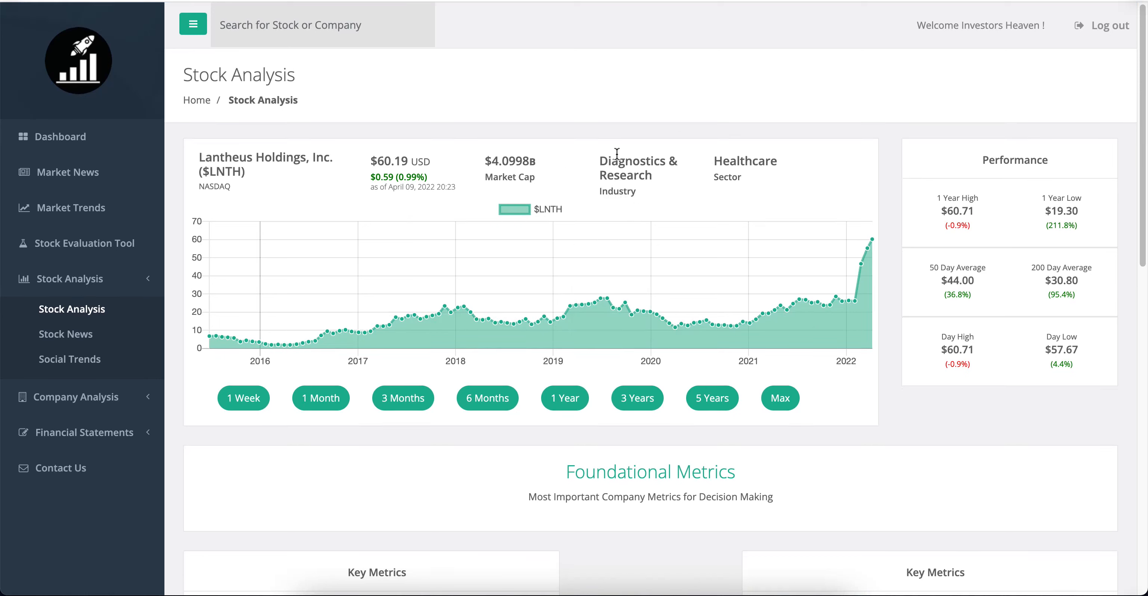